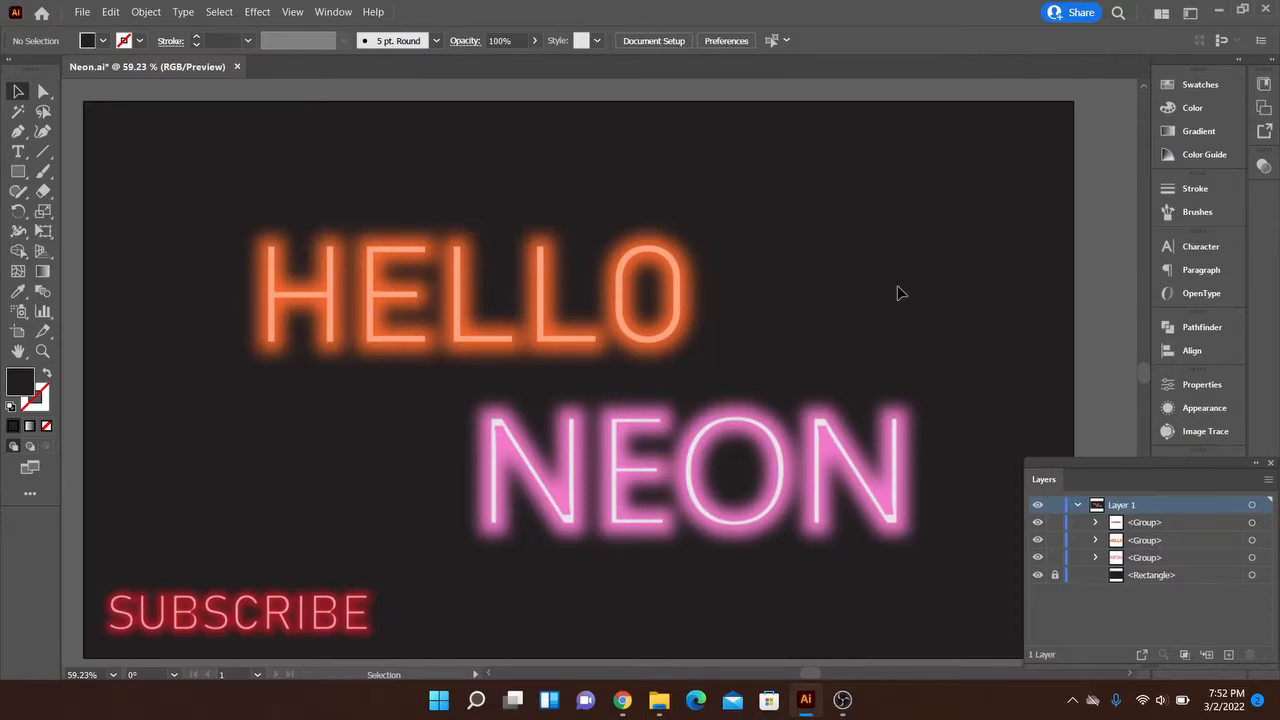
mouse_move(840, 318)
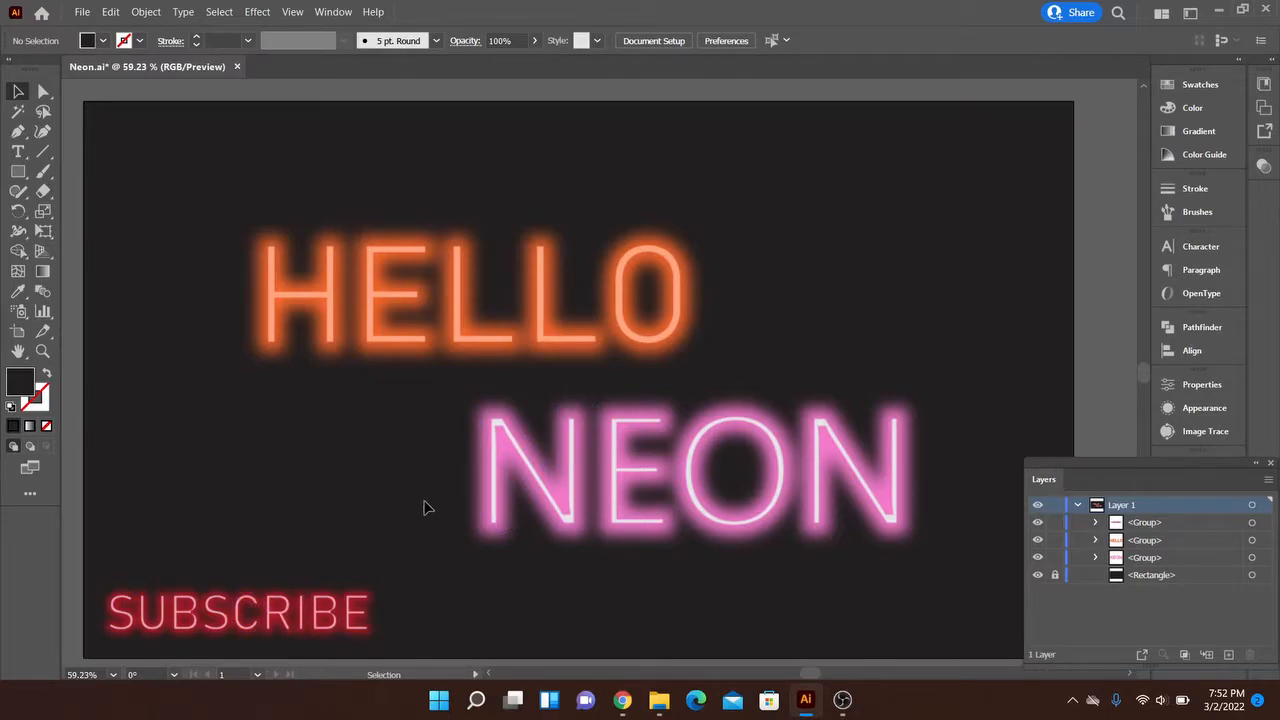
Switch the document color mode to CMYK and back to RGB via the File menu
left_click(410, 260)
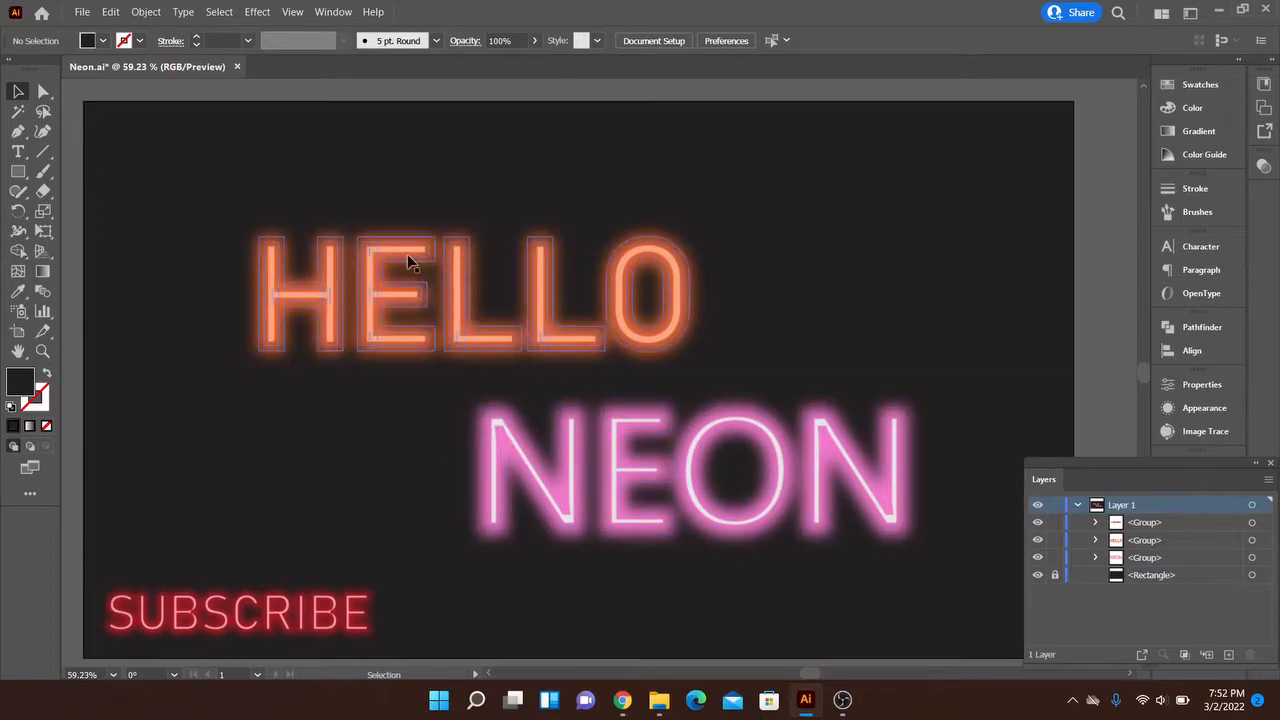
left_click(82, 11)
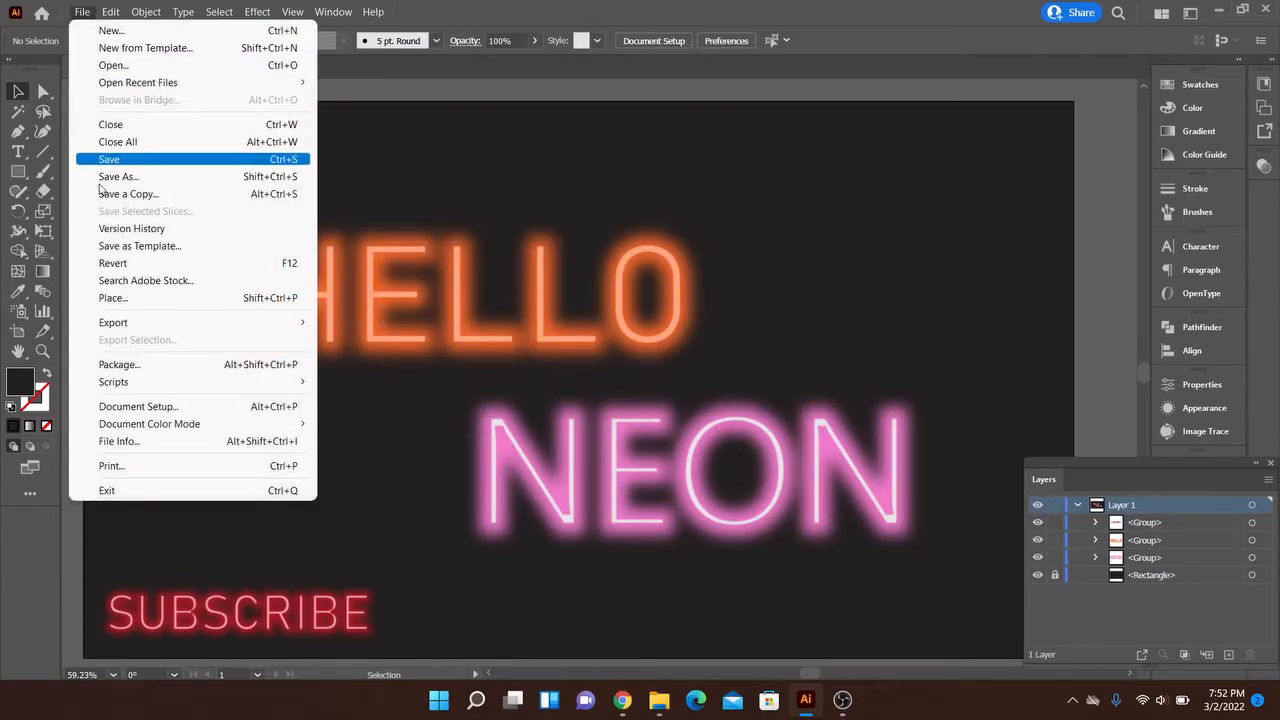
mouse_move(149, 424)
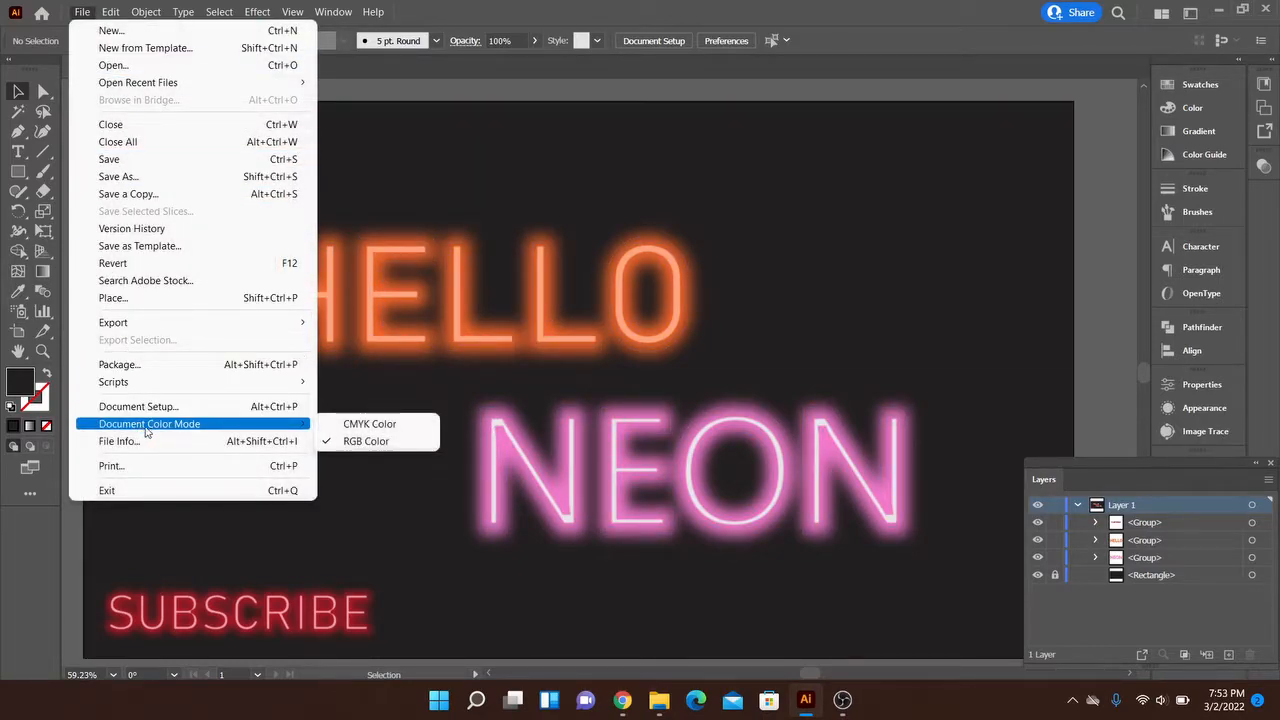
mouse_move(293, 425)
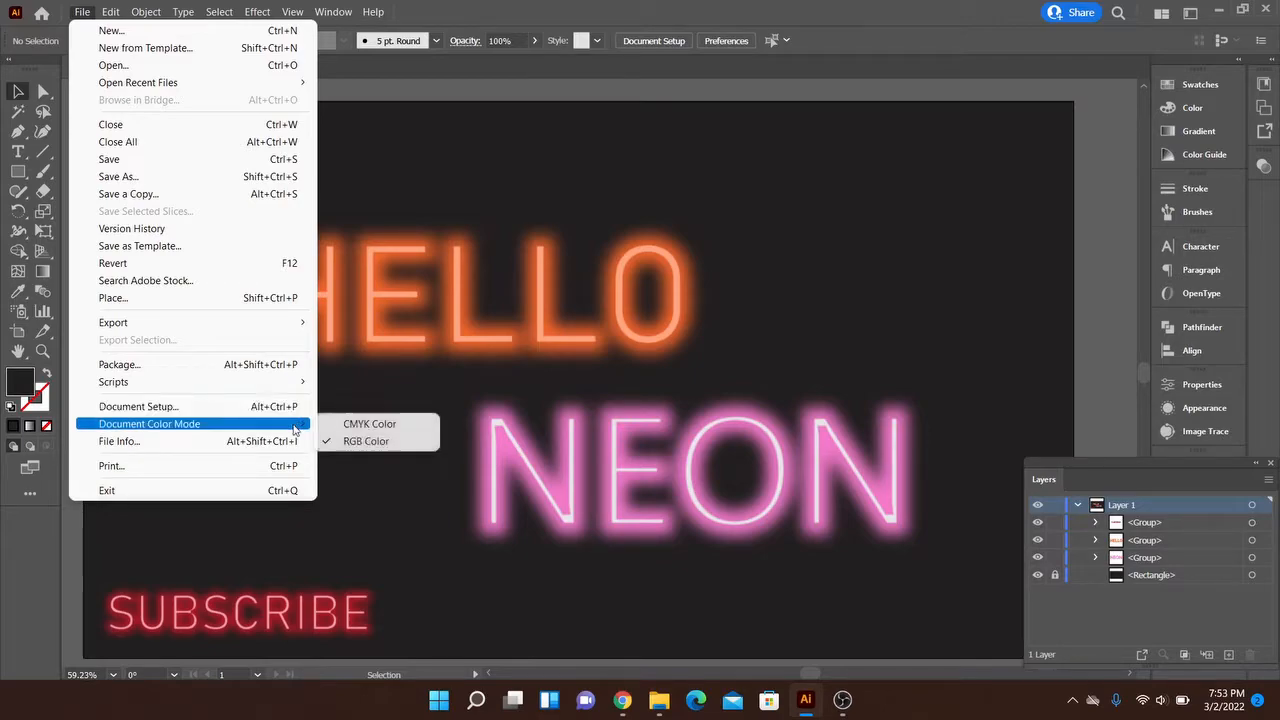
left_click(351, 430)
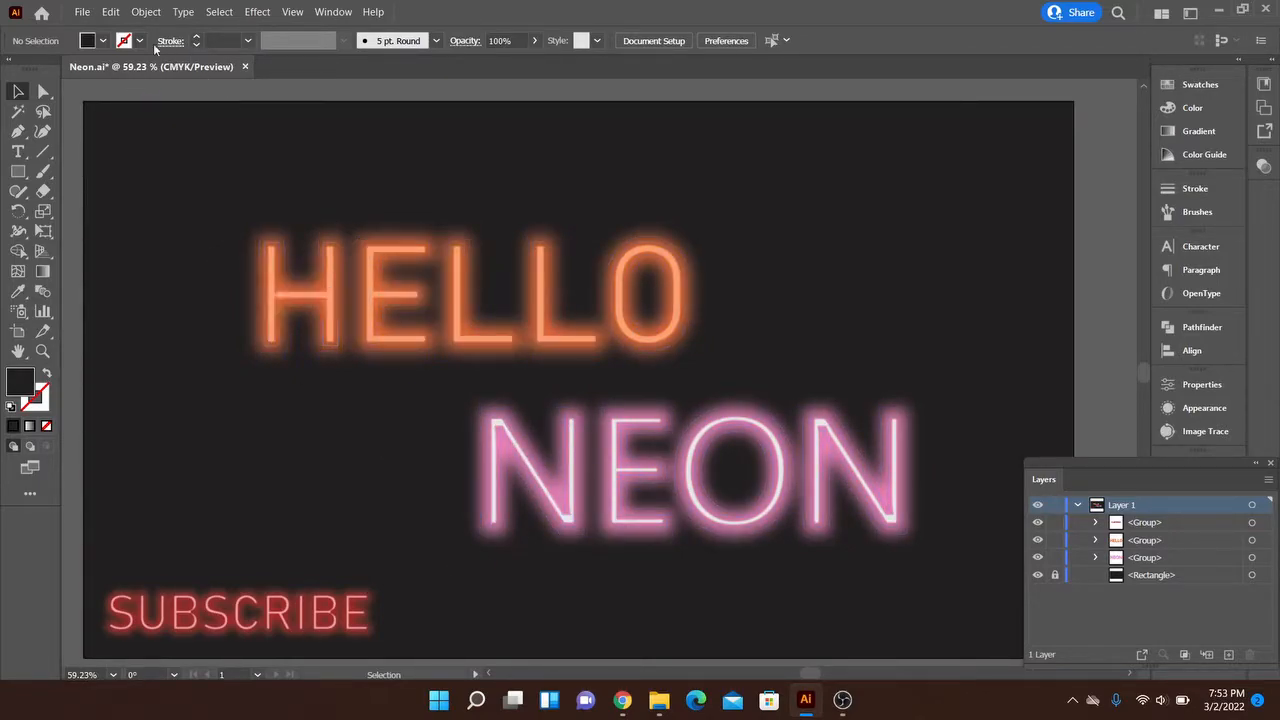
left_click(82, 11)
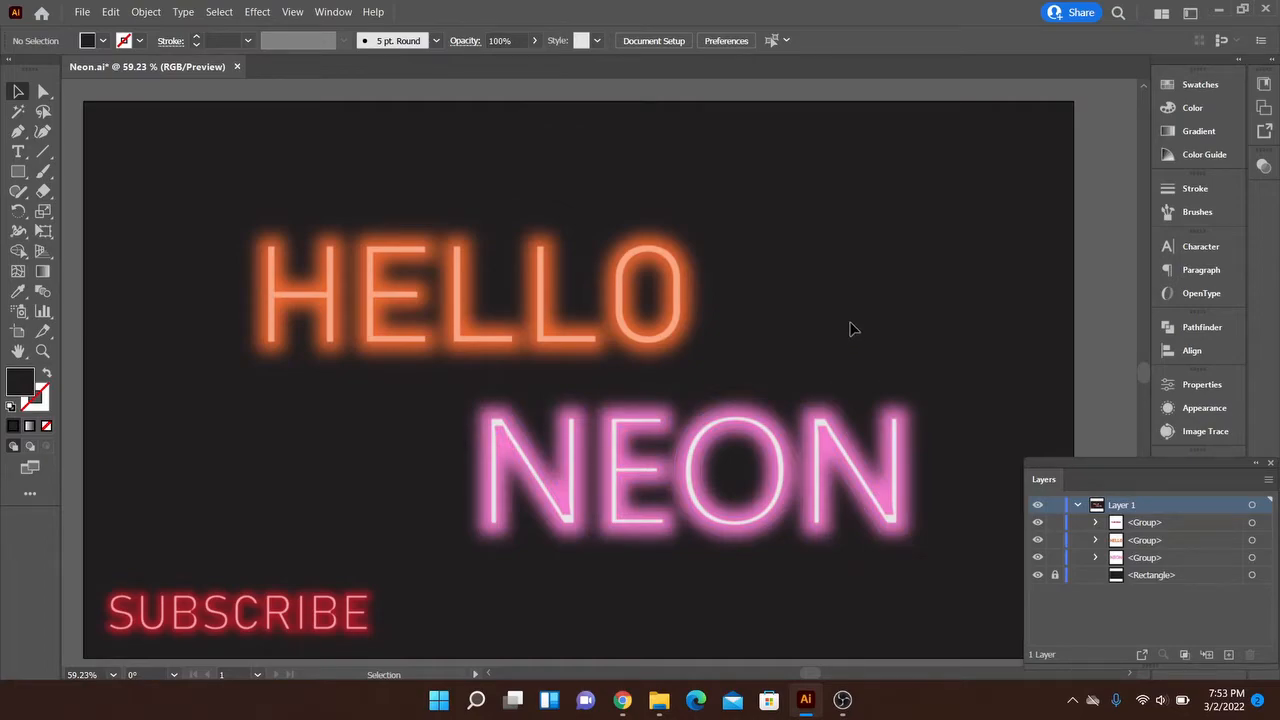
mouse_move(1220, 680)
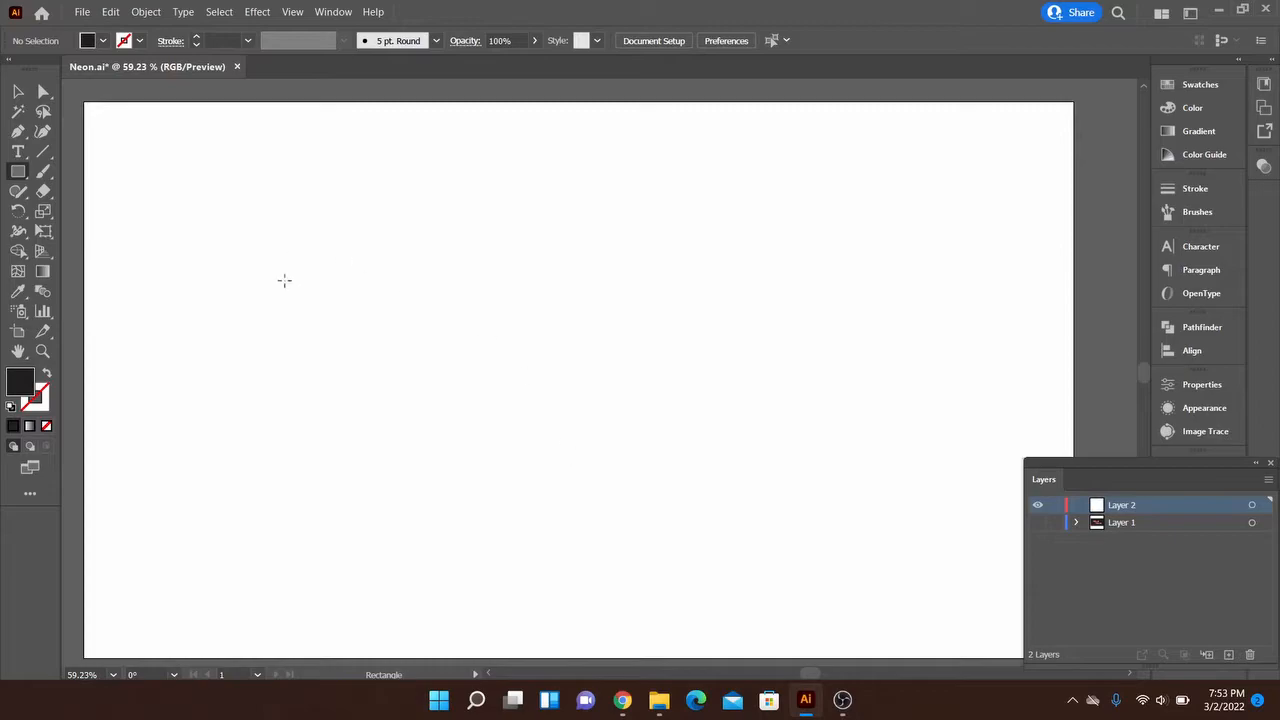
Draw a rectangle (M) covering the whole artboard on the new layer
key("m")
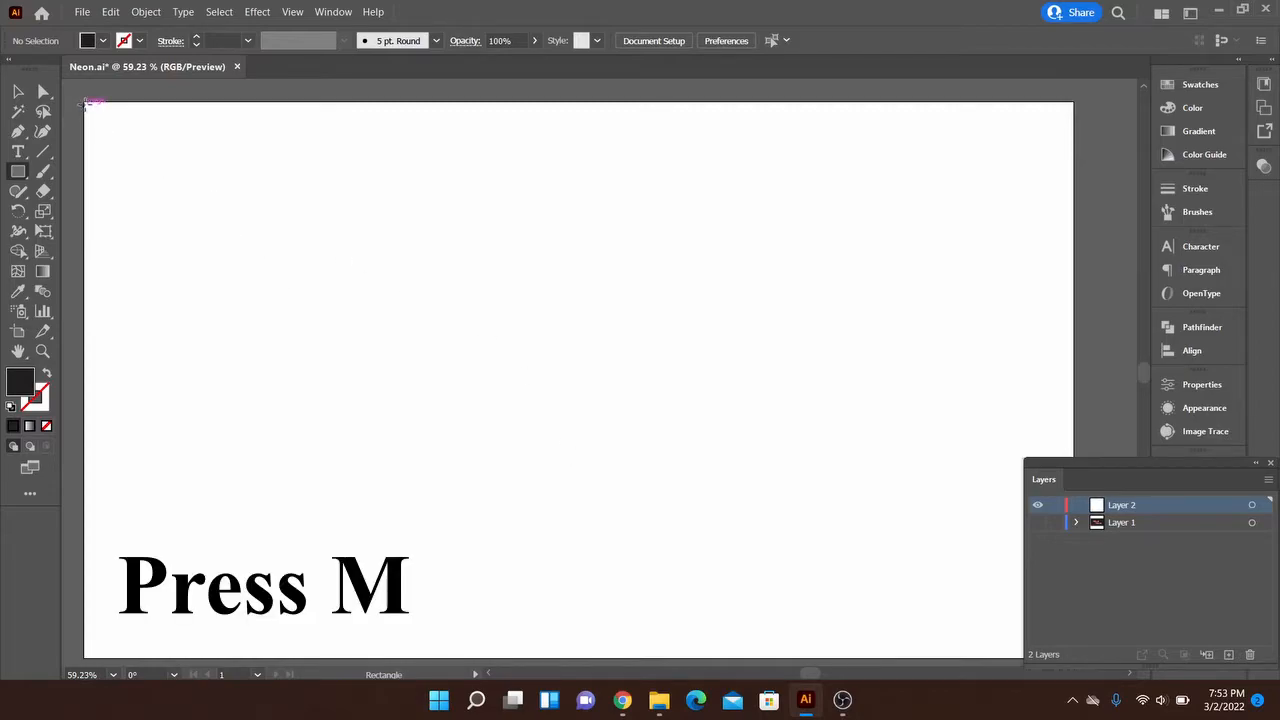
key("m")
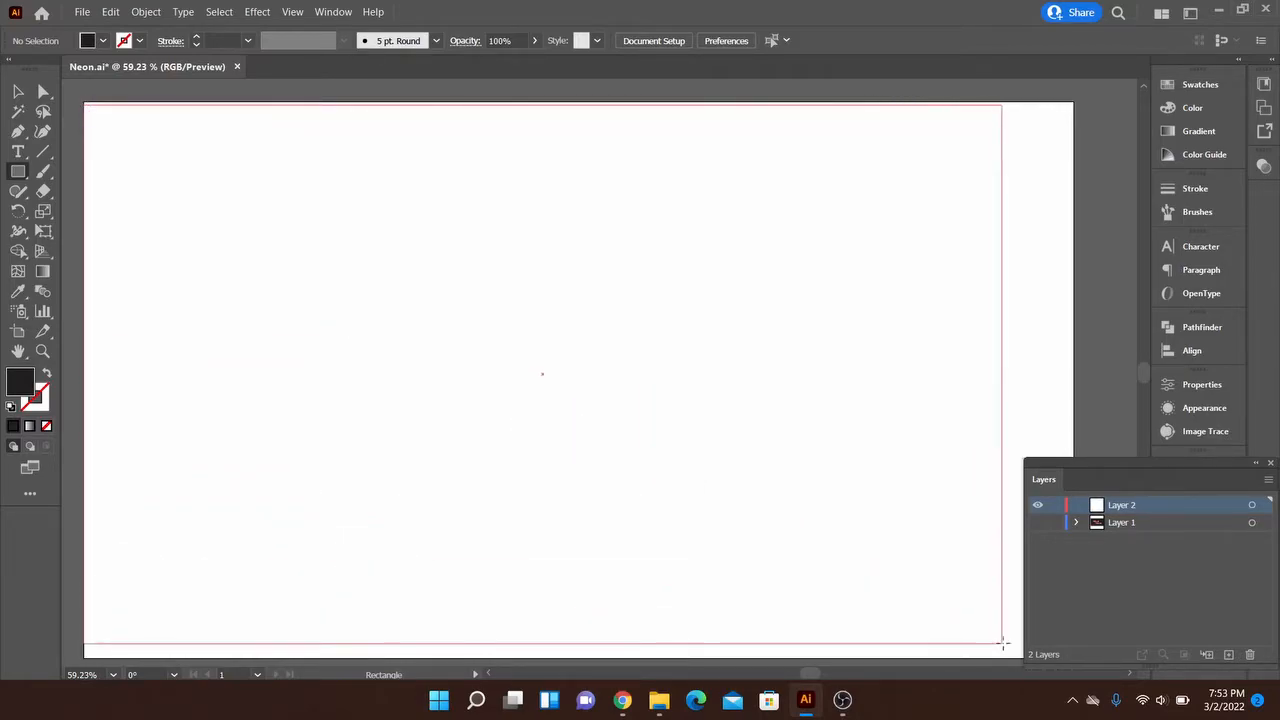
left_click_drag(93, 113, 1012, 650)
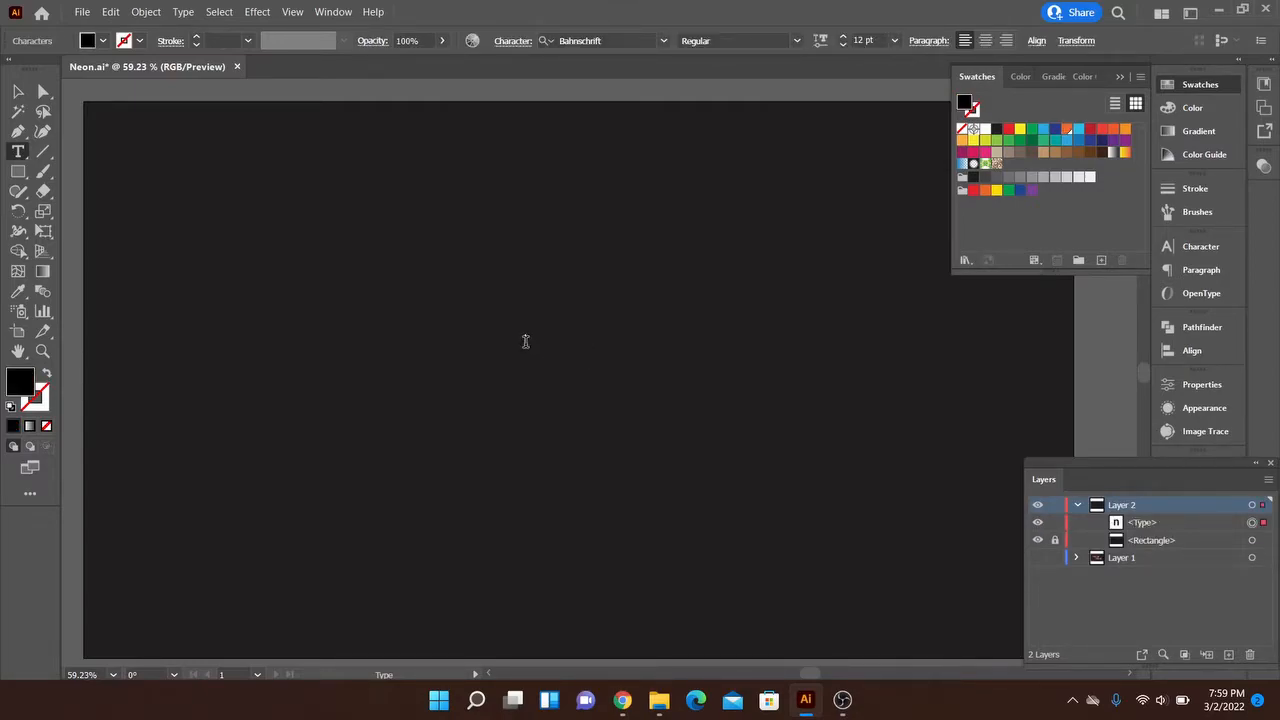
Type NEON and enlarge it to large white Bahnschrift in the Character panel
type("NEON")
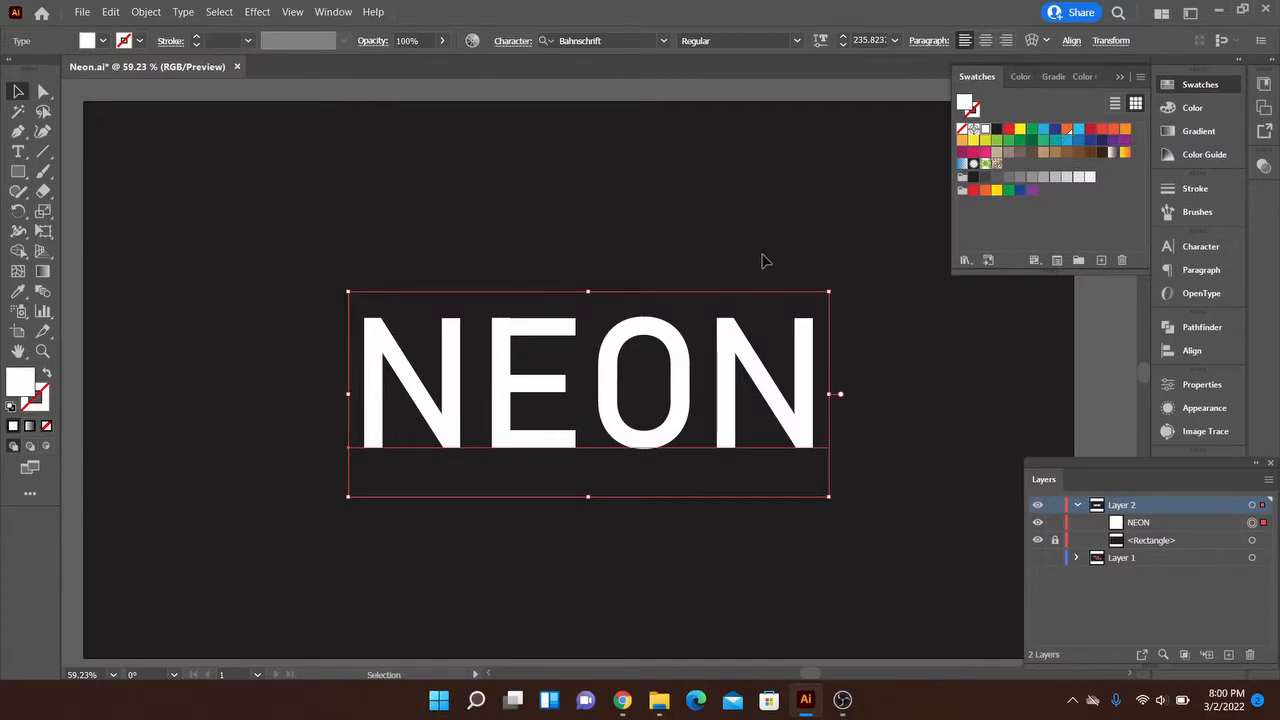
left_click(1200, 246)
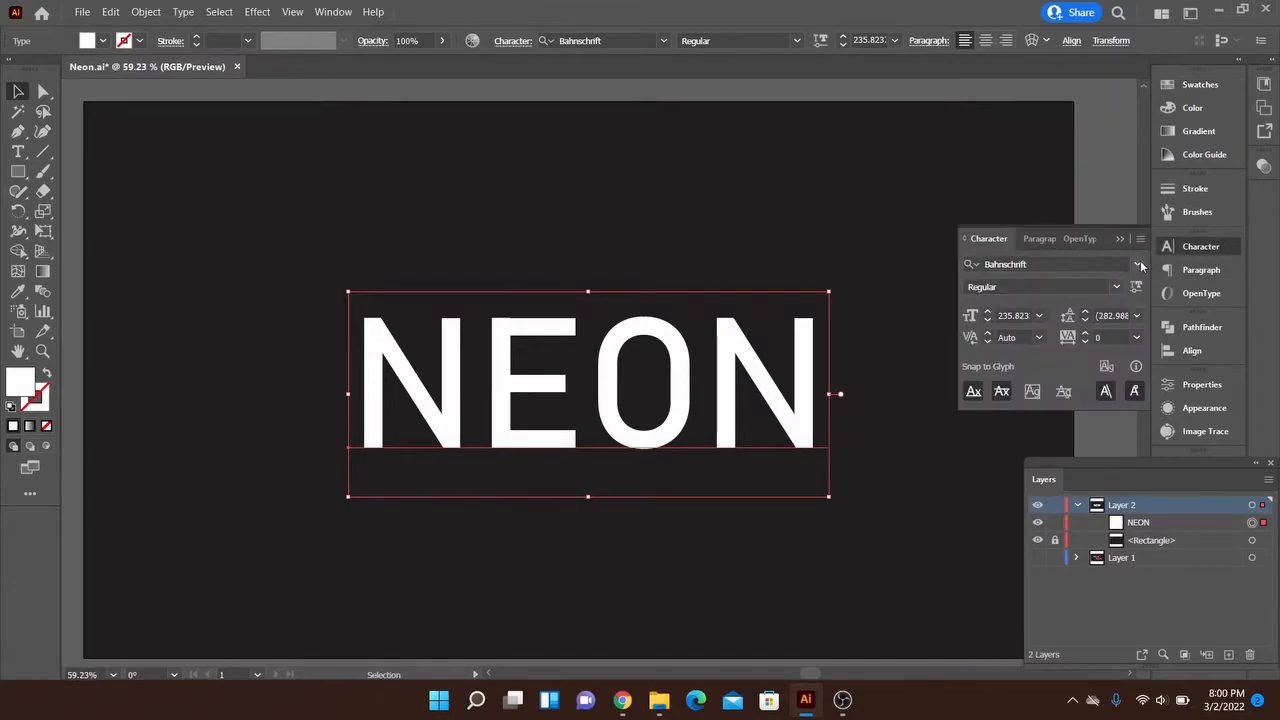
left_click(1137, 263)
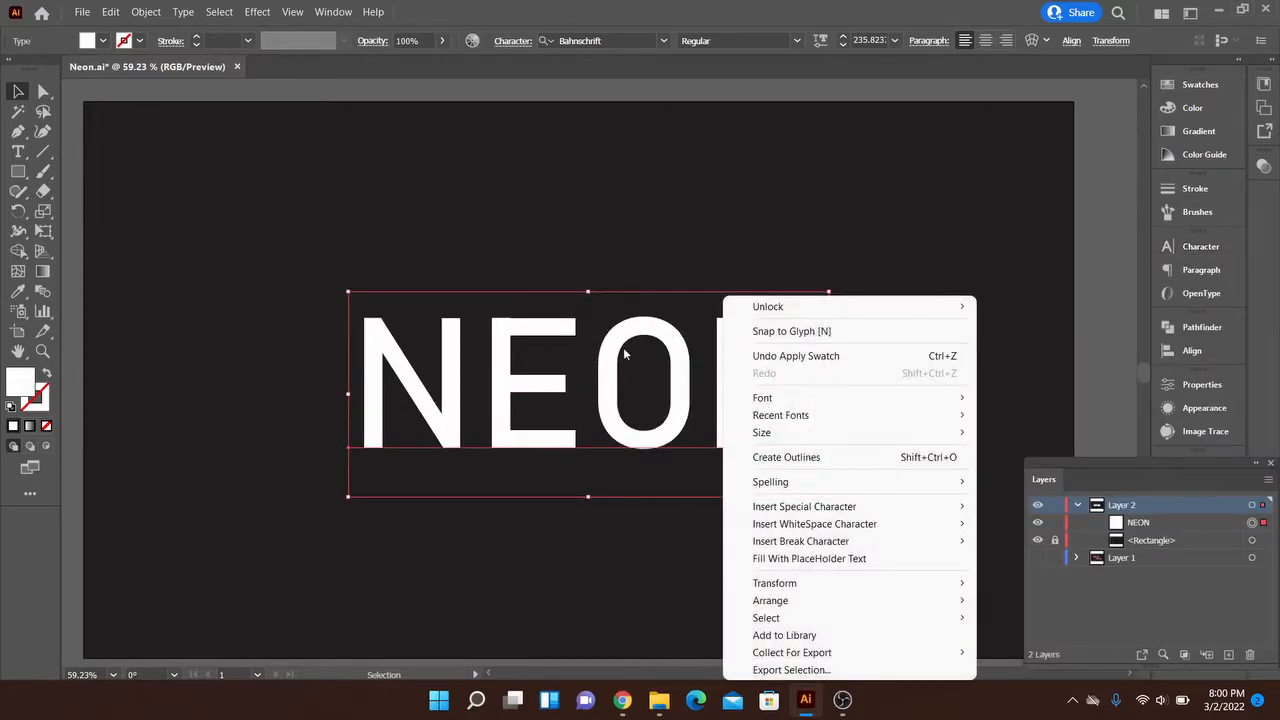
mouse_move(786, 457)
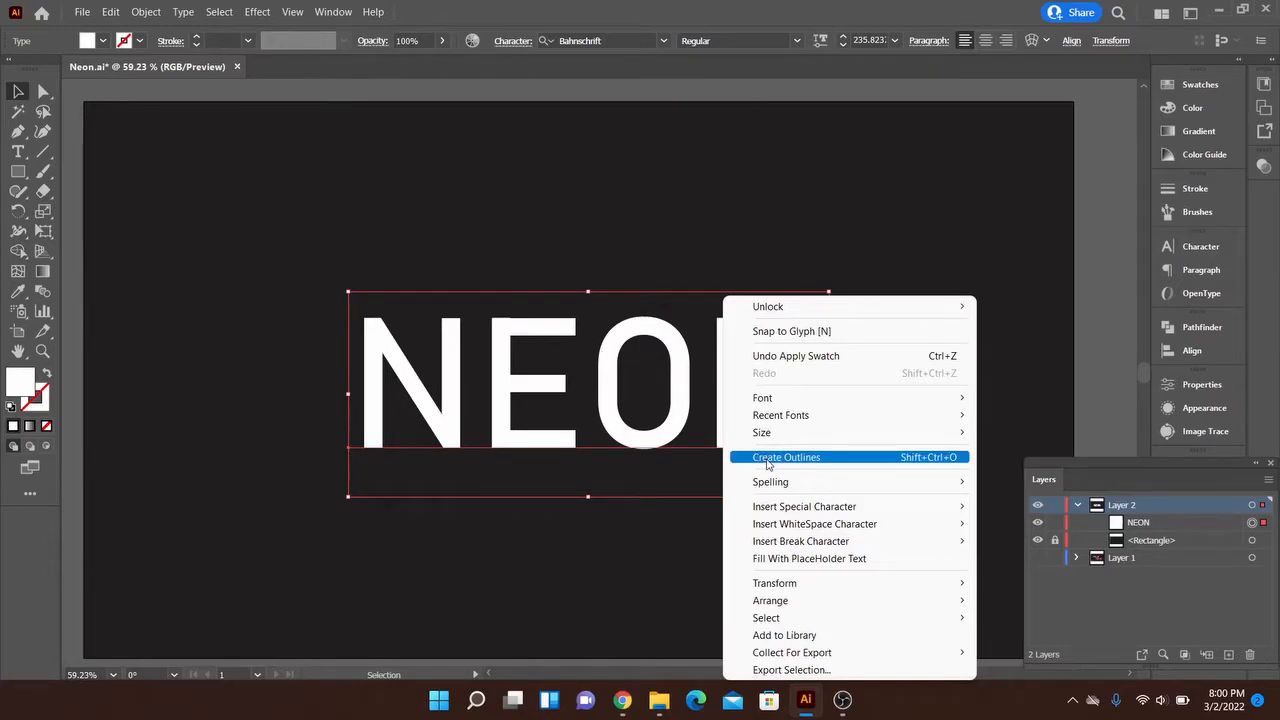
mouse_move(877, 476)
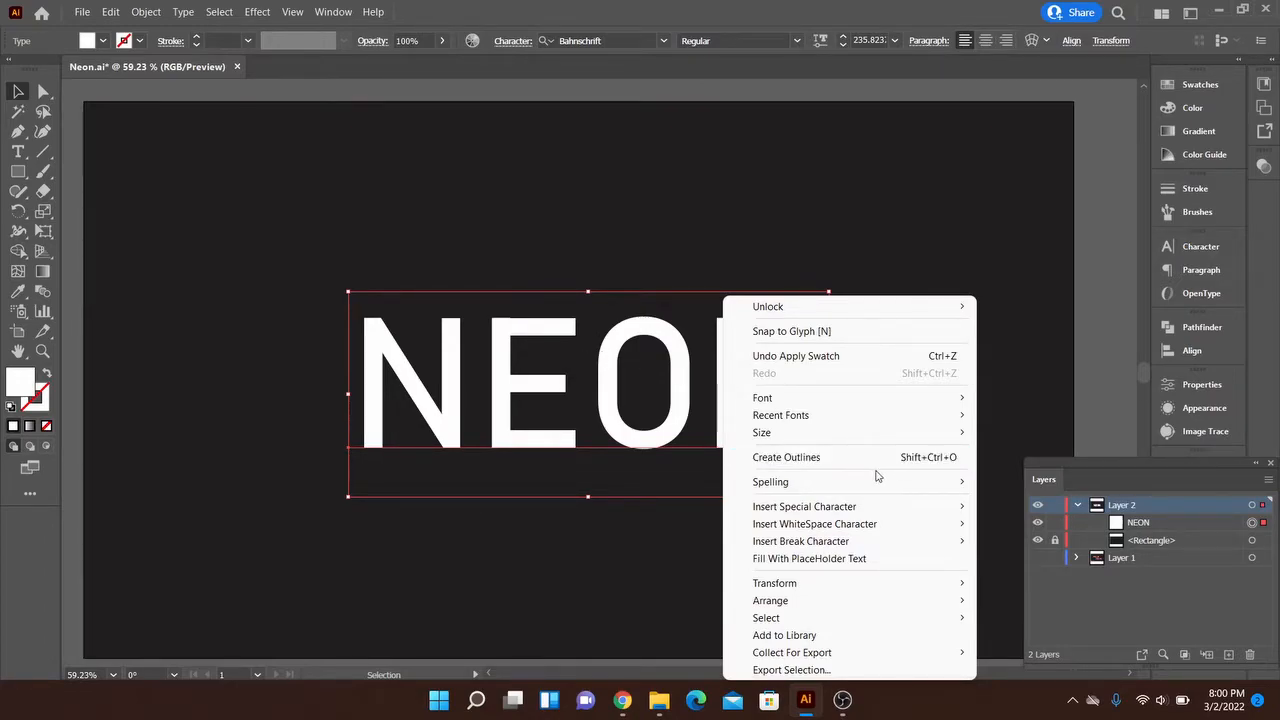
Convert the NEON text to outlines with Create Outlines
left_click(786, 457)
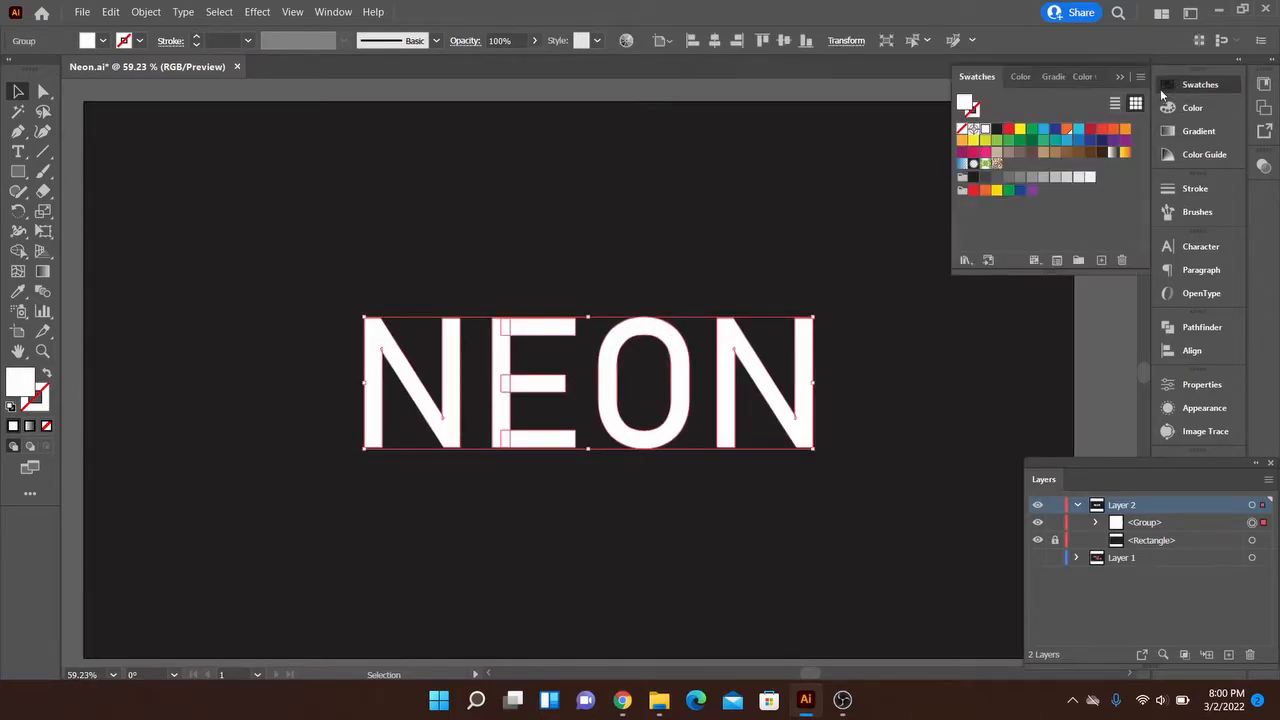
Make the swatch global with preview, set it to orange R242 G105 B48 and apply it
double_click(1068, 129)
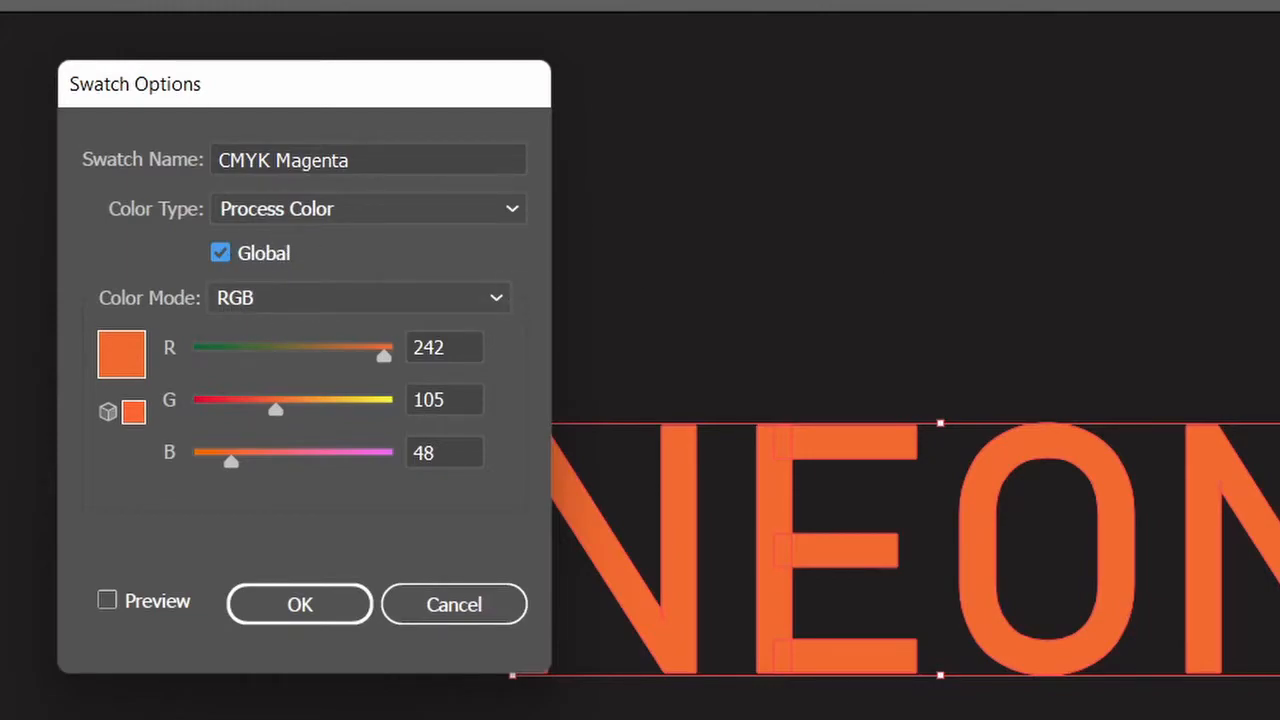
mouse_move(265, 395)
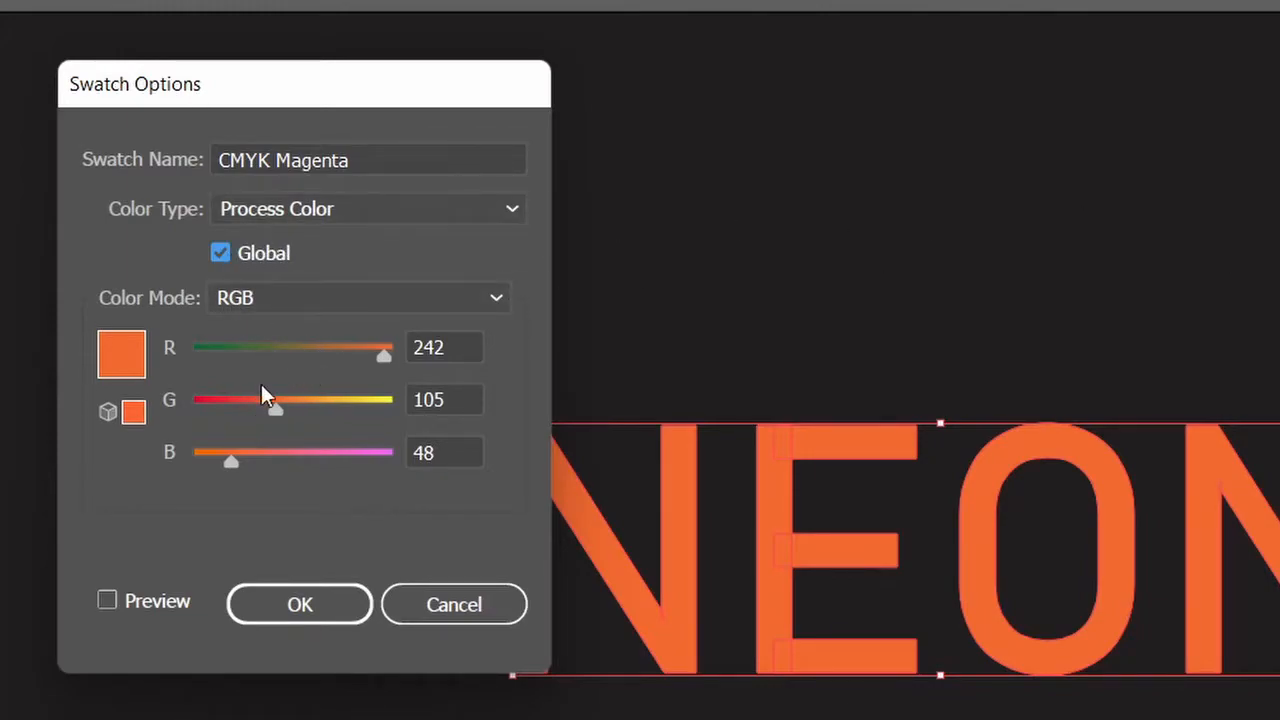
left_click(107, 600)
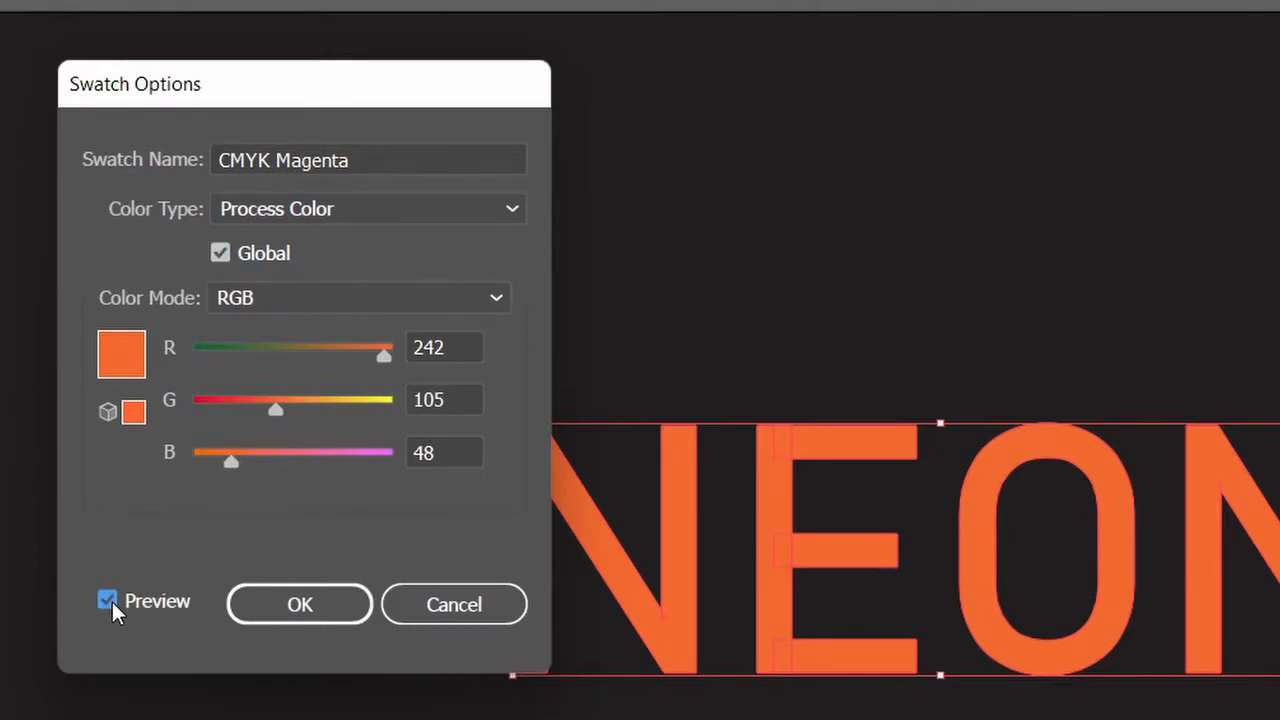
mouse_move(408, 541)
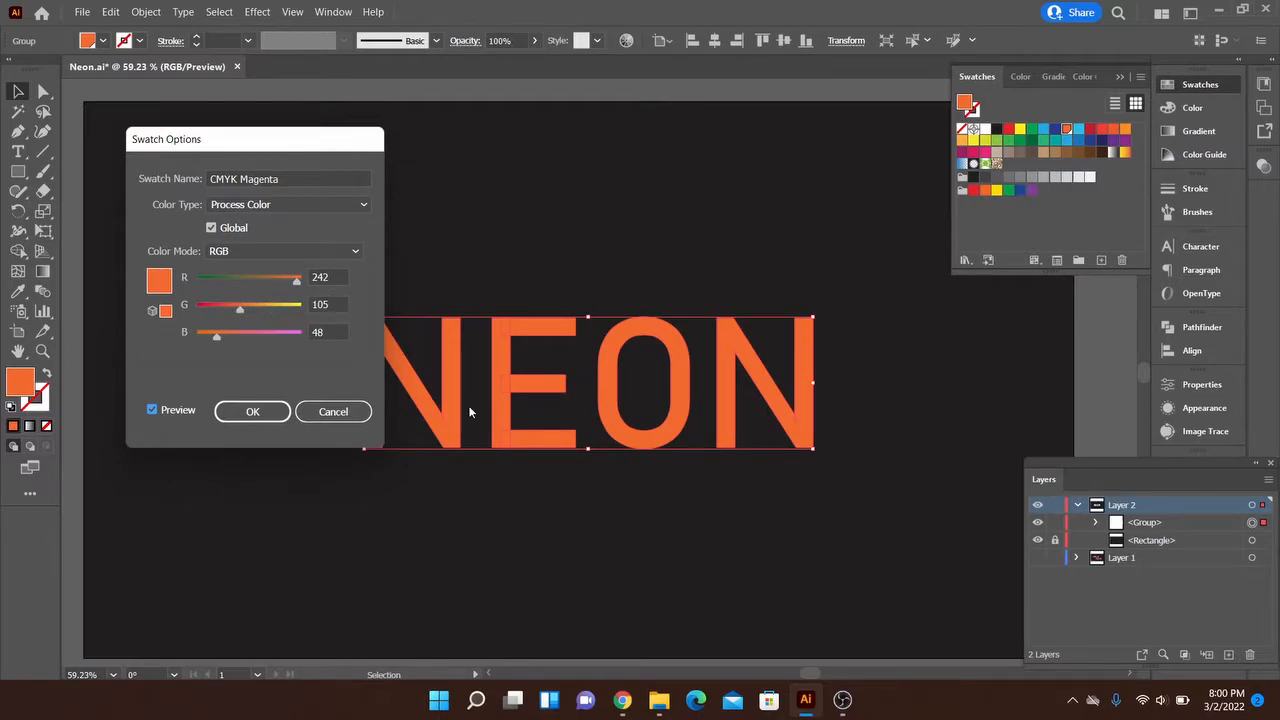
mouse_move(503, 388)
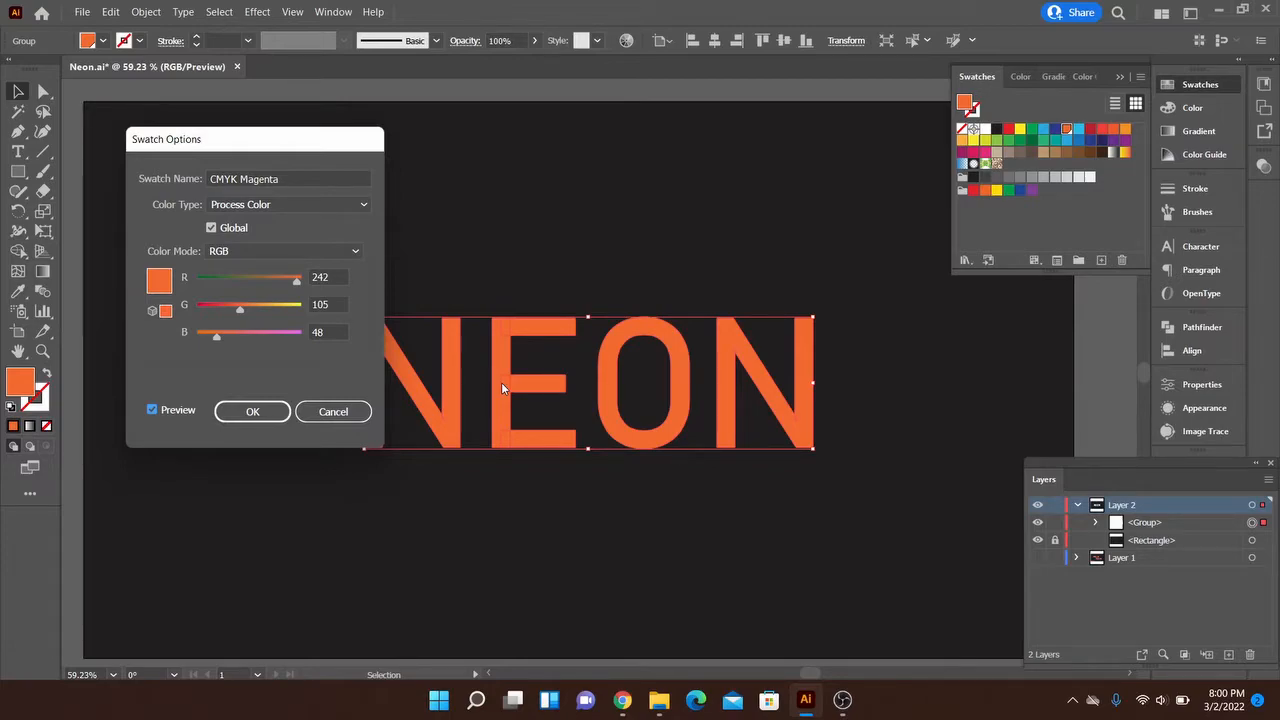
mouse_move(253, 291)
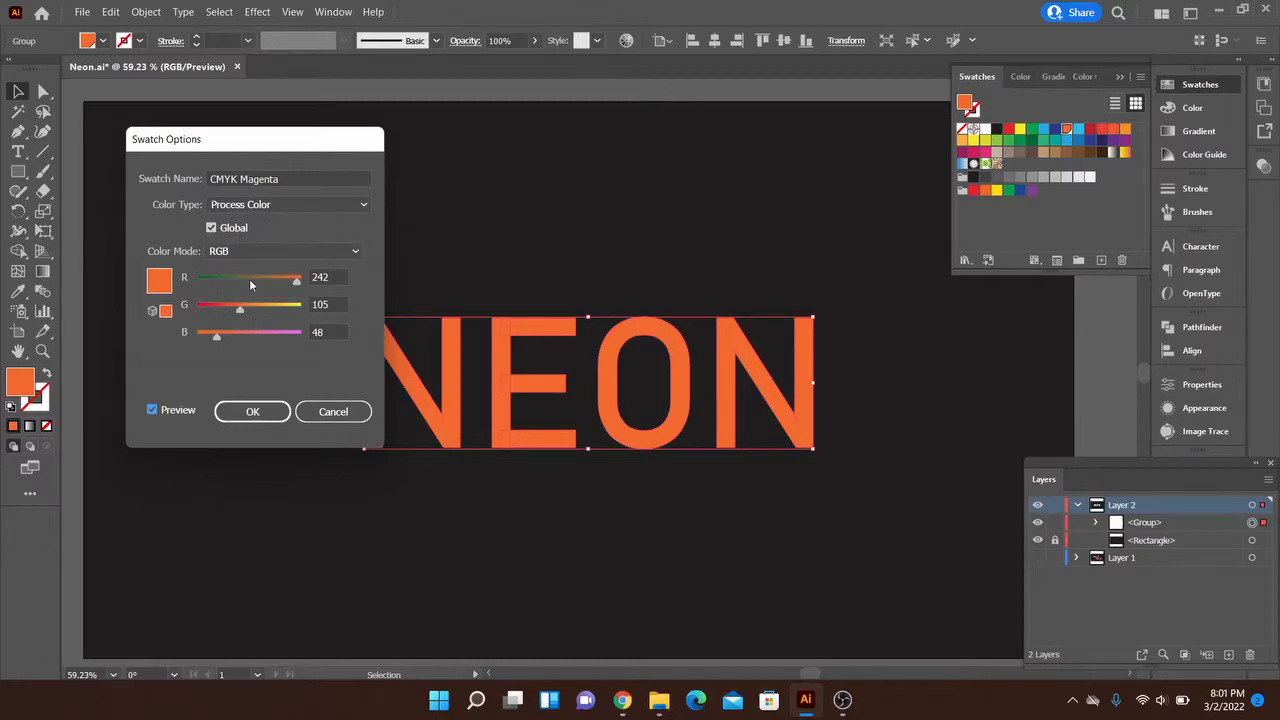
left_click(252, 411)
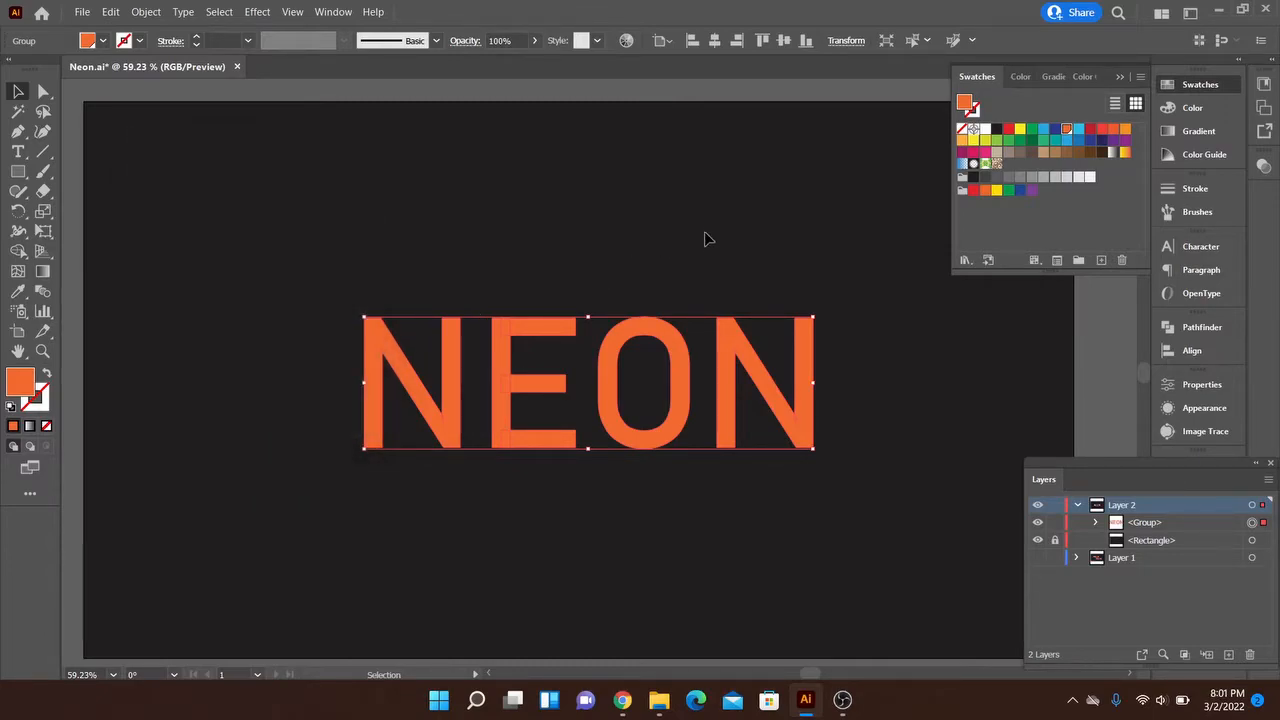
mouse_move(660, 335)
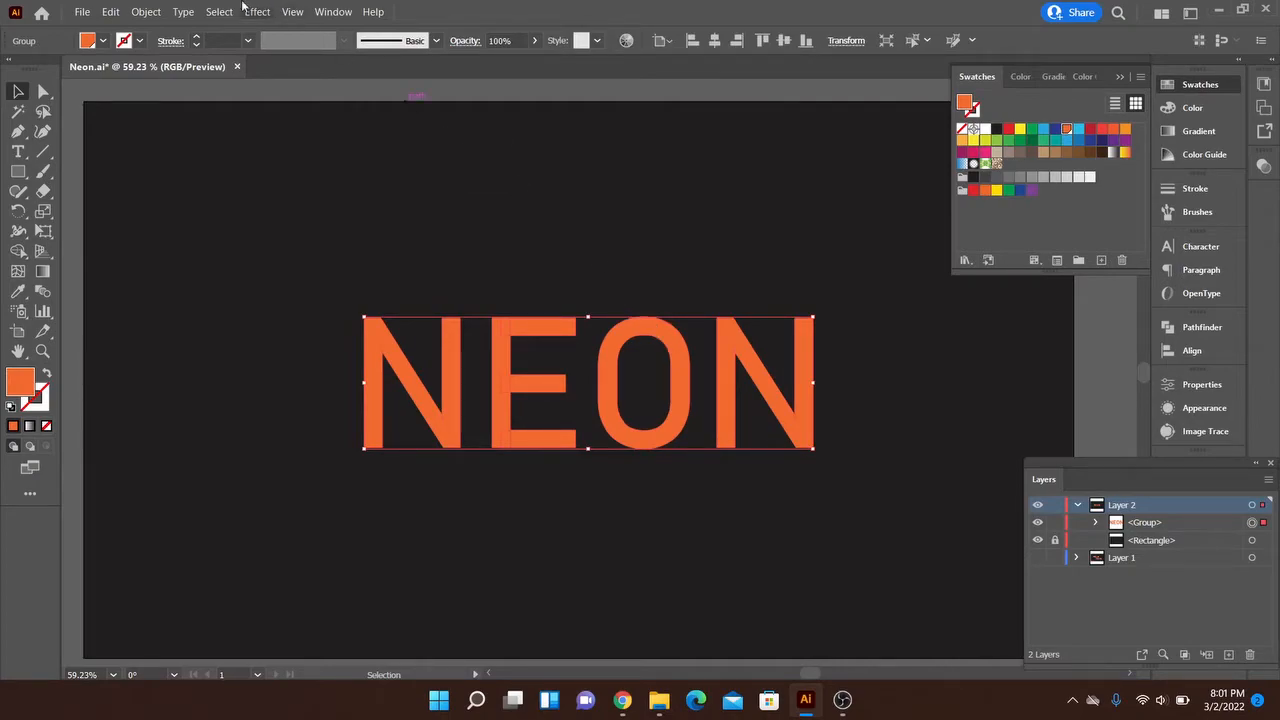
left_click(146, 11)
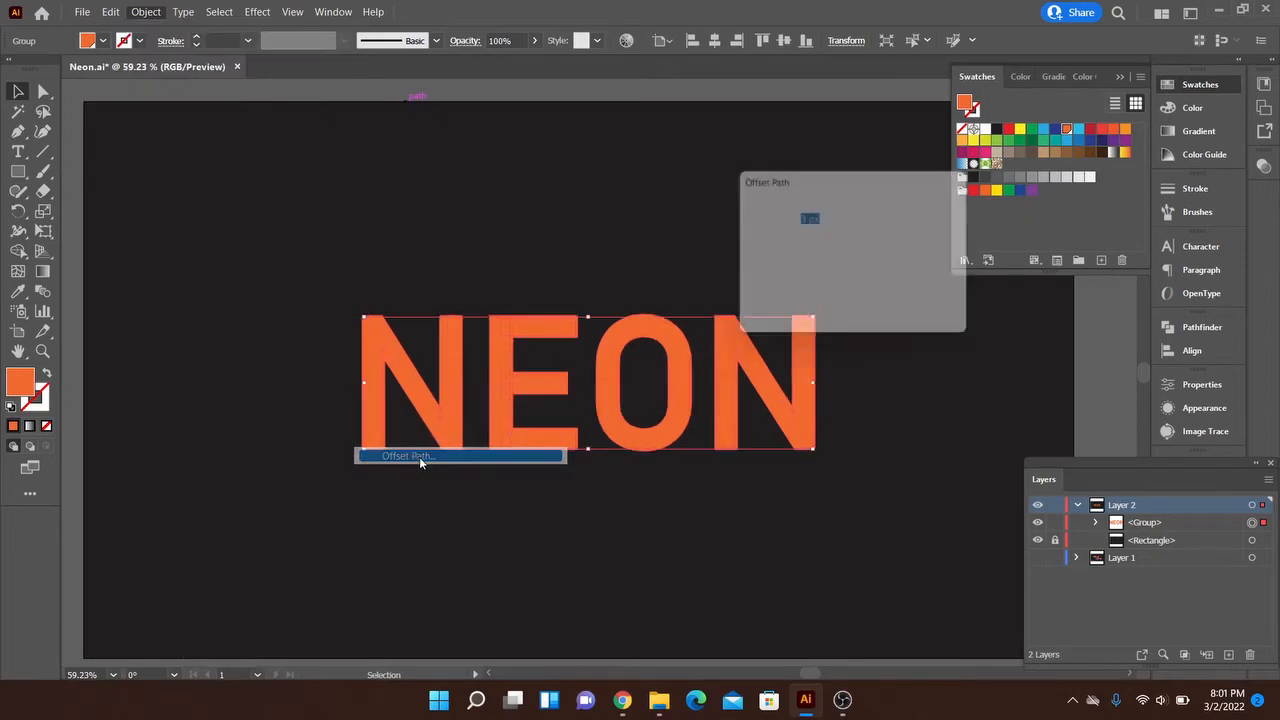
left_click(405, 456)
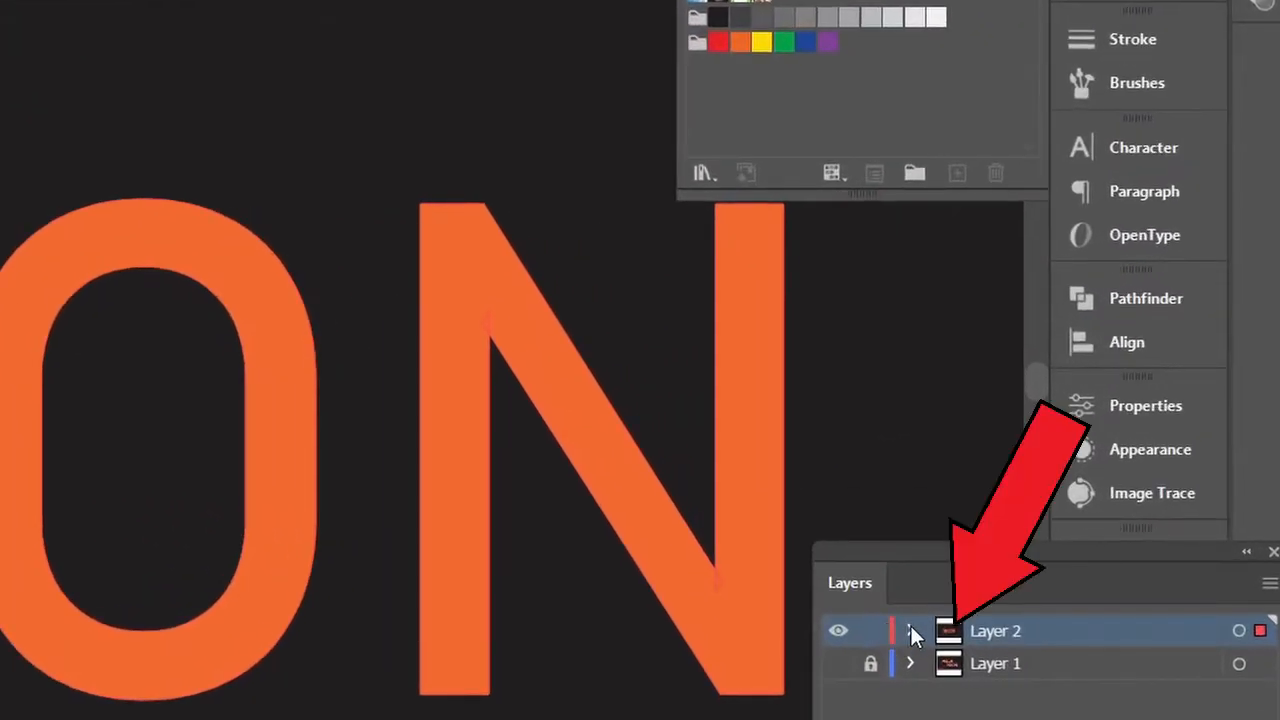
double_click(995, 630)
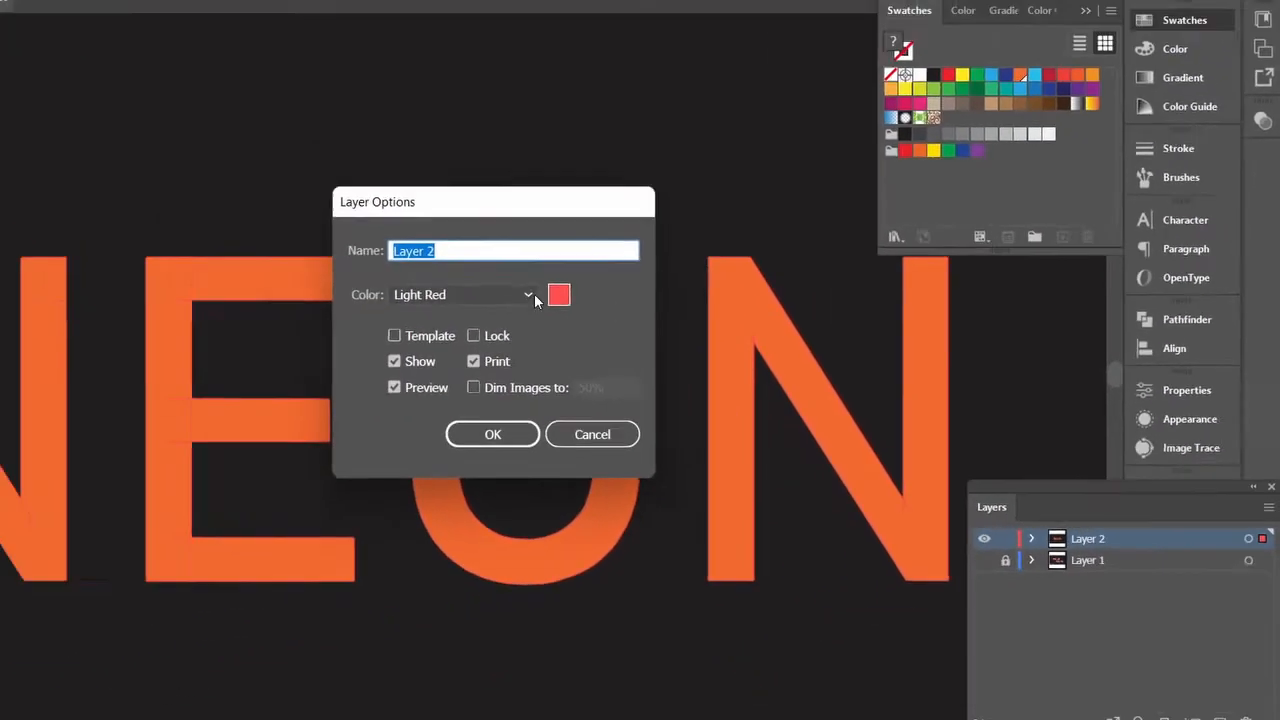
left_click(528, 294)
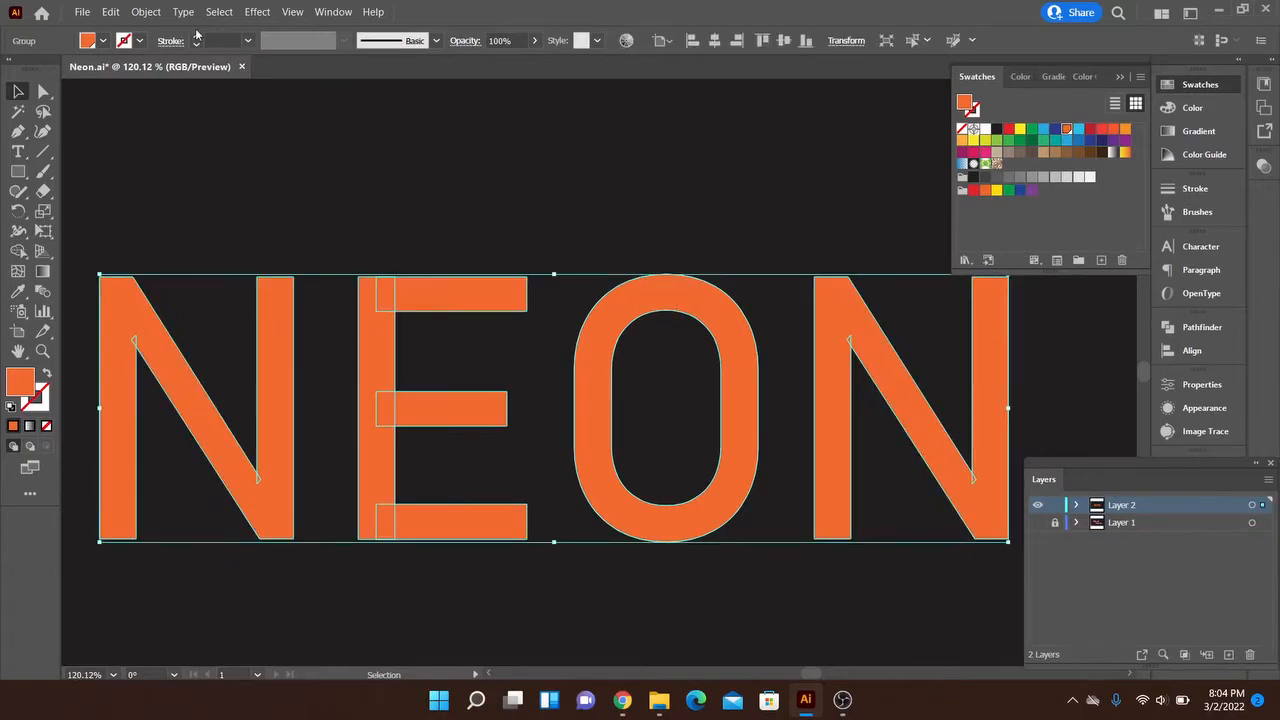
Add an Offset Path of -2 px inside each NEON letter via Object > Path
left_click(145, 11)
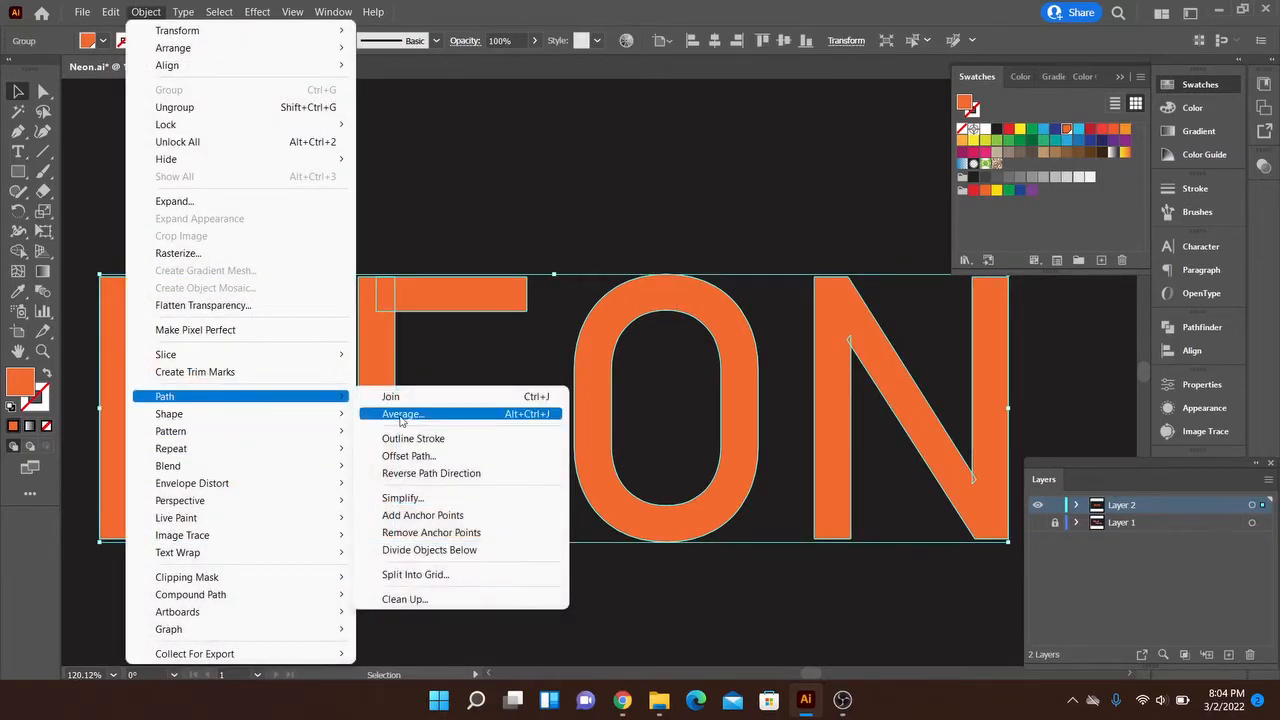
left_click(408, 455)
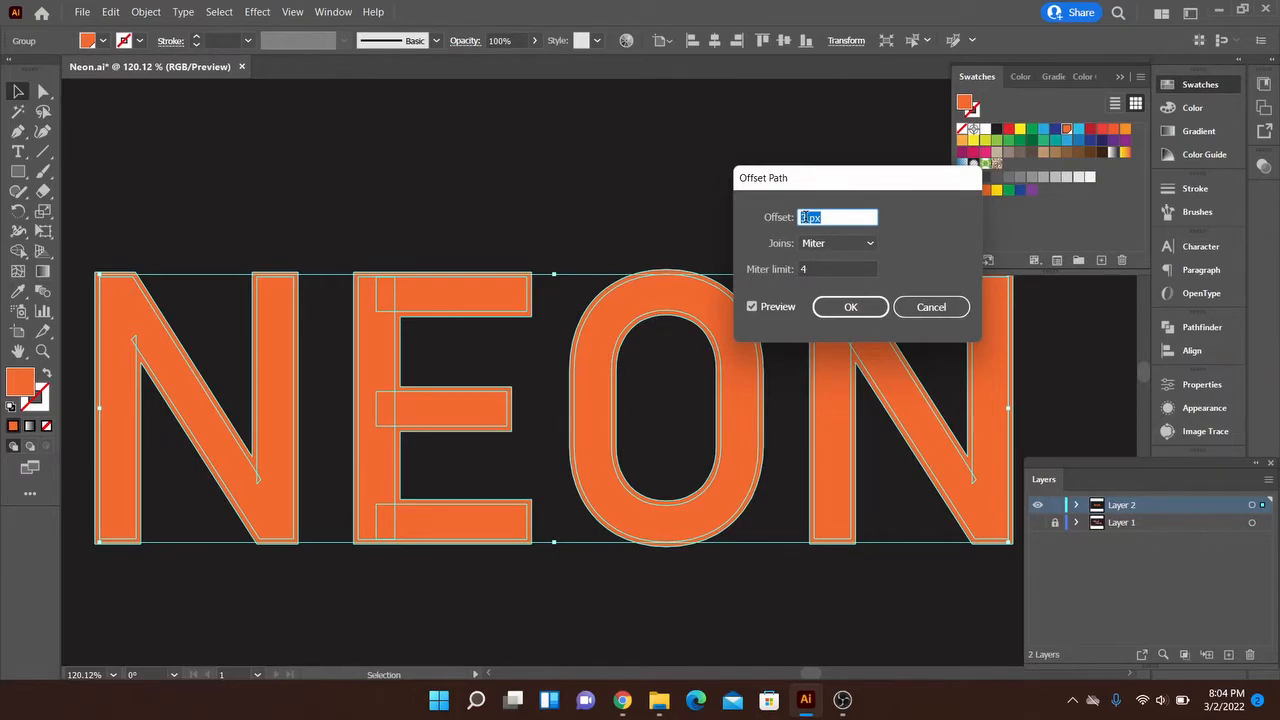
type("-2 px")
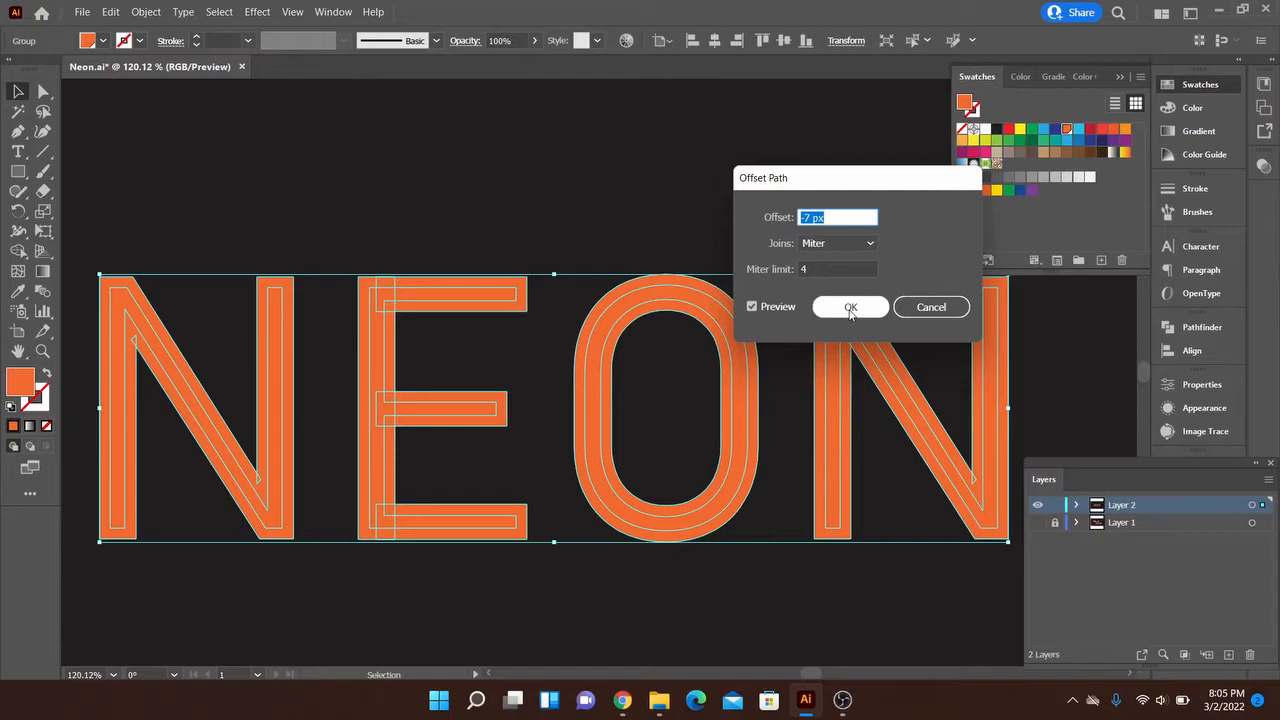
left_click(850, 307)
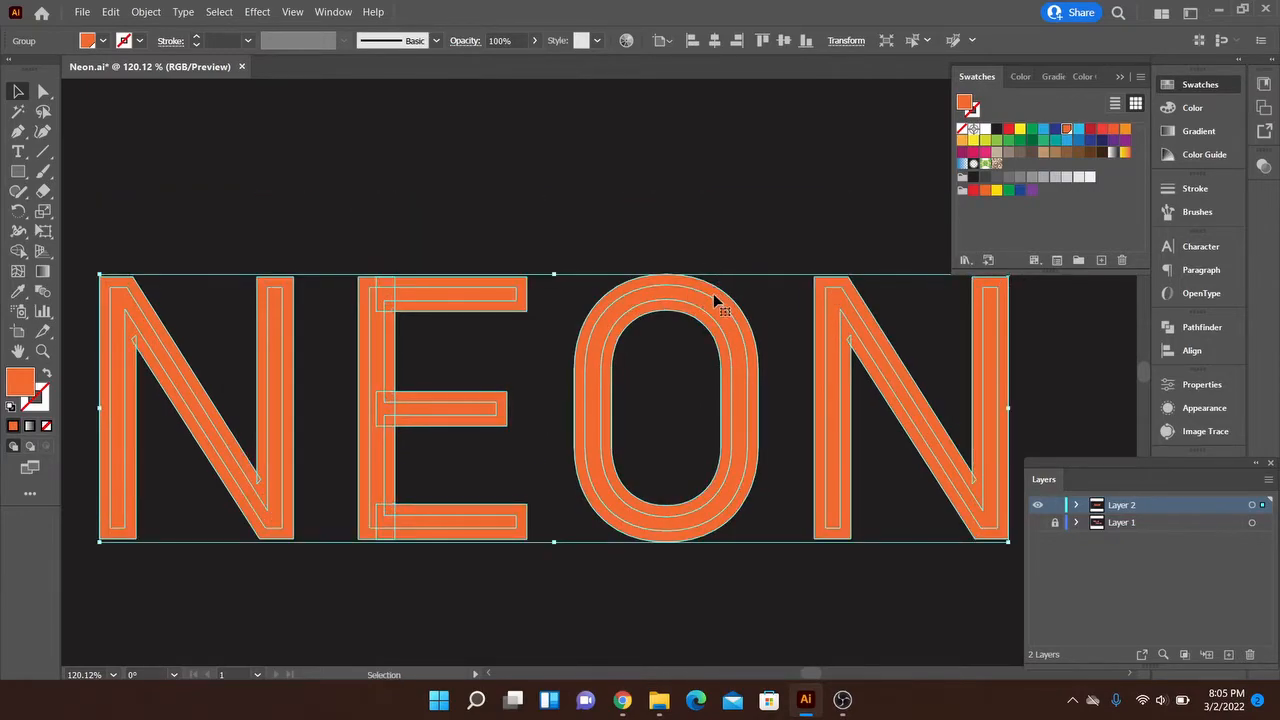
right_click(715, 305)
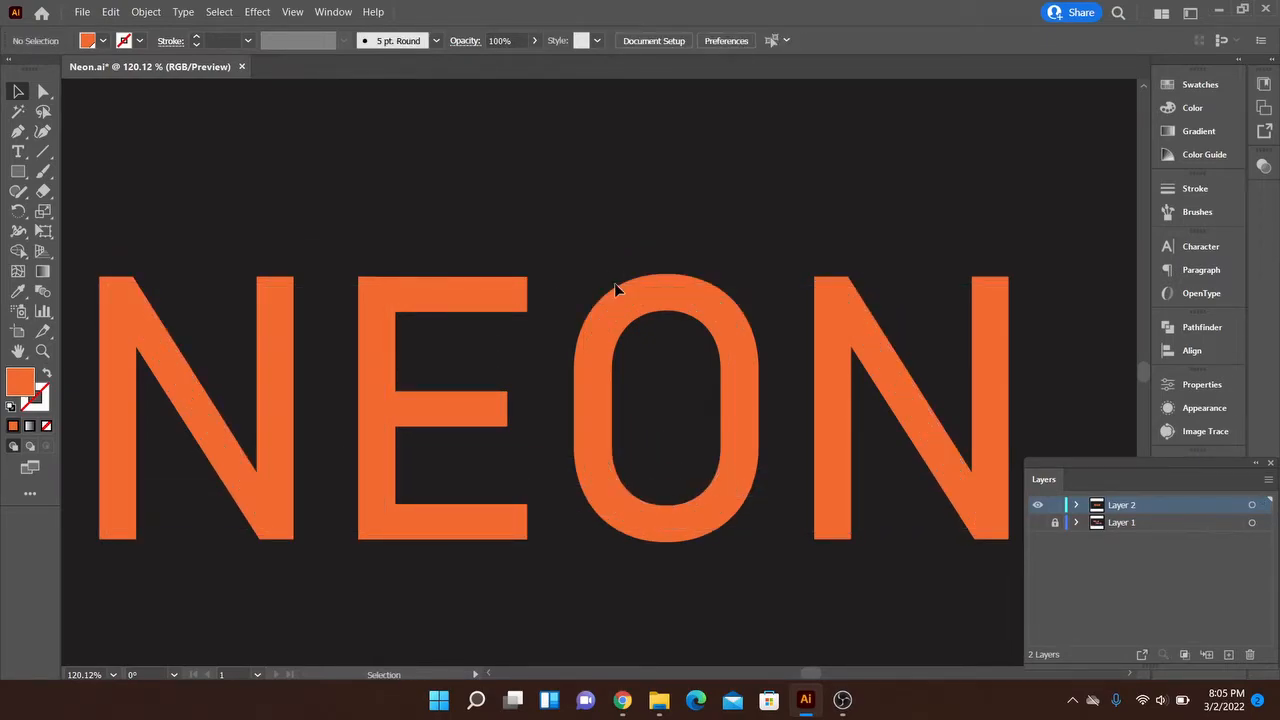
left_click(620, 310)
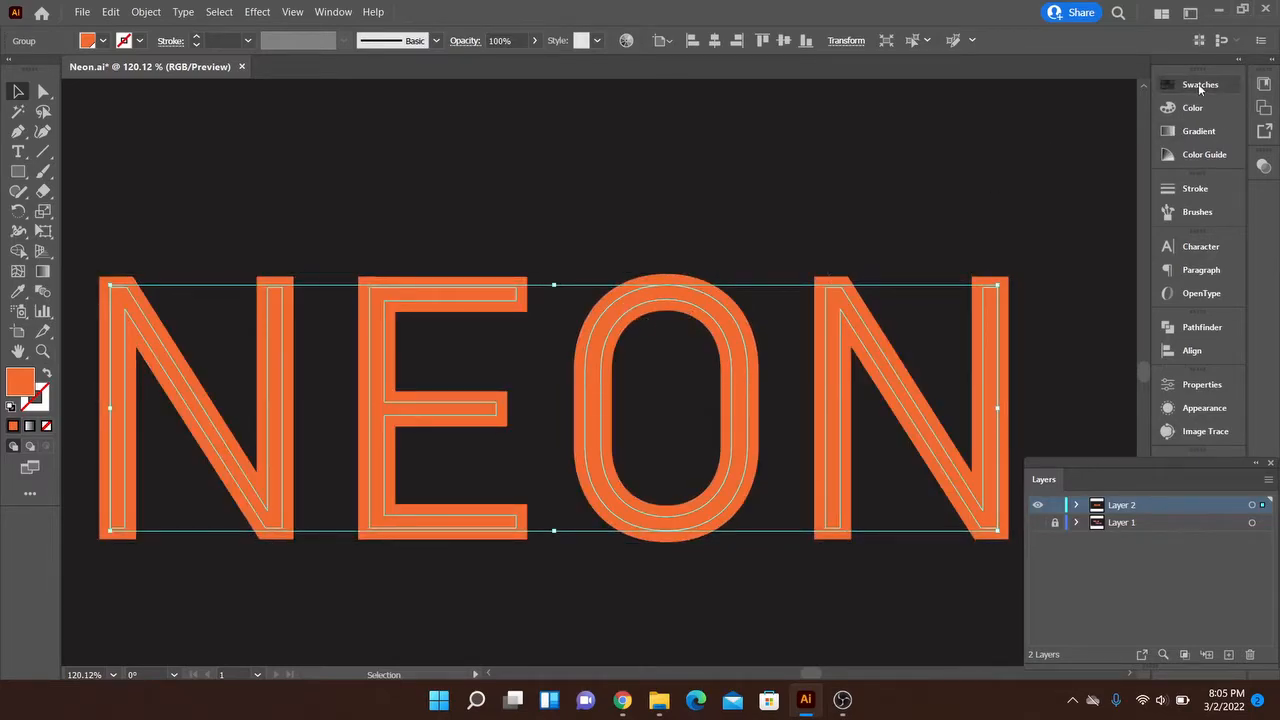
Fill the inset outlines with a pale peach tint from the Color Guide, then select the whole NEON group
left_click(1199, 84)
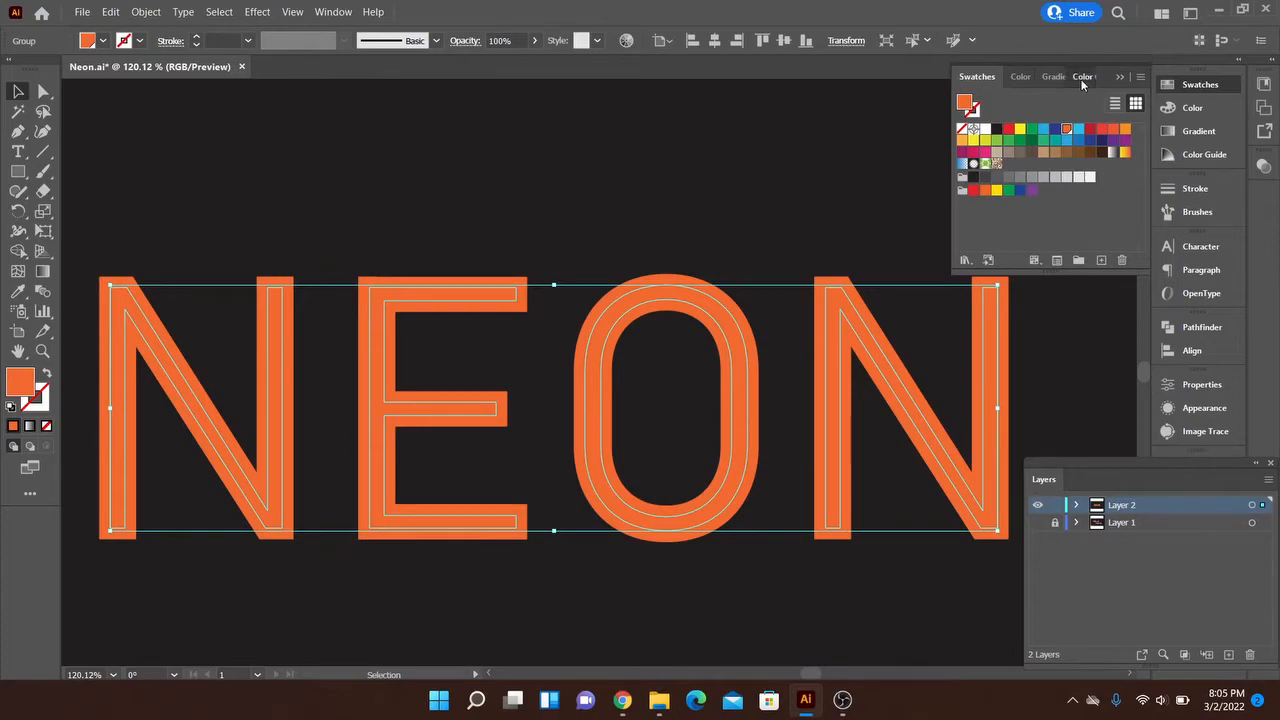
left_click(1083, 76)
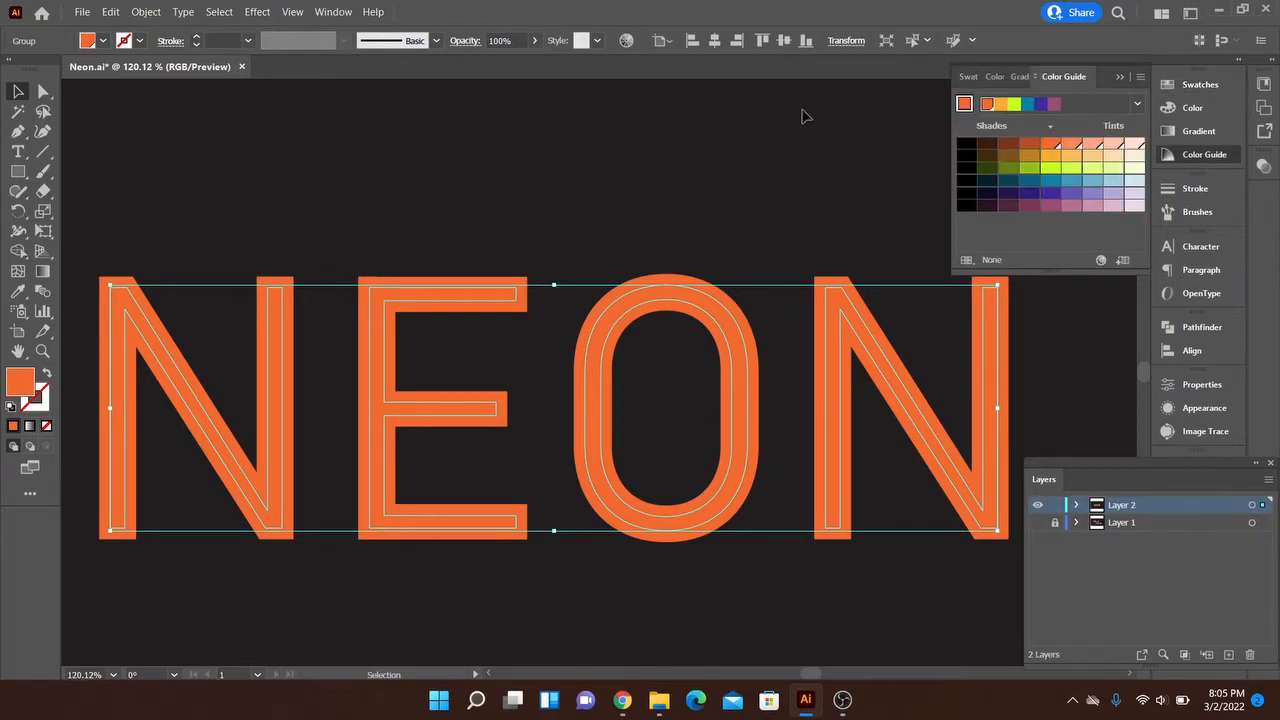
left_click(333, 12)
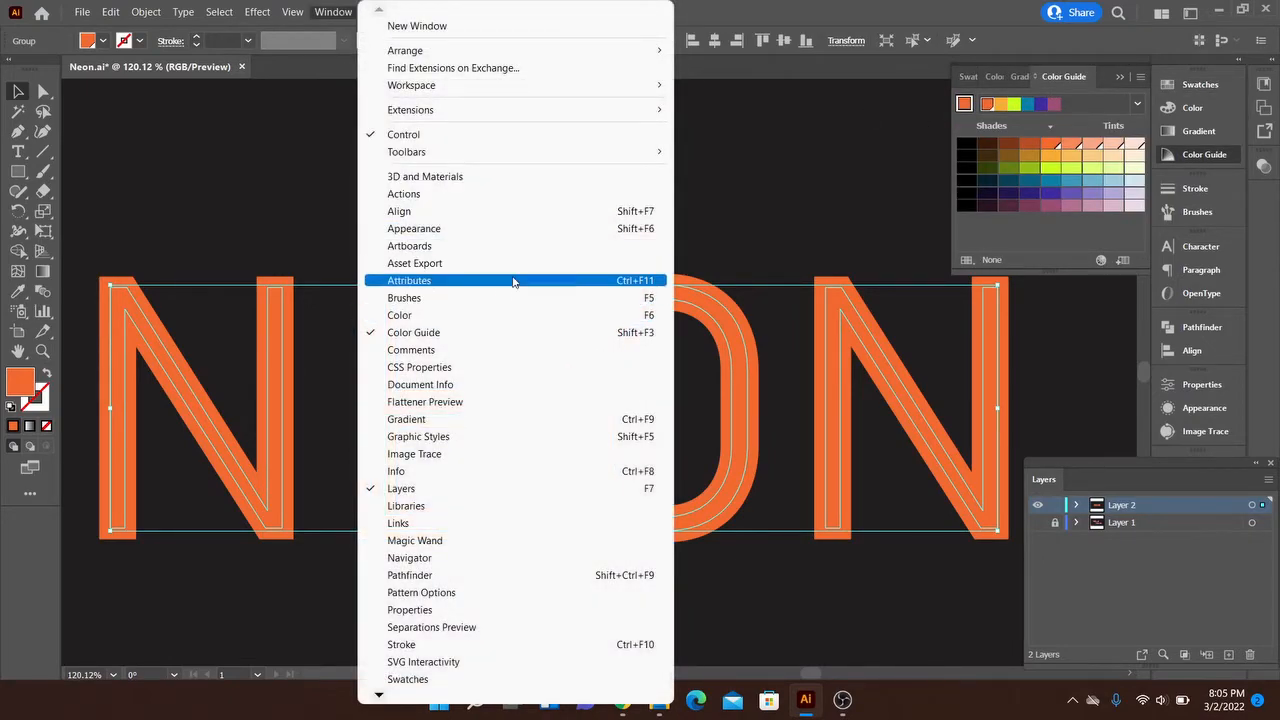
mouse_move(399, 315)
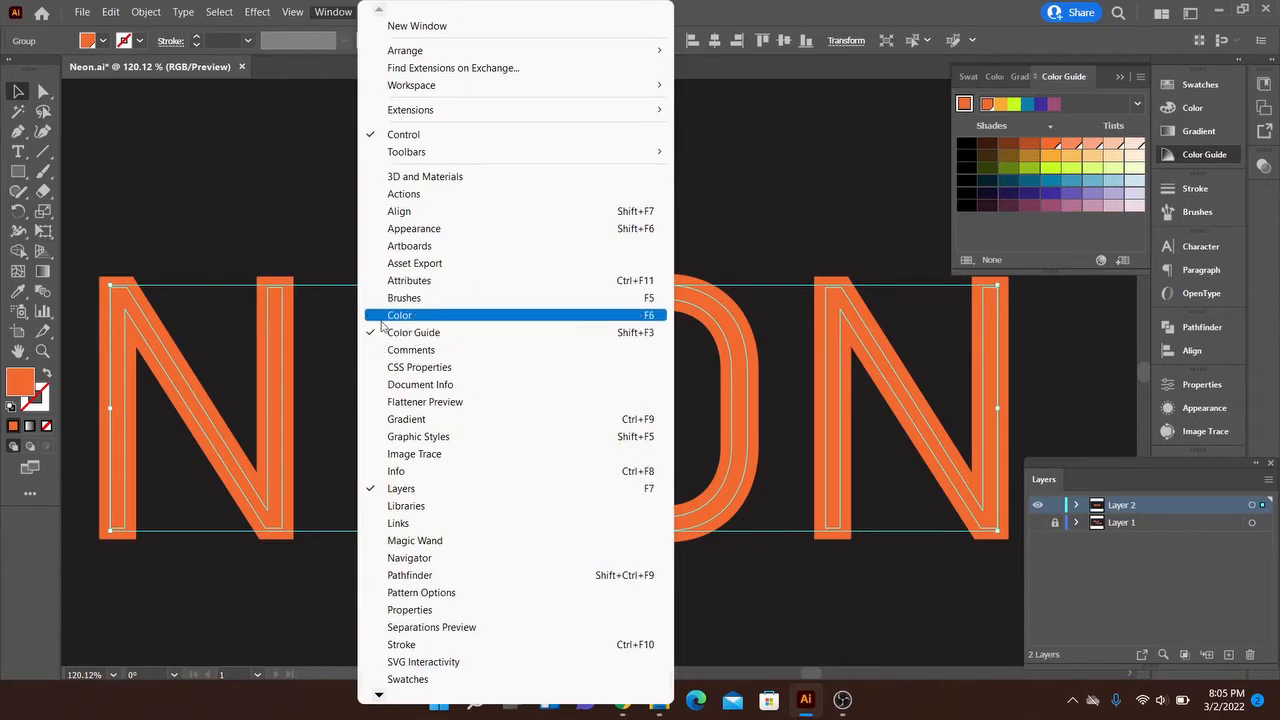
mouse_move(805, 280)
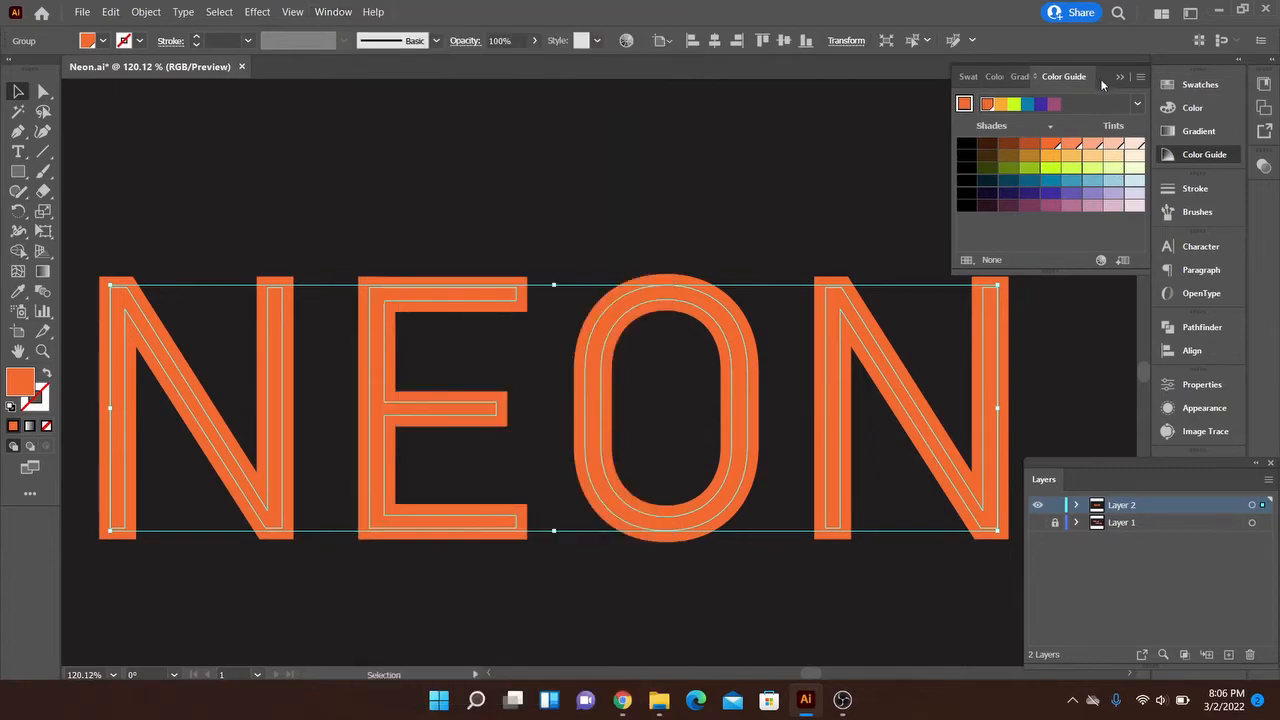
left_click(1113, 144)
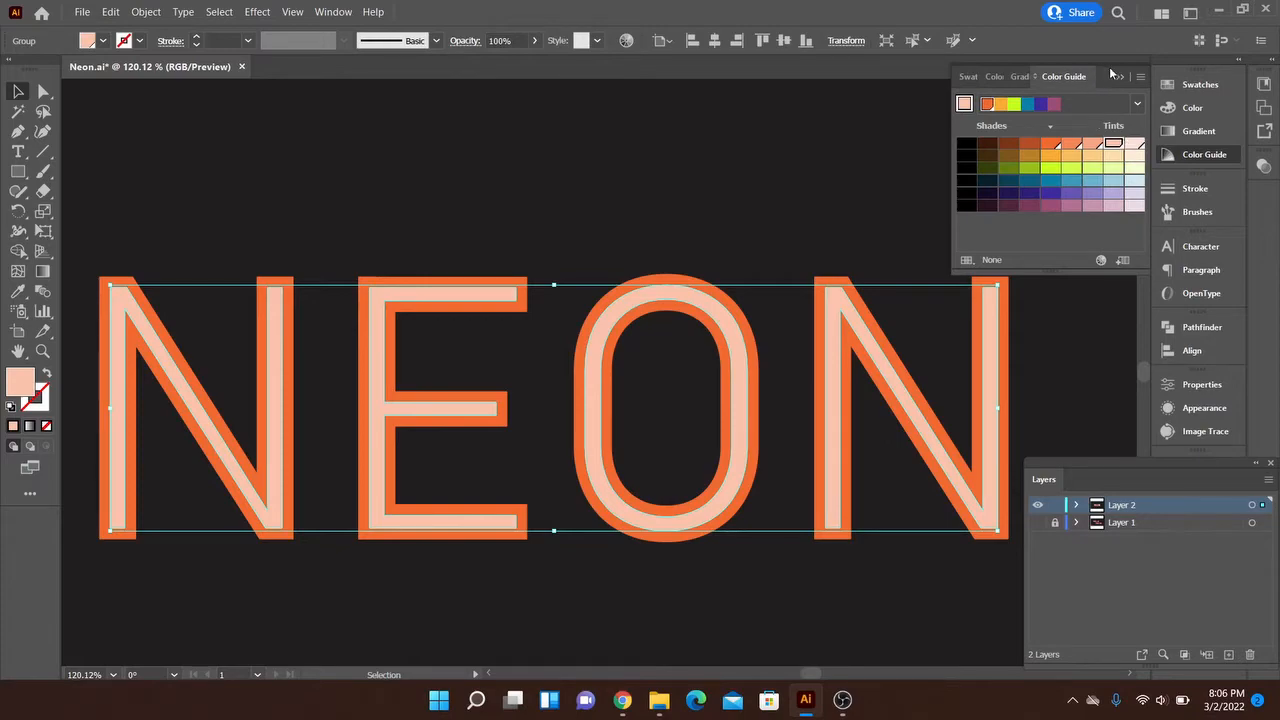
left_click(1114, 76)
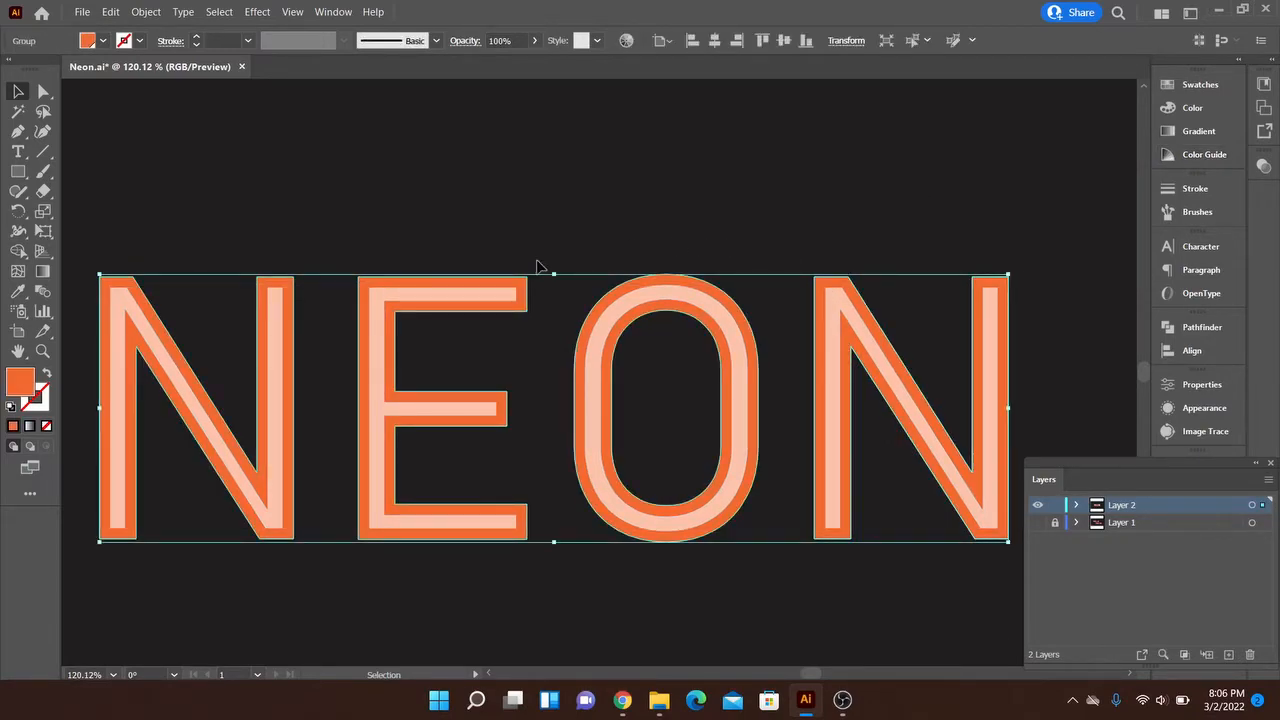
Apply a Gaussian Blur of about 37 px to the orange letter group for a soft outer glow
left_click(257, 11)
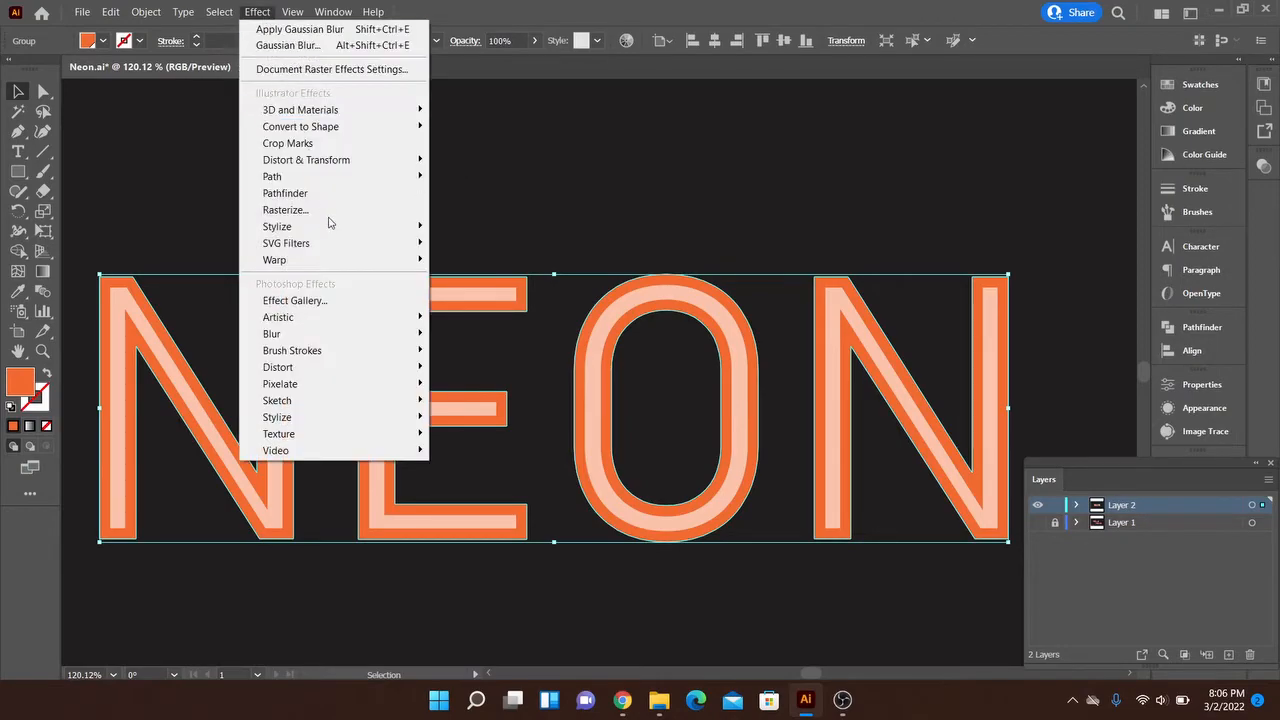
mouse_move(448, 333)
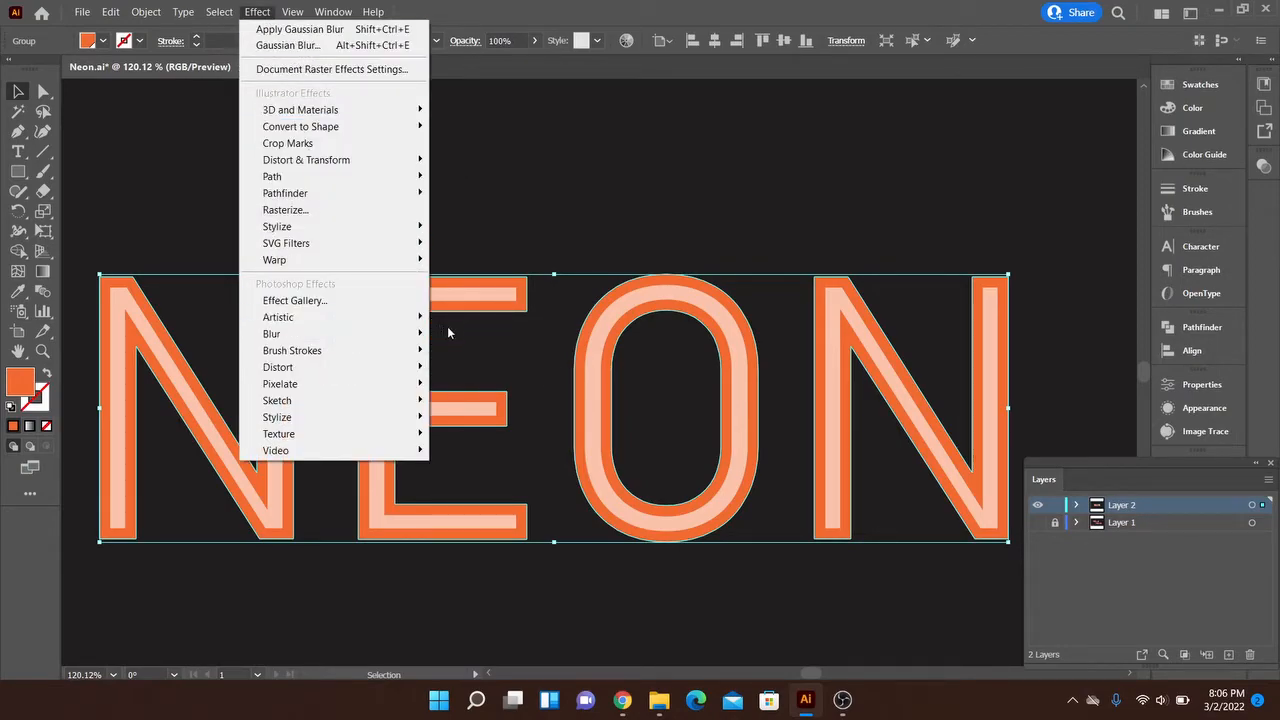
left_click(288, 45)
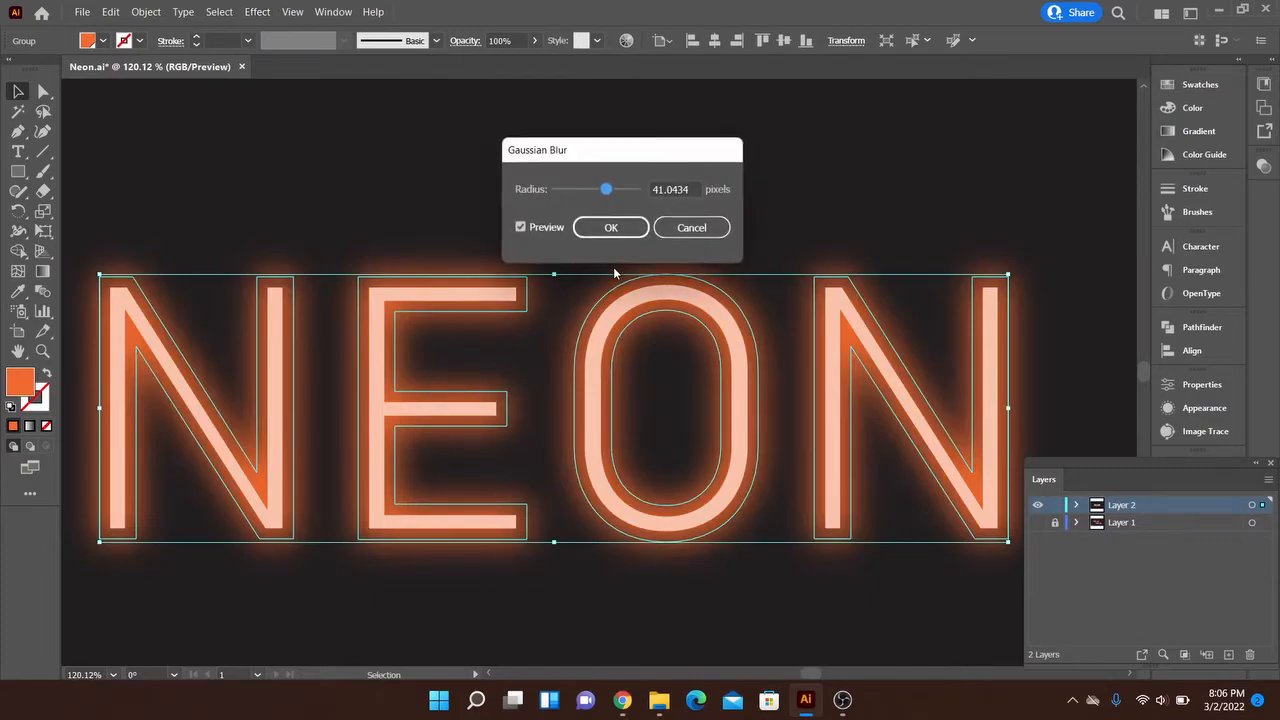
left_click_drag(605, 189, 589, 189)
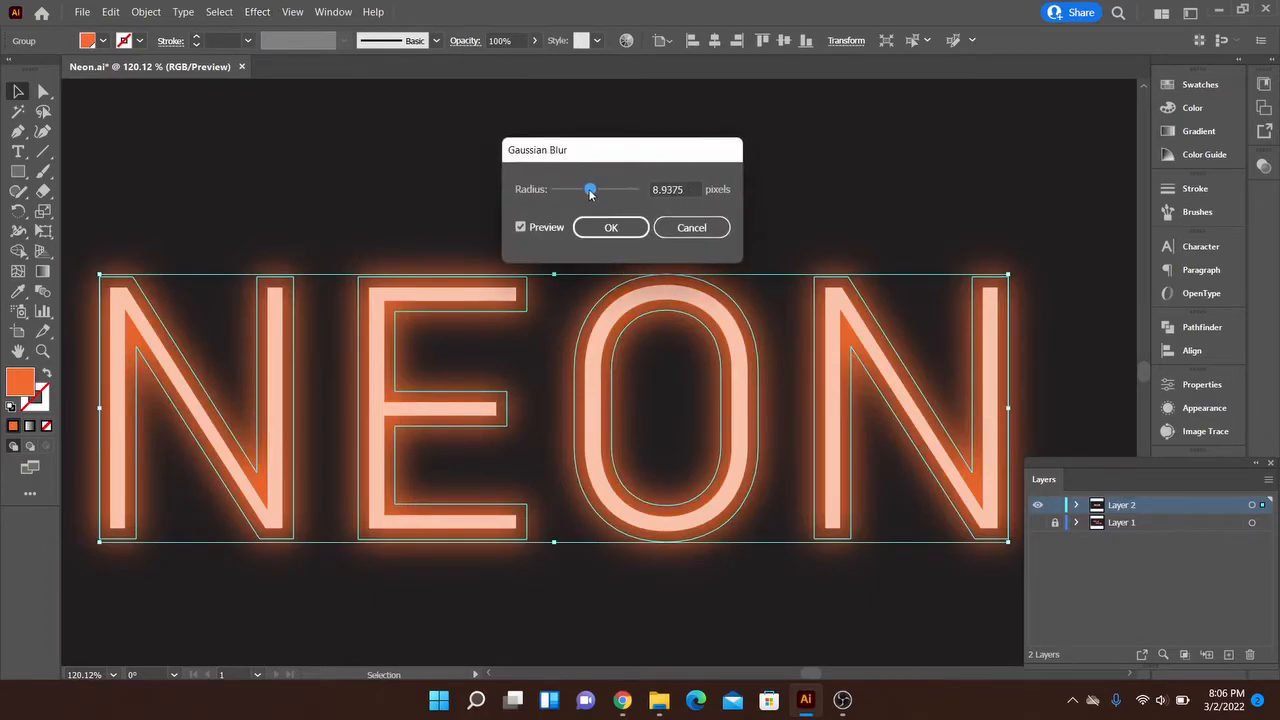
left_click_drag(590, 189, 586, 189)
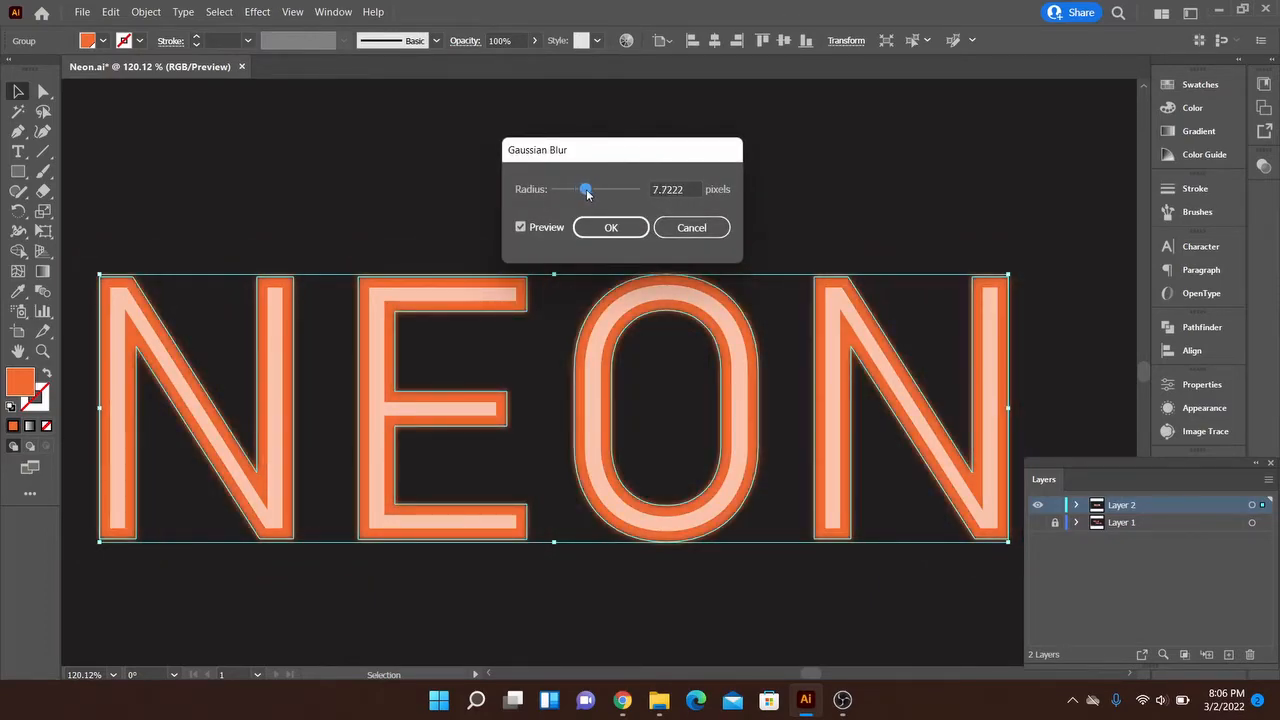
left_click_drag(586, 189, 600, 189)
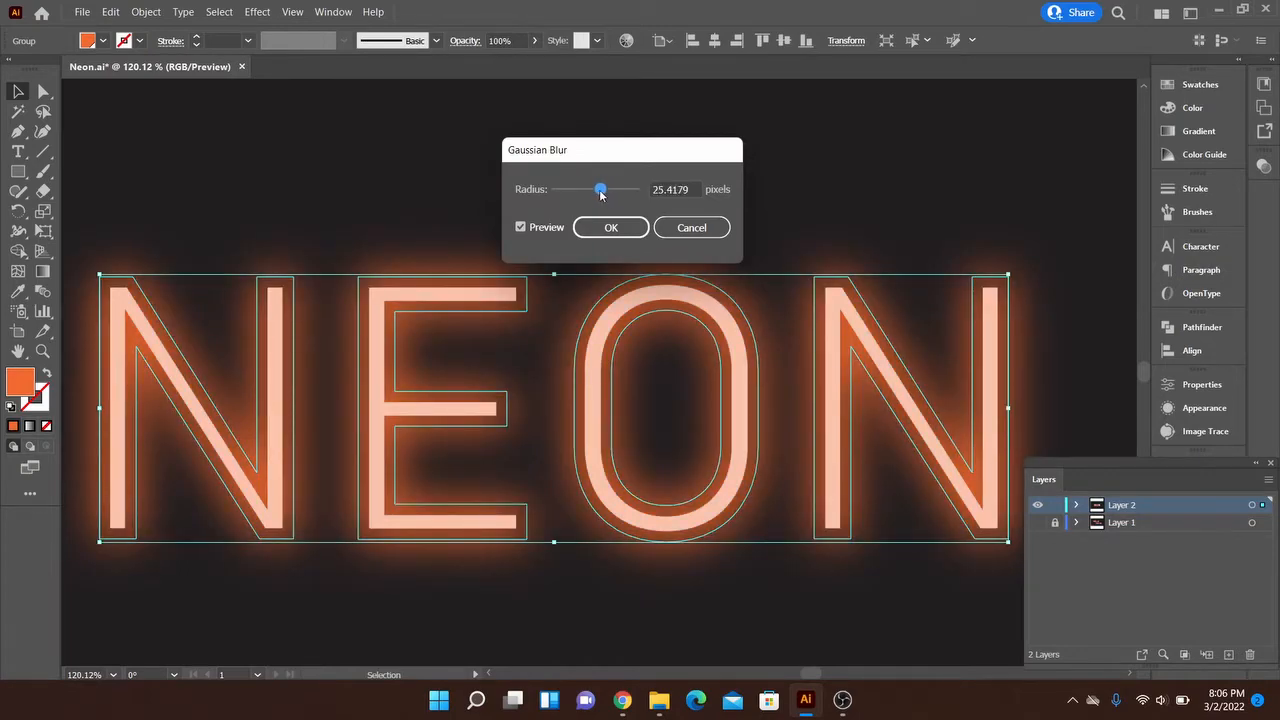
left_click_drag(600, 189, 603, 189)
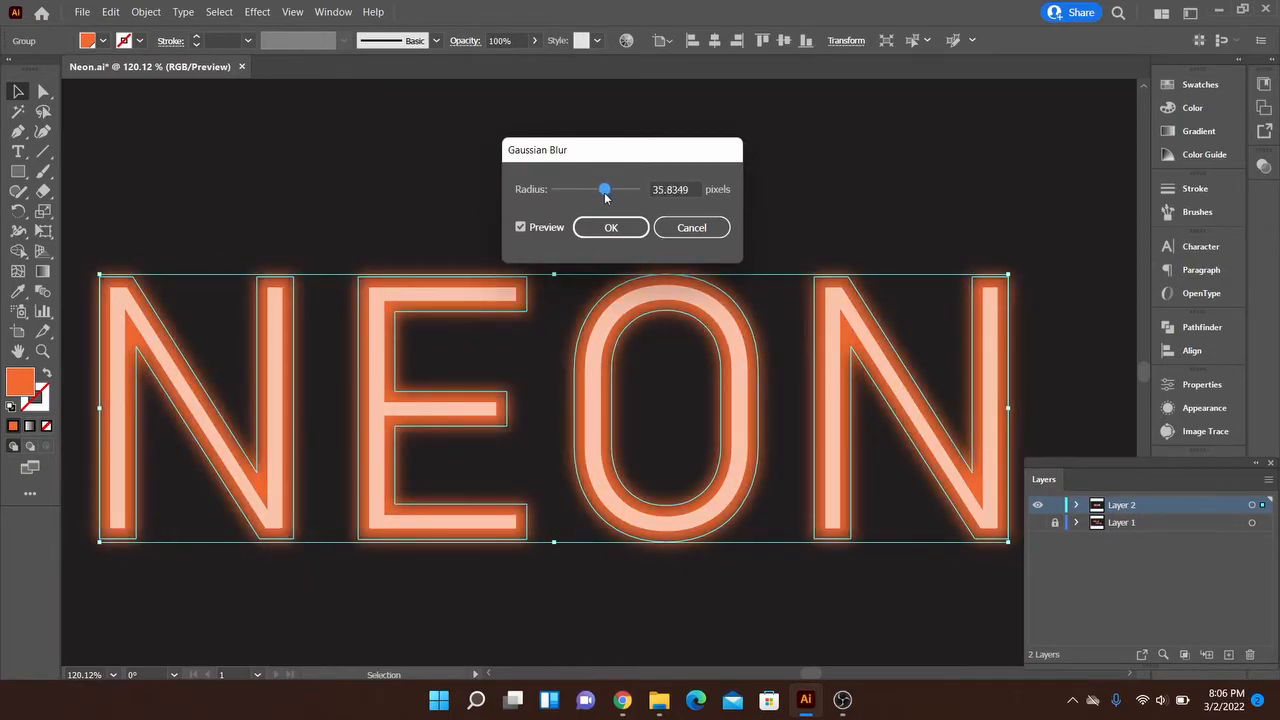
left_click_drag(603, 189, 610, 189)
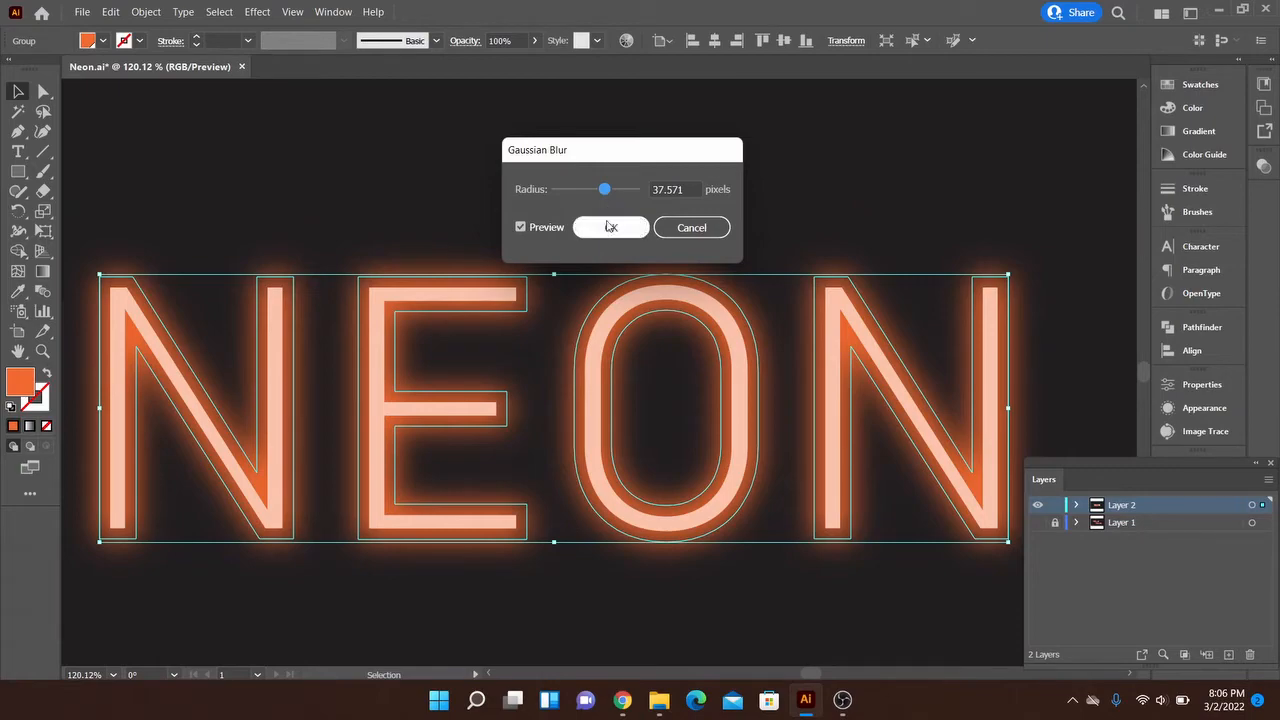
left_click(610, 227)
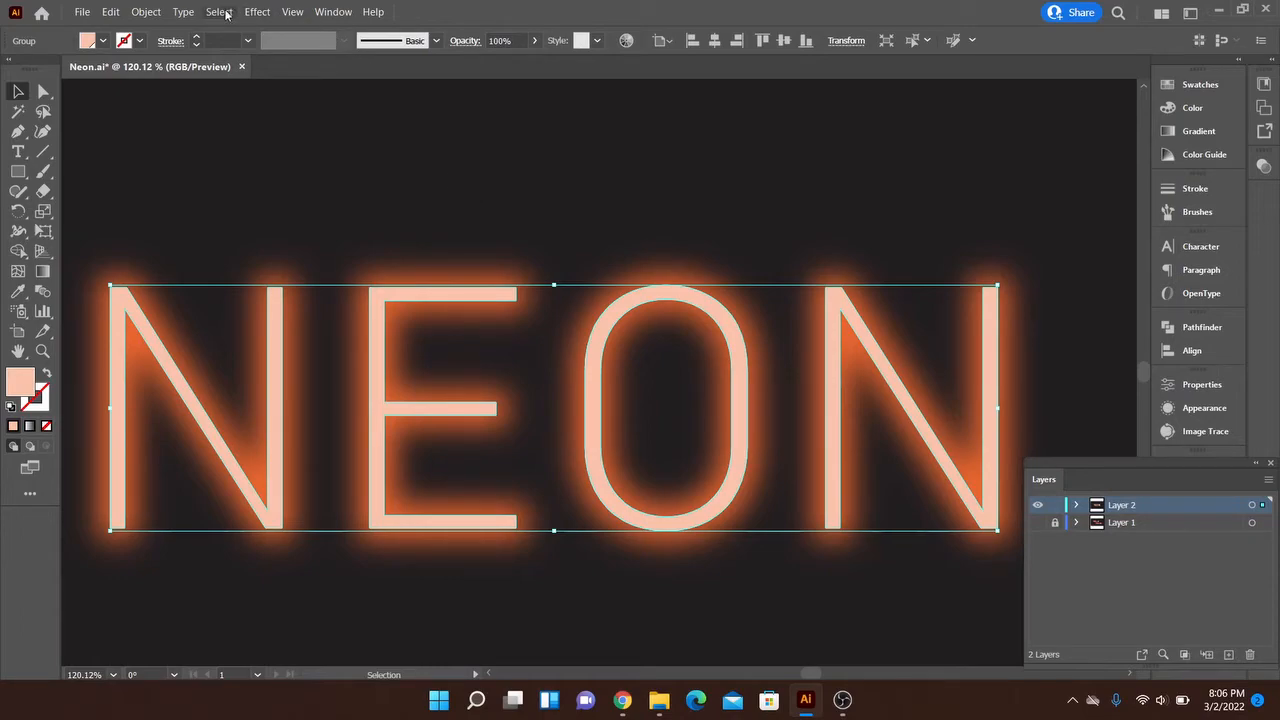
Apply a Gaussian Blur of about 3 px to the peach NEON copy for a tight inner glow
left_click(257, 11)
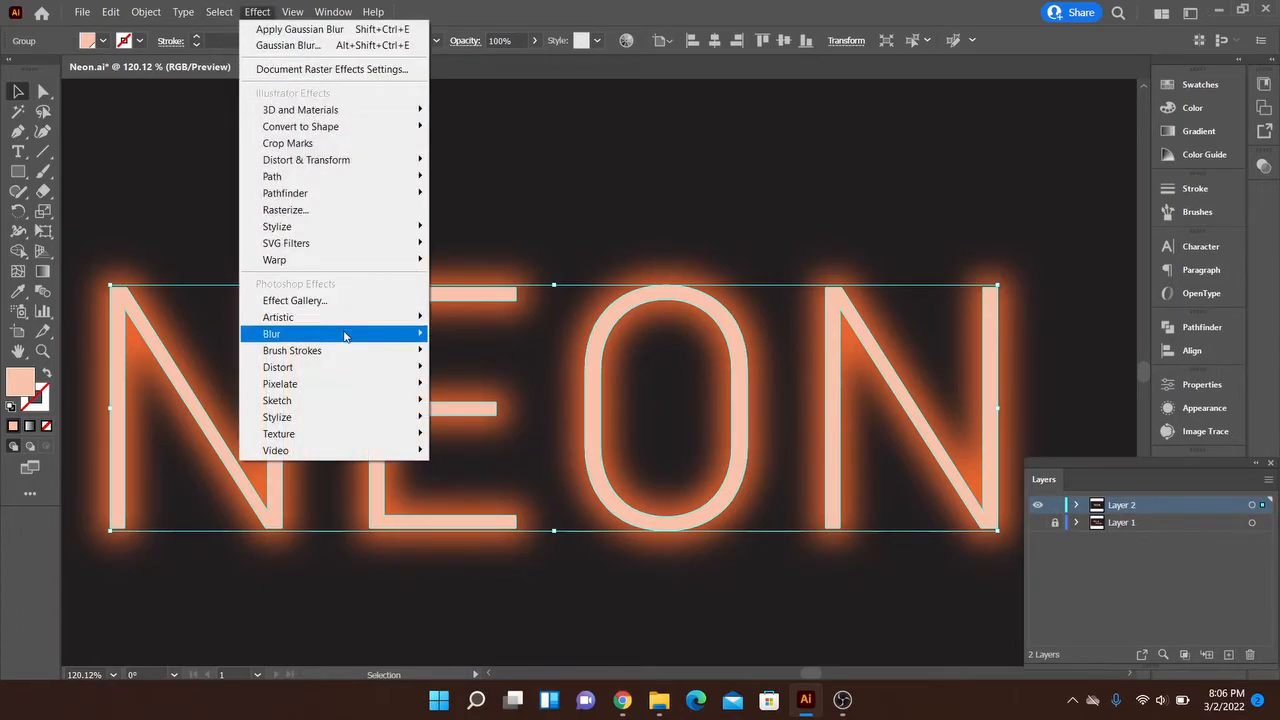
left_click(271, 333)
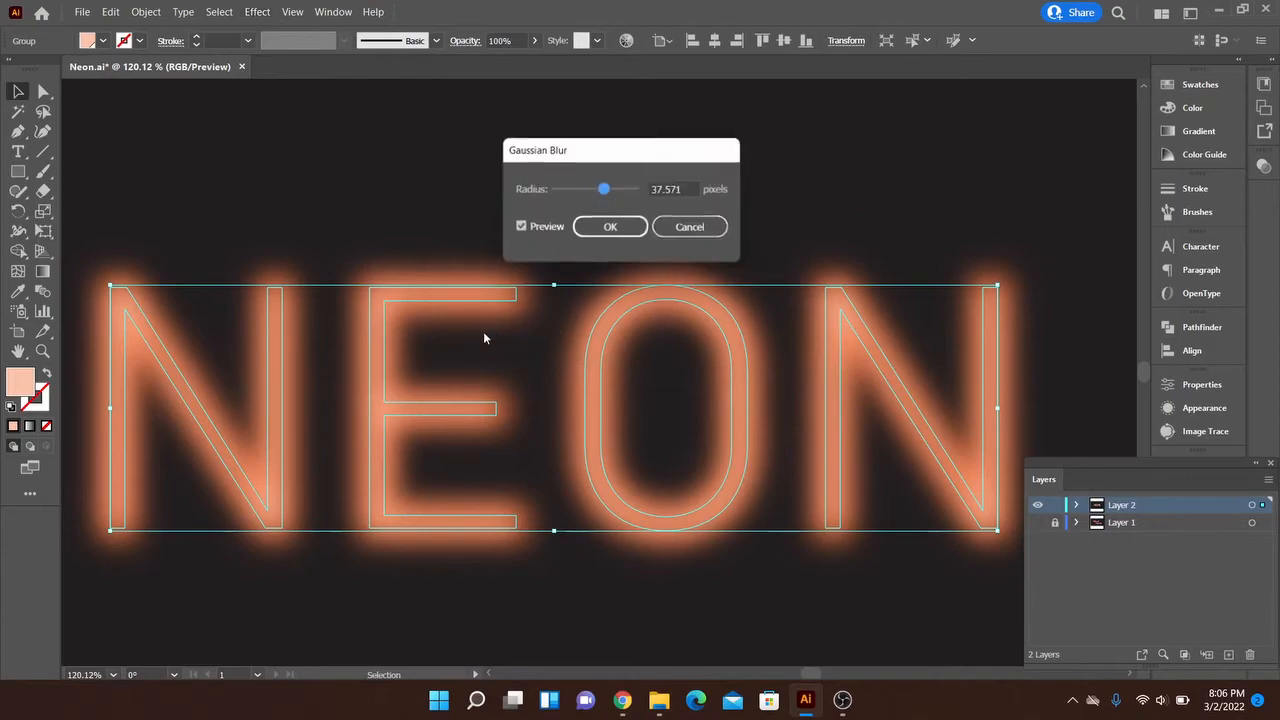
left_click_drag(603, 189, 575, 189)
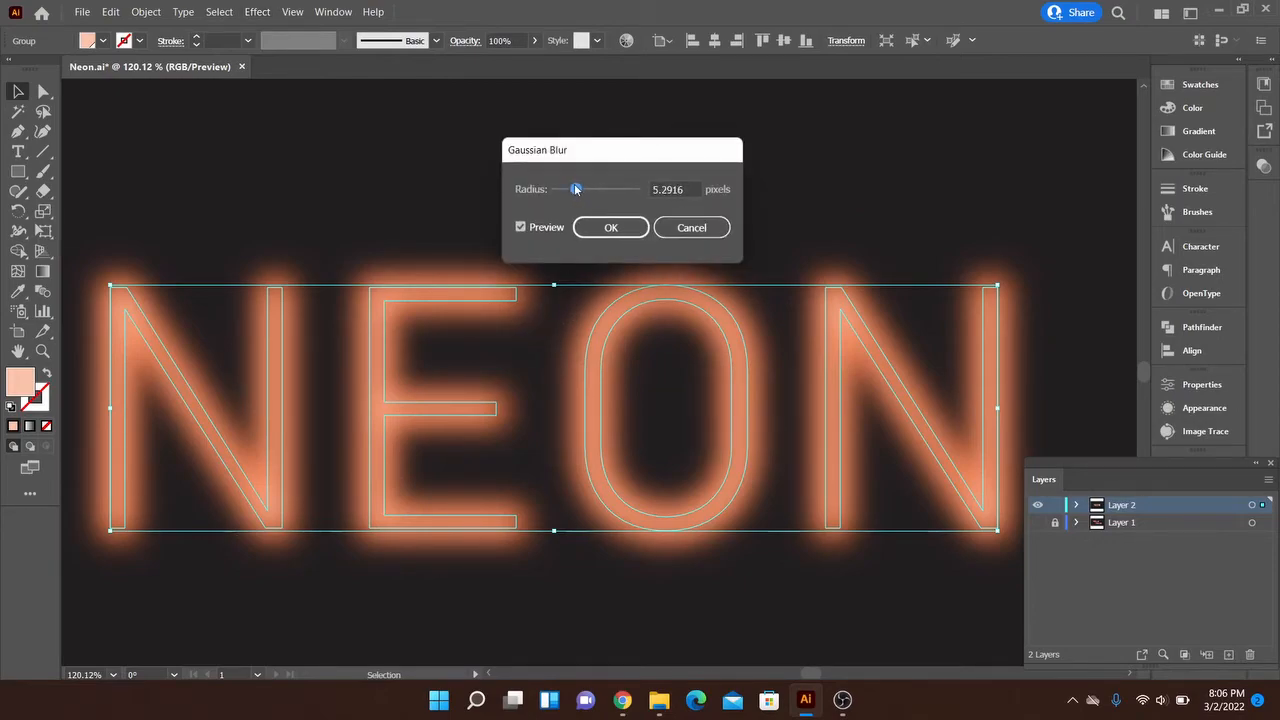
left_click_drag(575, 189, 568, 189)
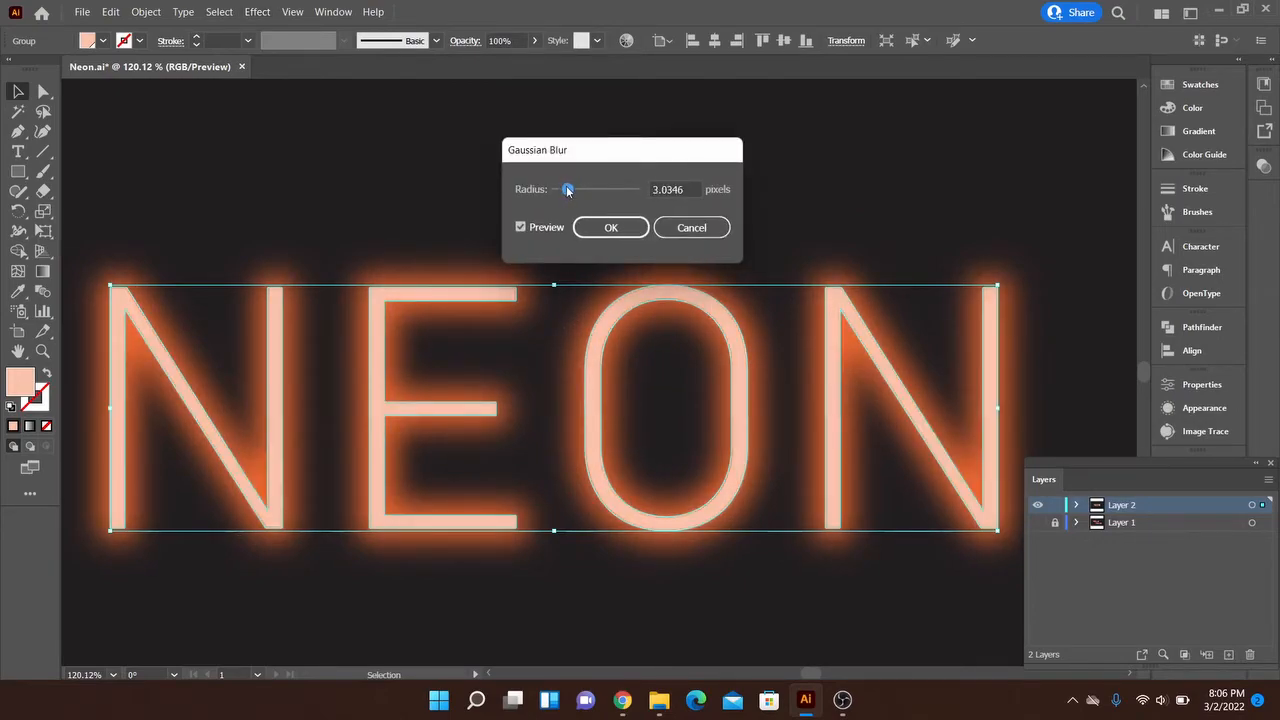
left_click_drag(568, 189, 573, 189)
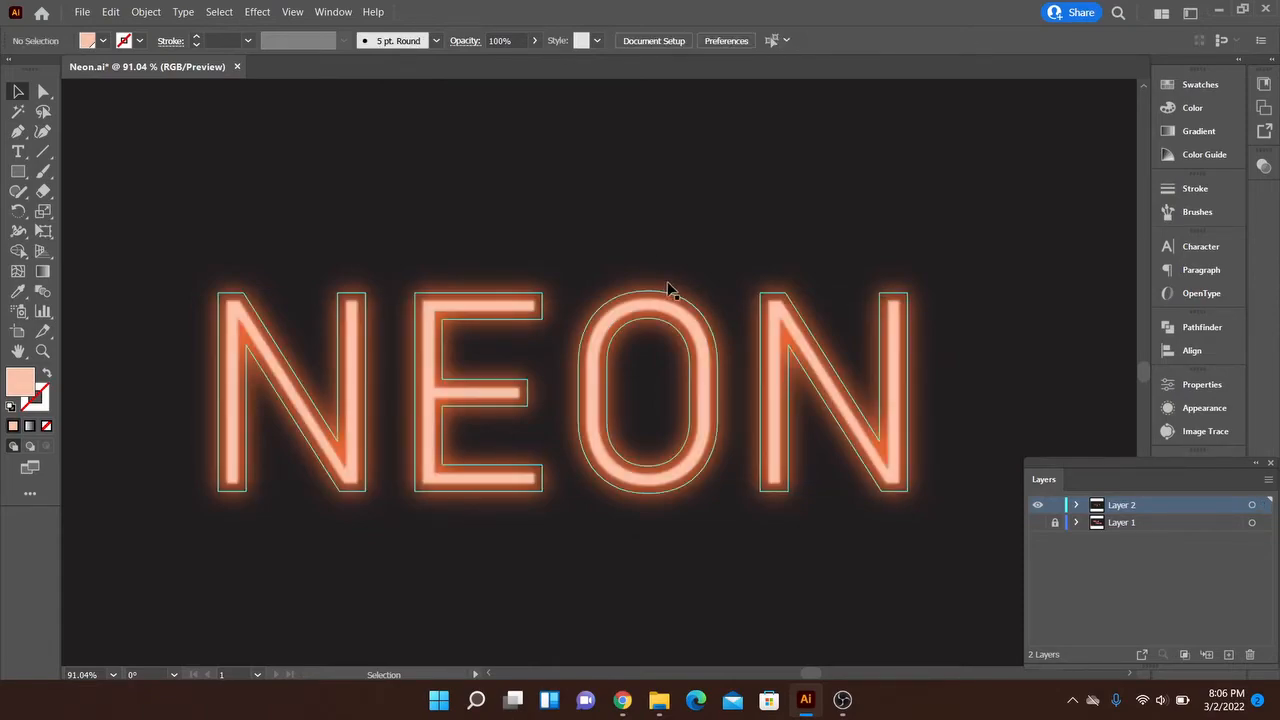
Copy and paste the glowing NEON group, then select the bottom group in expanded Layer 2
left_click(670, 290)
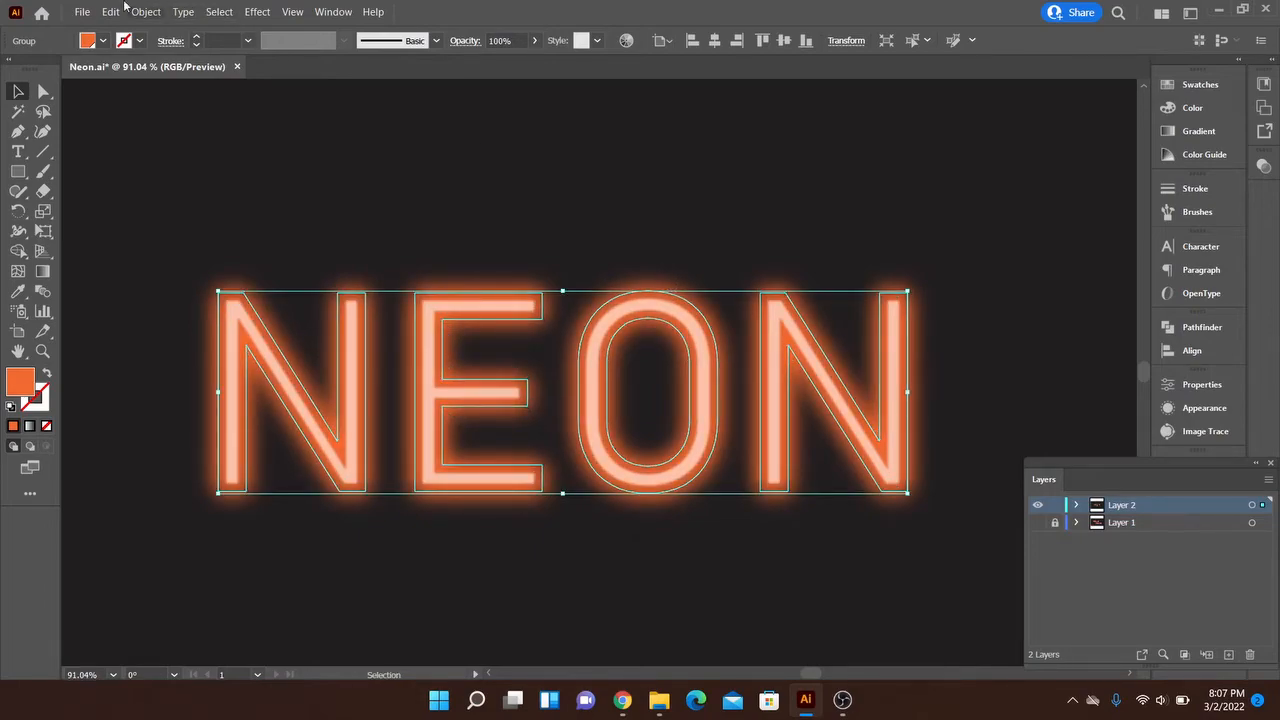
left_click(145, 11)
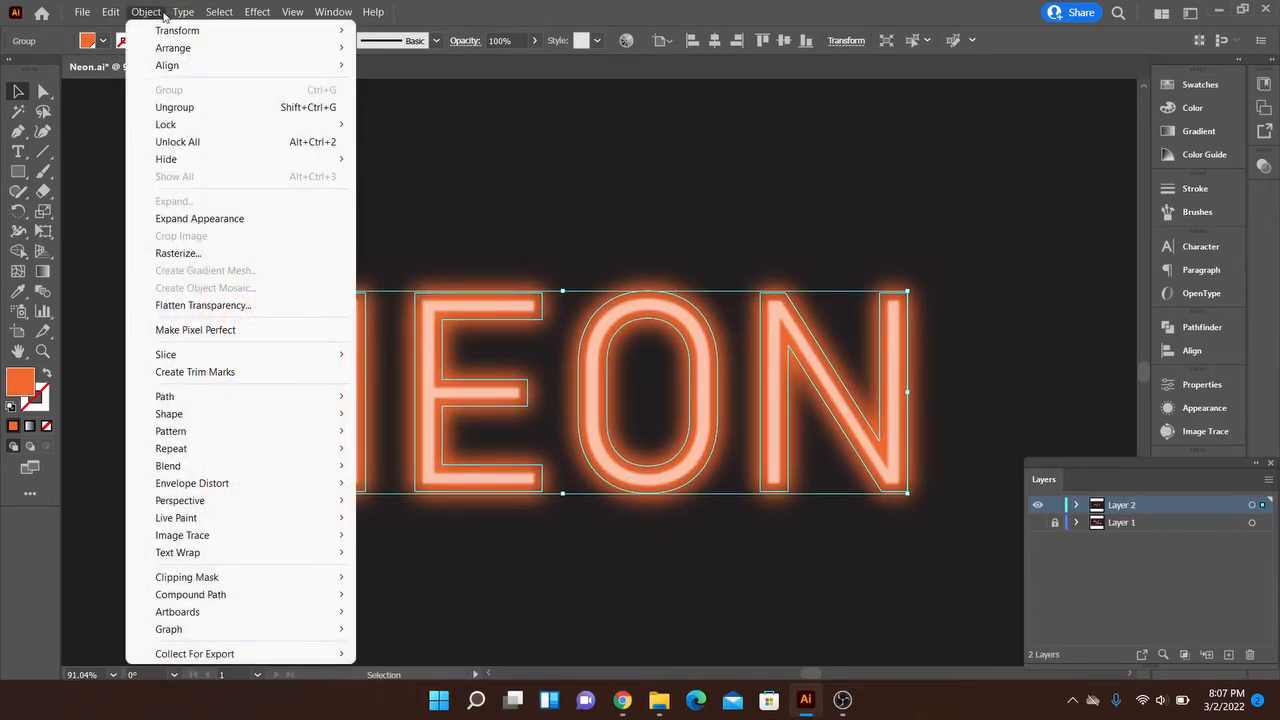
left_click(110, 11)
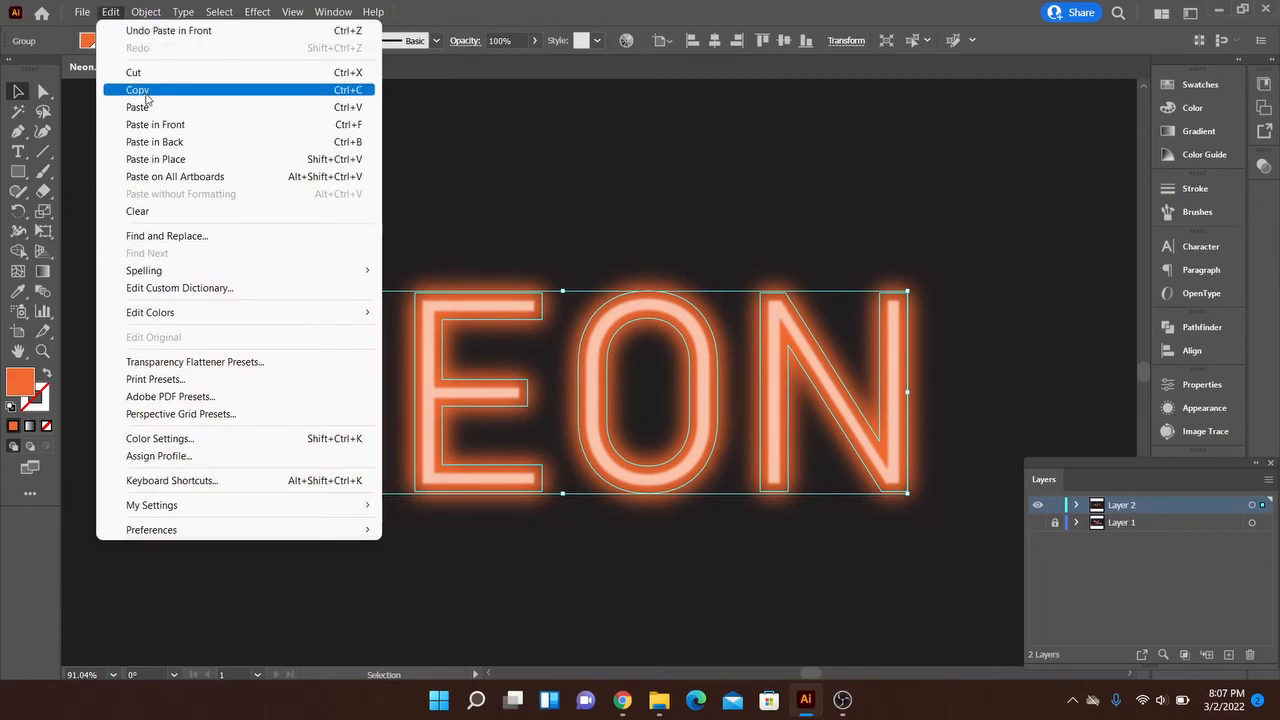
mouse_move(155, 124)
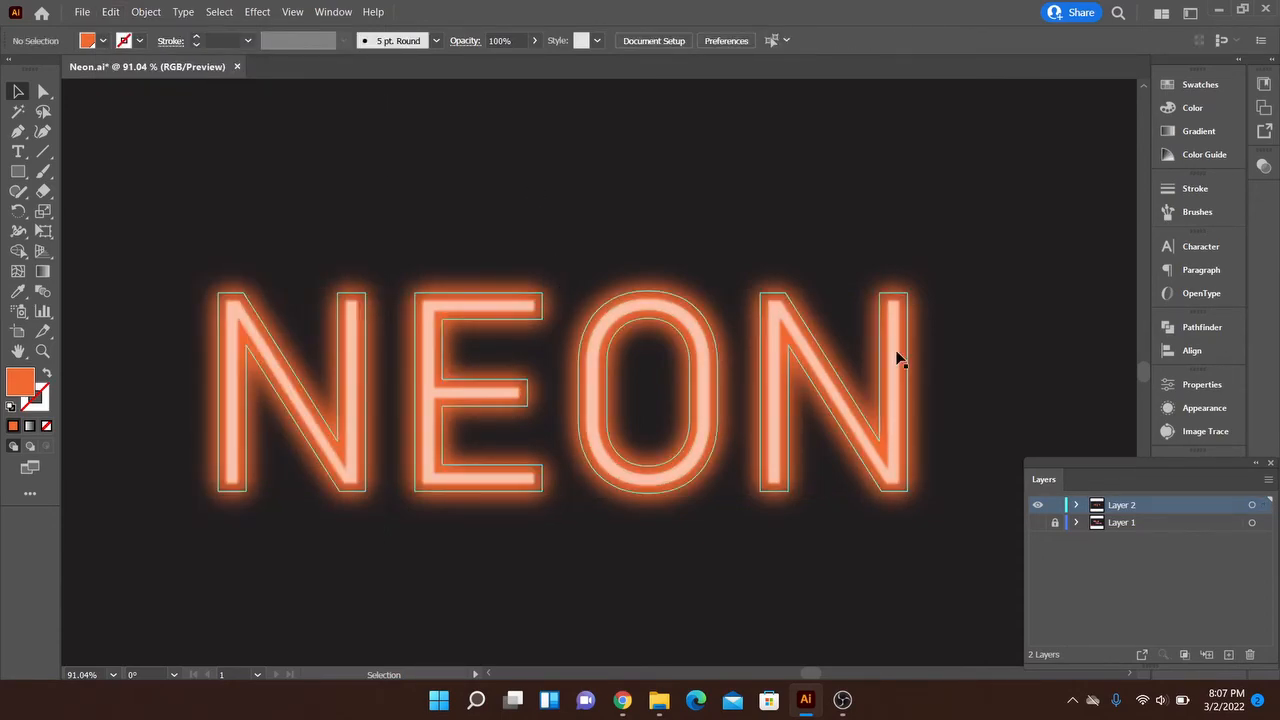
left_click(1076, 504)
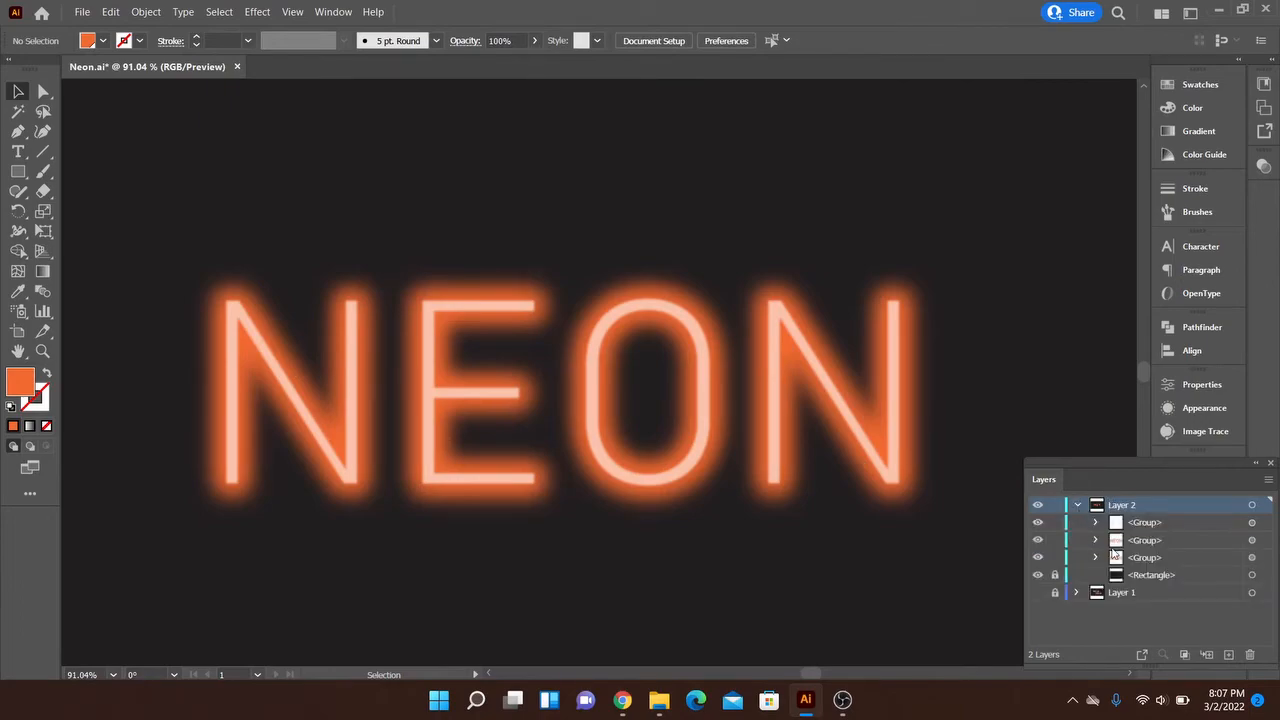
left_click(1145, 557)
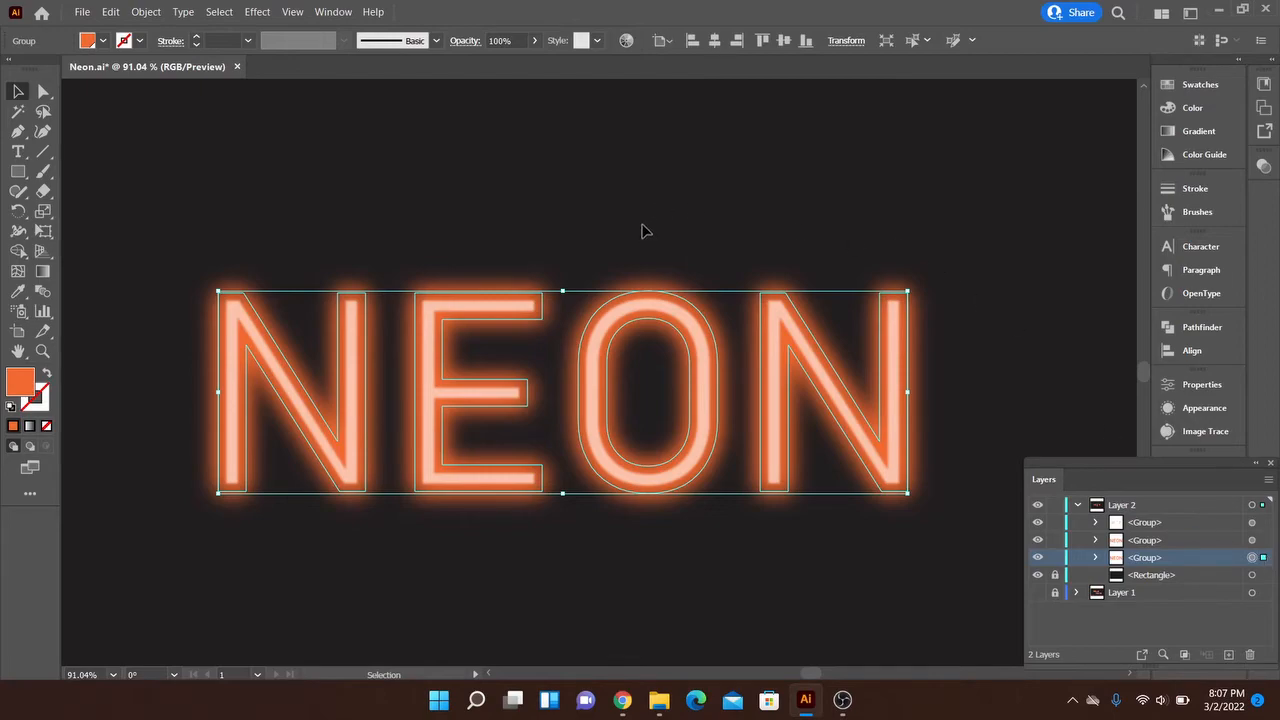
Raise the bottom group's Gaussian Blur radius to about 84 px in the Appearance panel
left_click(1204, 408)
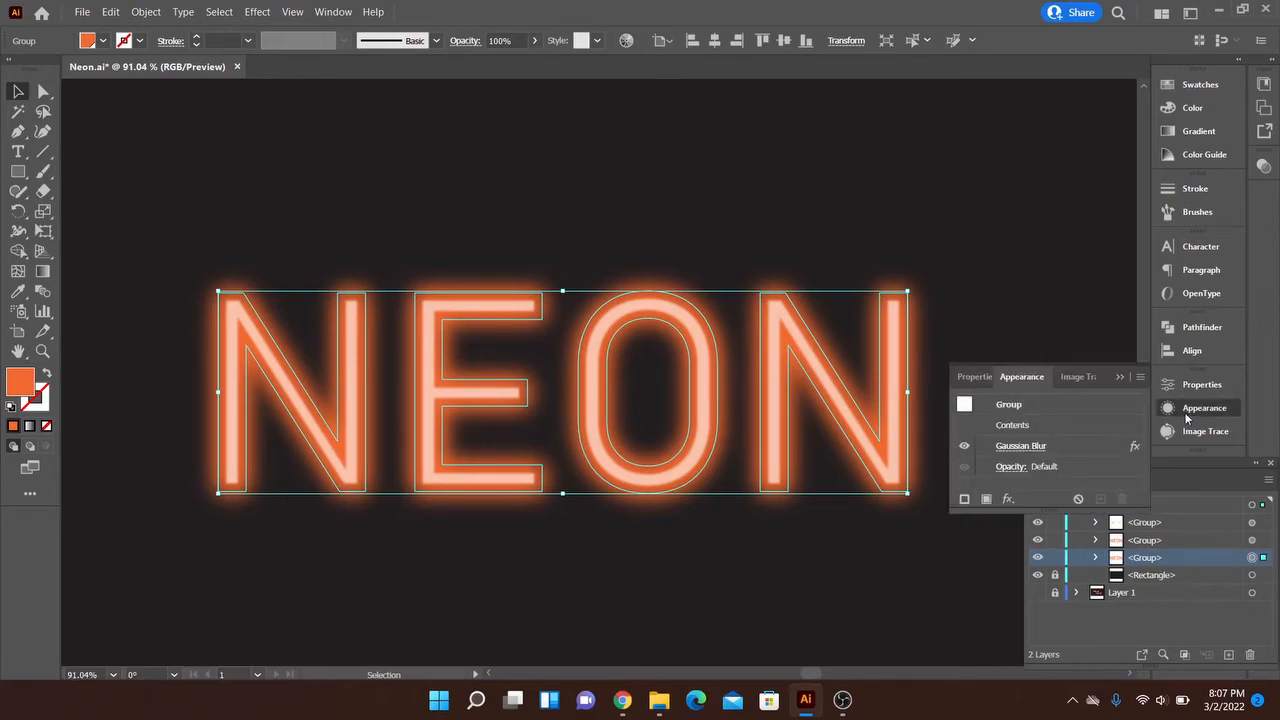
left_click(1008, 404)
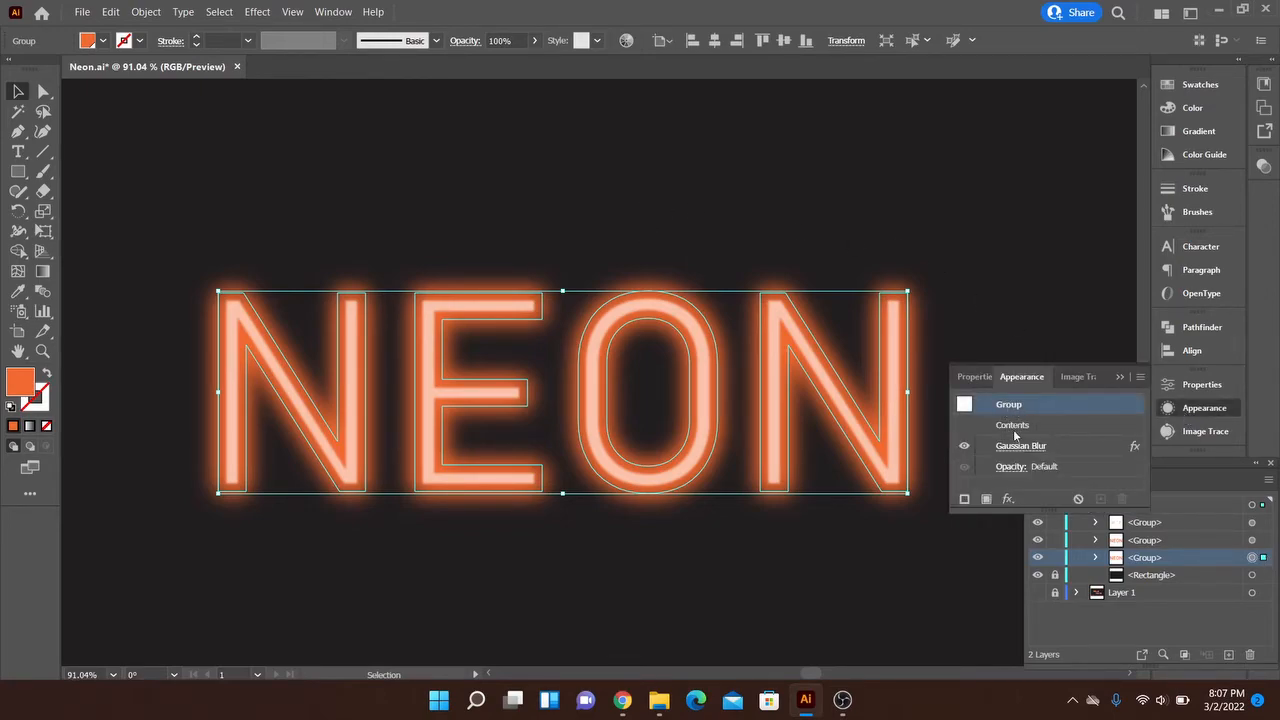
double_click(1020, 445)
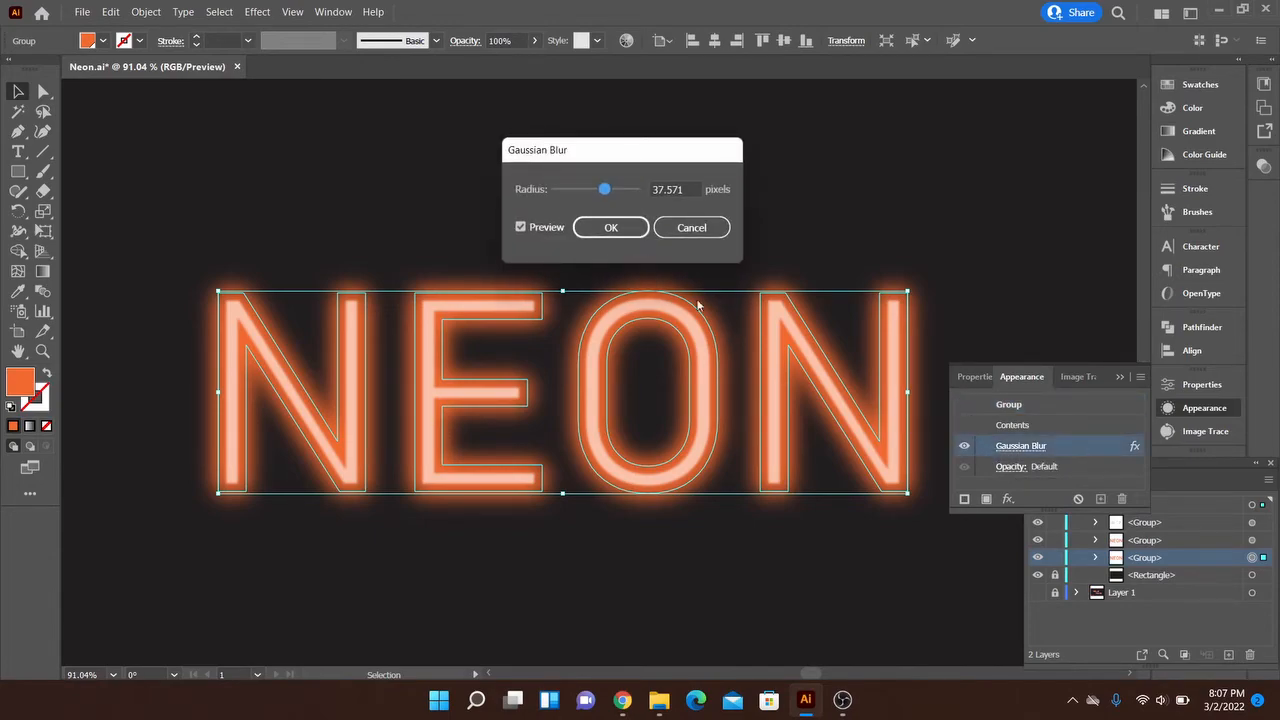
left_click_drag(604, 189, 611, 189)
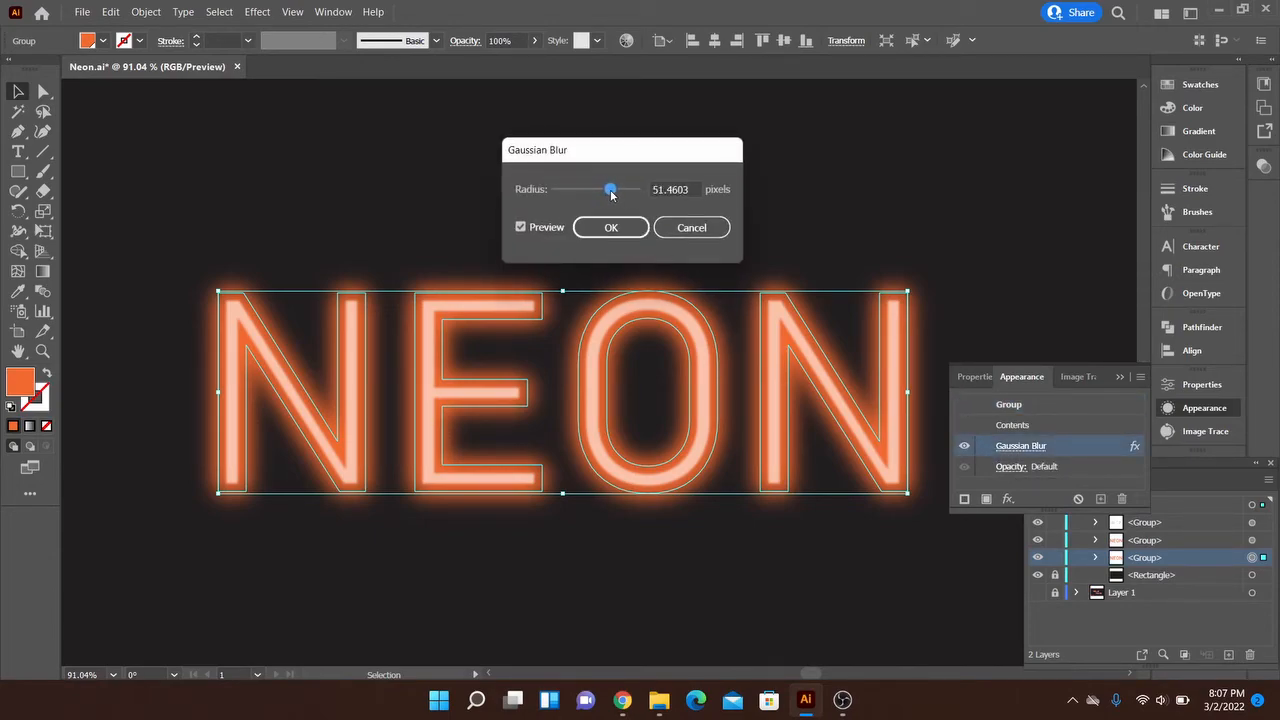
left_click_drag(611, 189, 618, 189)
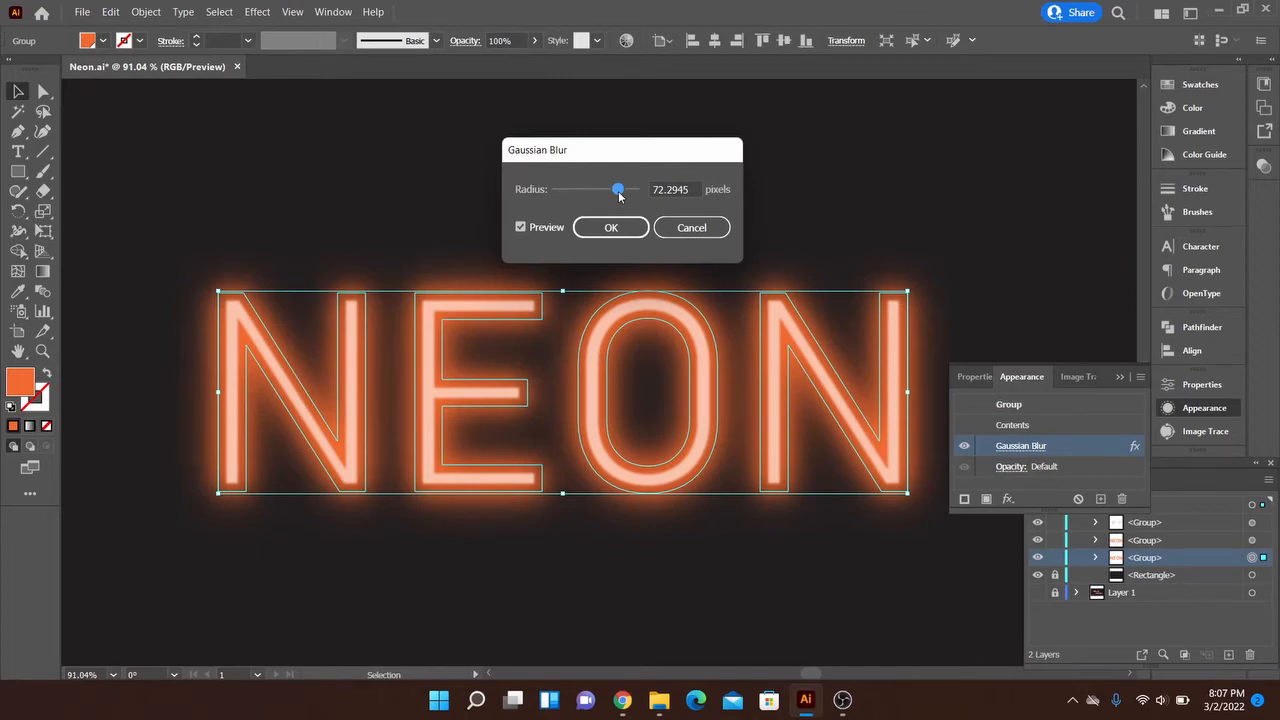
left_click_drag(617, 189, 623, 189)
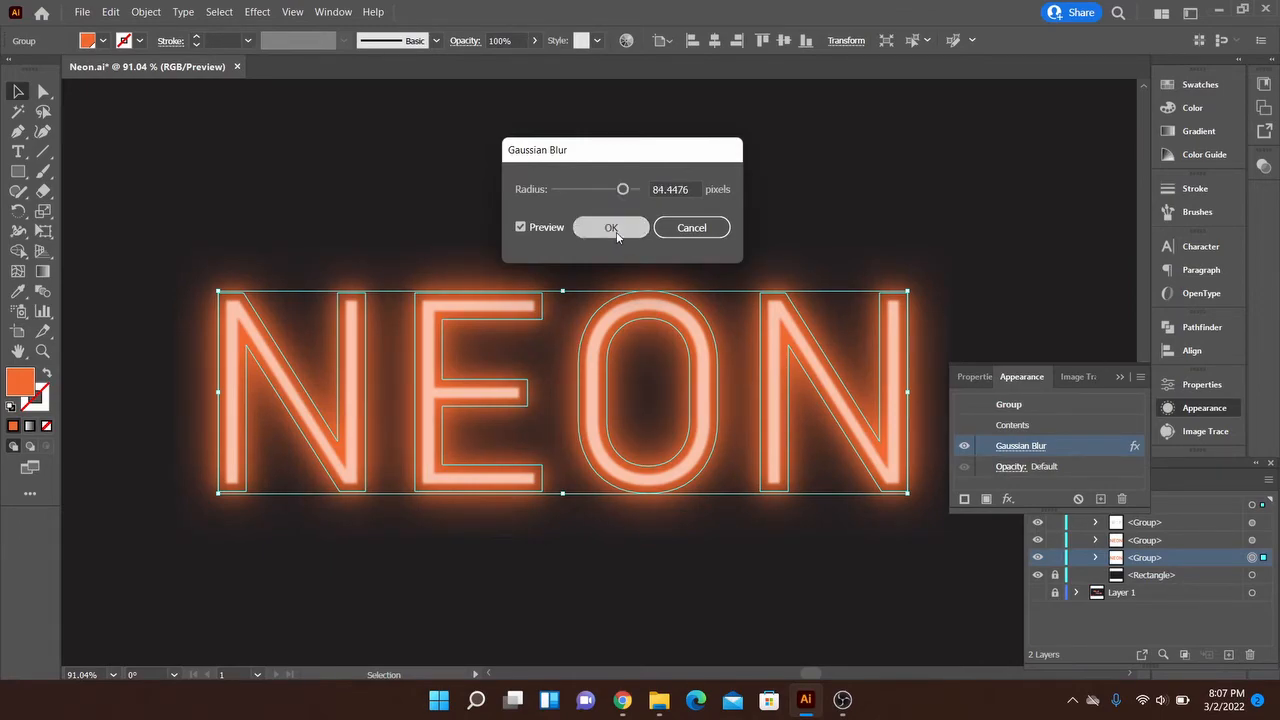
left_click(611, 227)
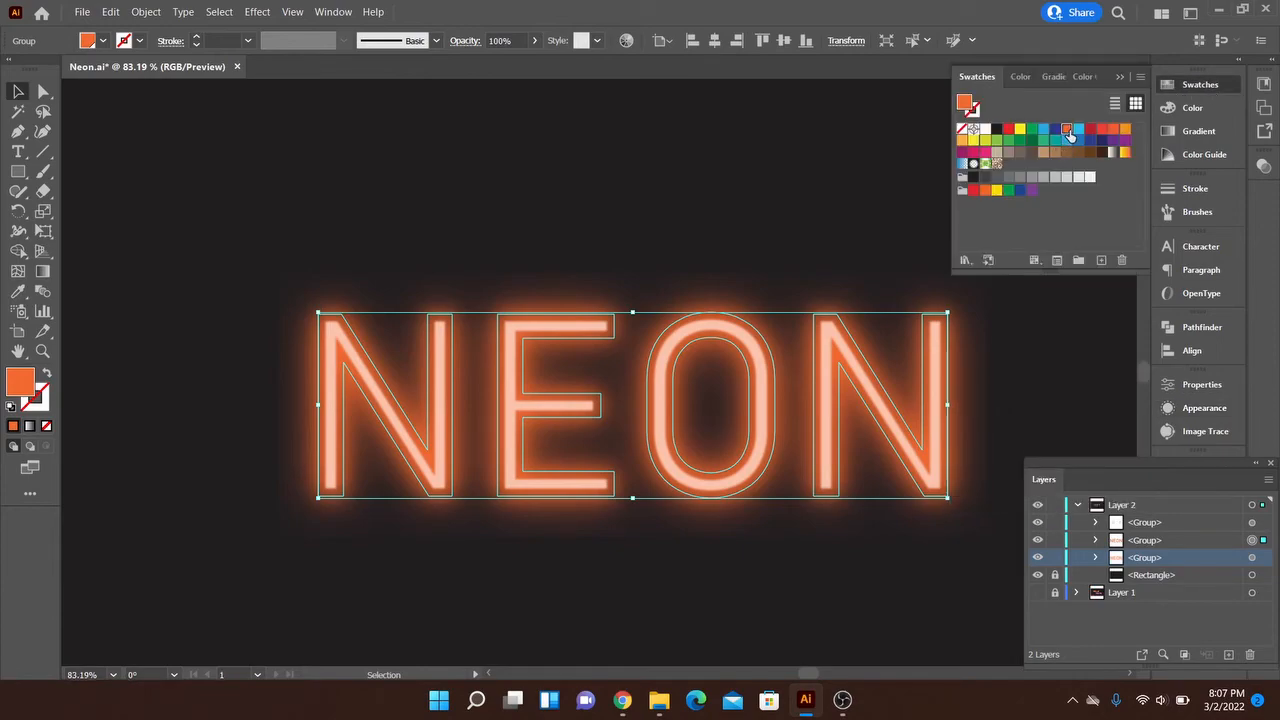
Edit the global orange swatch to purple (R 147, G 55, B 219) with Preview on, recoloring every NEON layer
double_click(1066, 128)
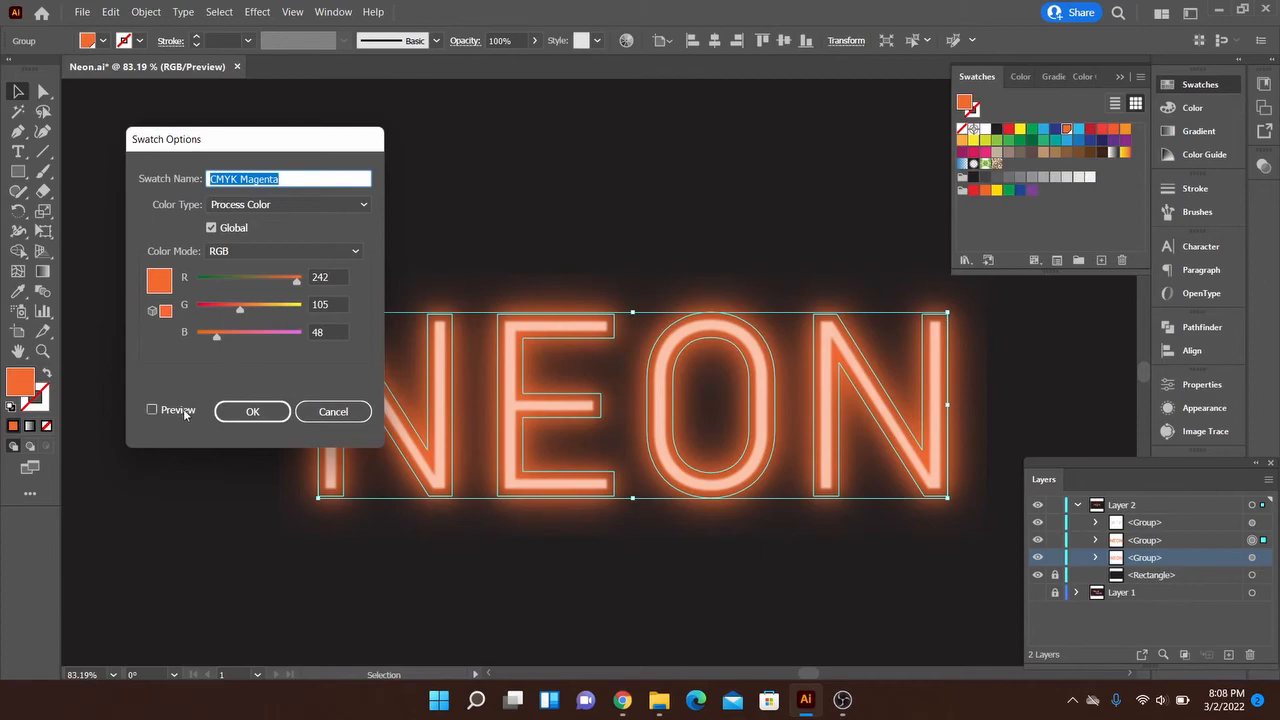
left_click(152, 410)
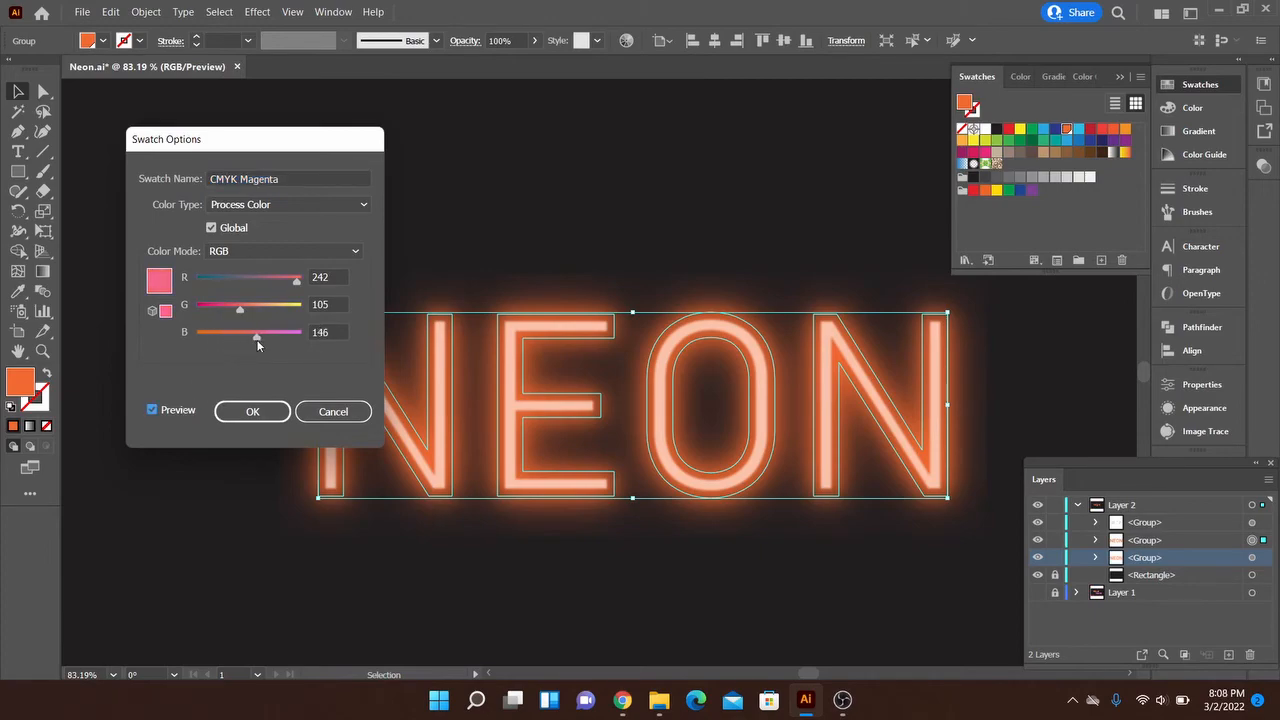
left_click_drag(256, 332, 287, 332)
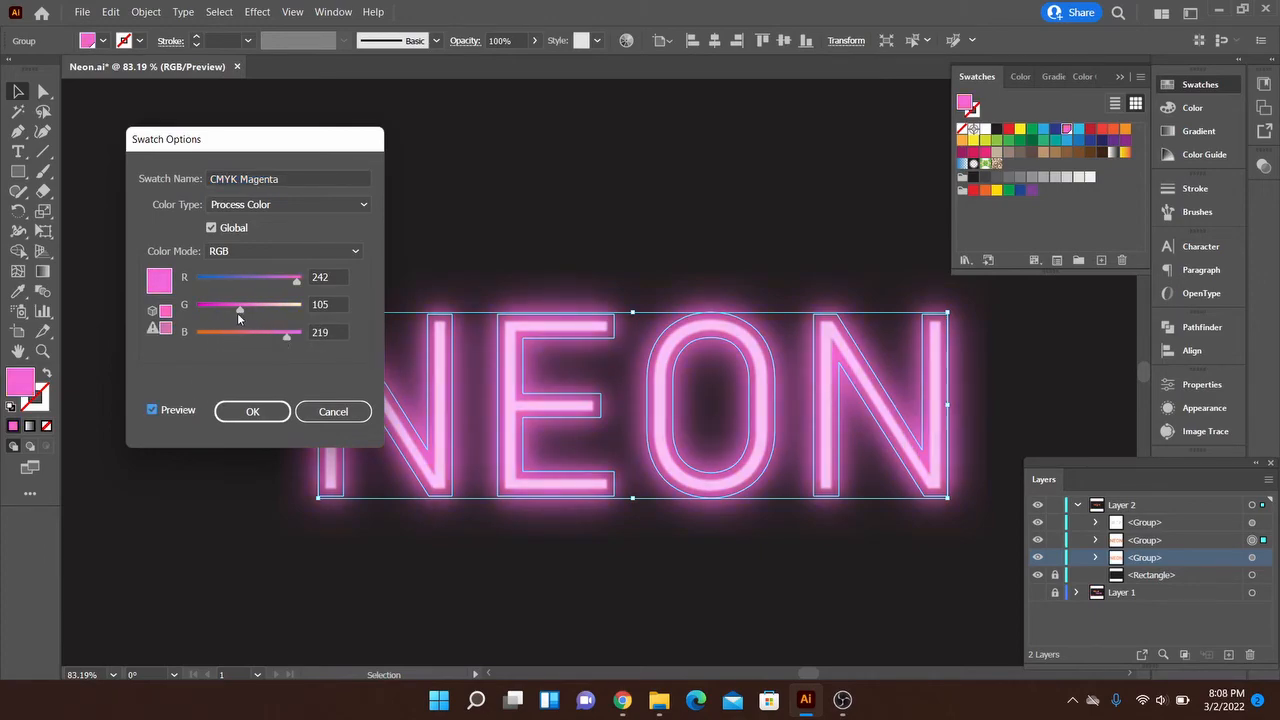
left_click_drag(240, 304, 218, 304)
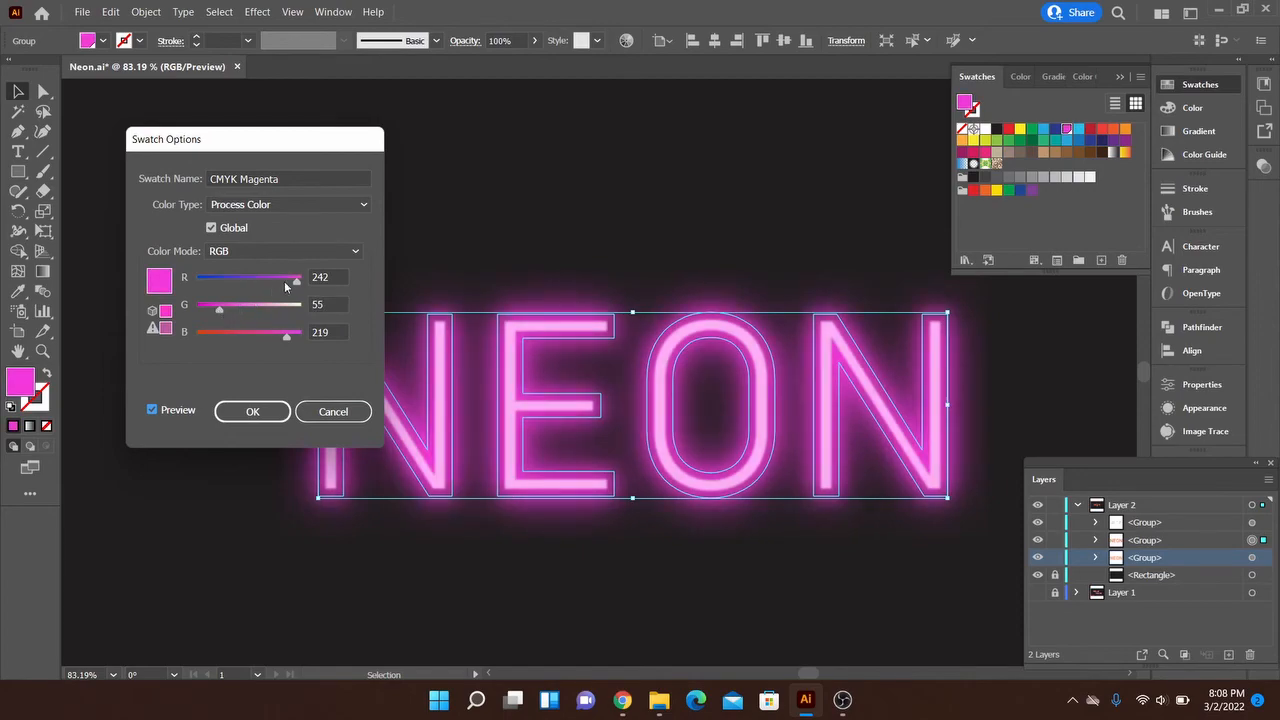
left_click_drag(295, 278, 267, 278)
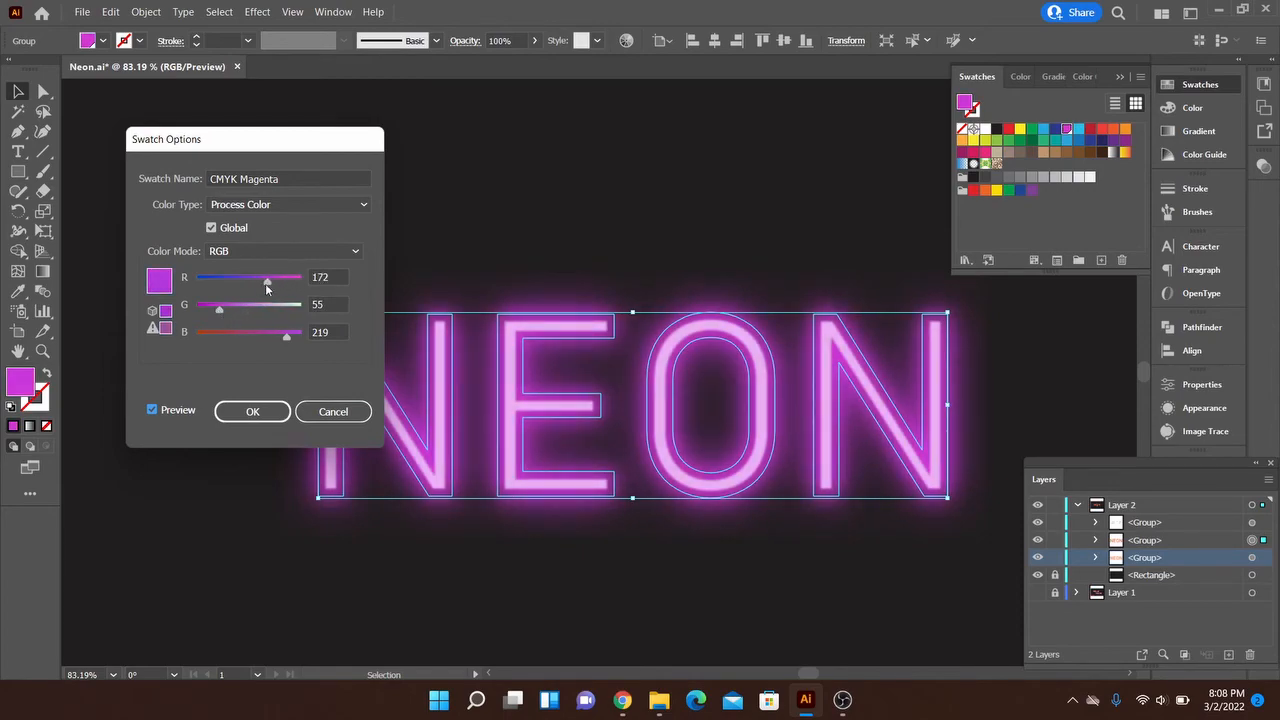
left_click_drag(267, 277, 255, 277)
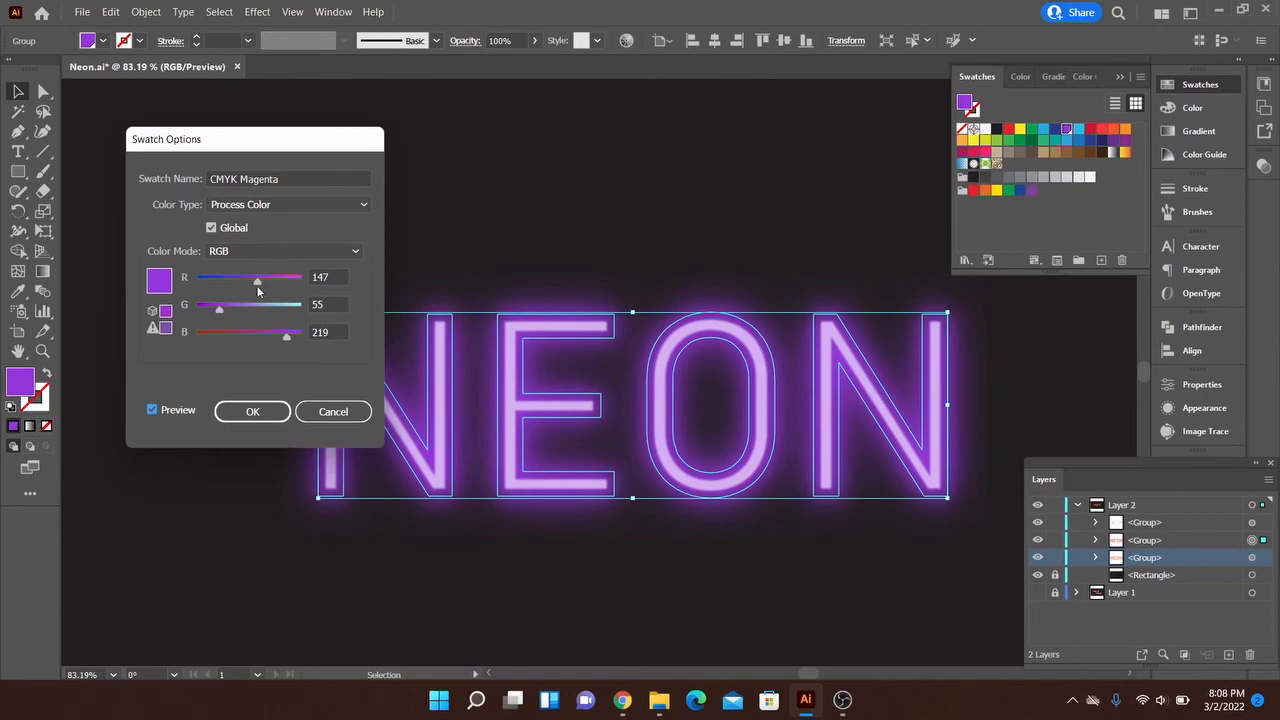
left_click(252, 411)
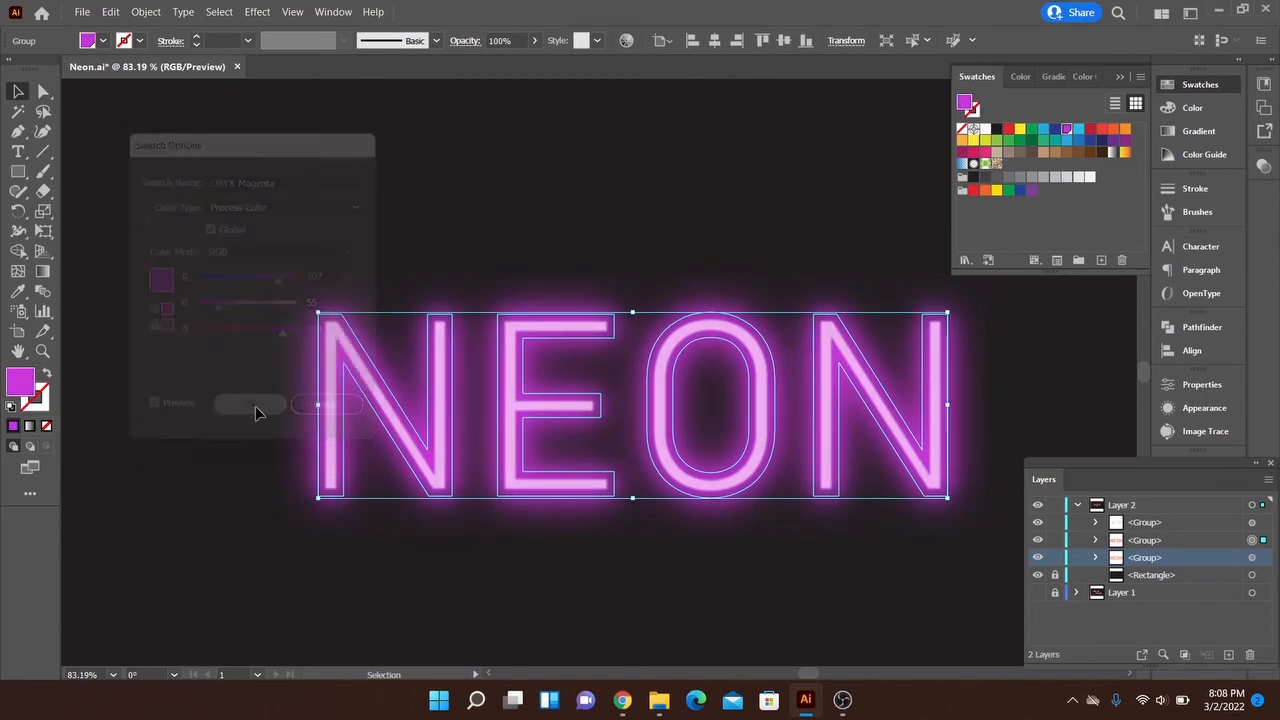